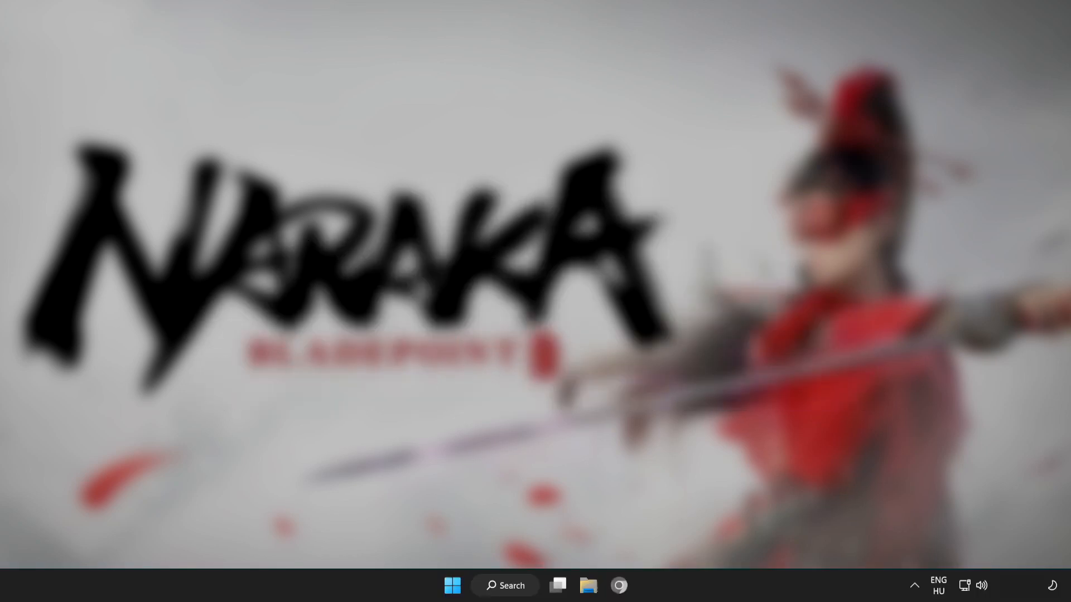
mouse_move(512, 594)
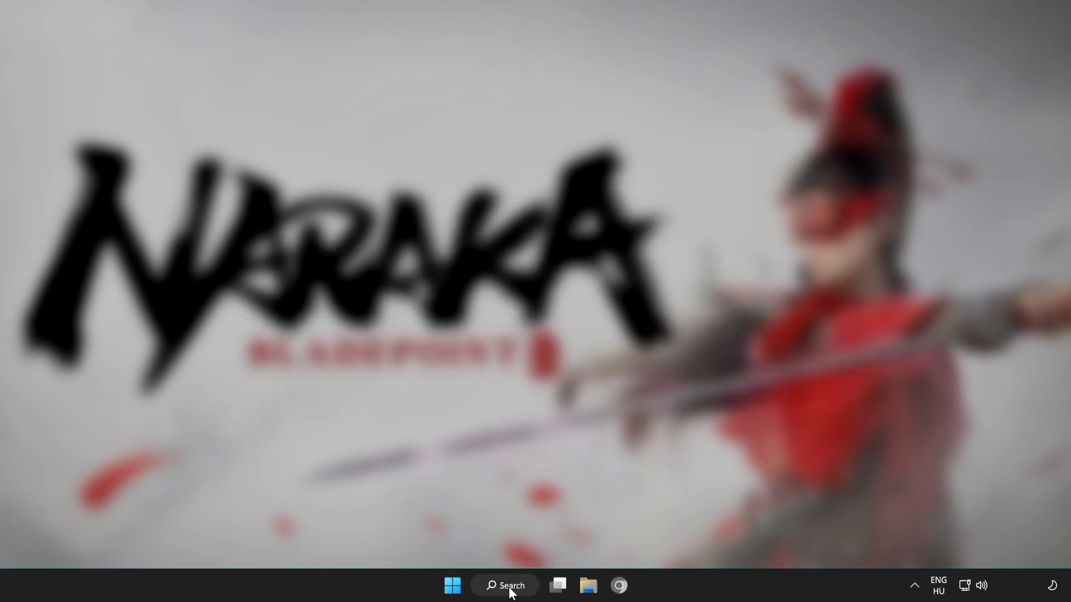
Search Windows for 'device manager' and launch Device Manager from the results
left_click(504, 585)
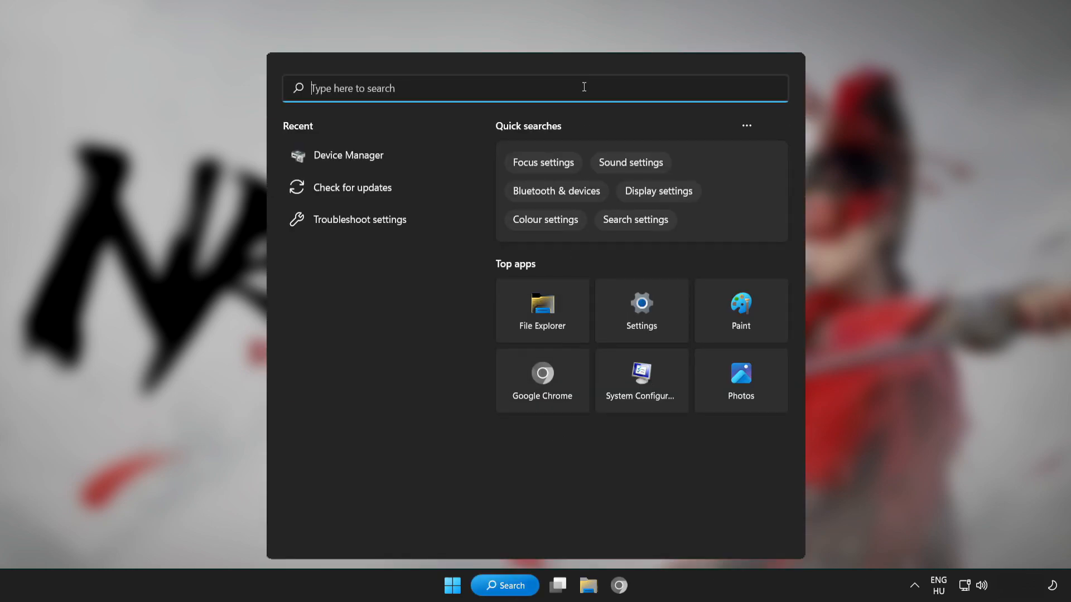
type("device")
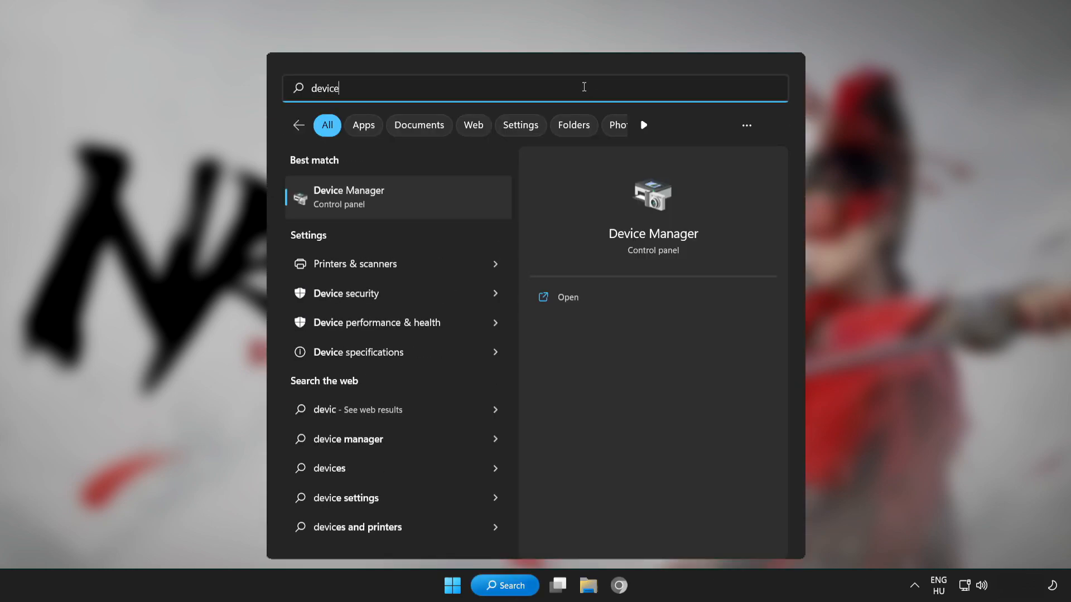
type("manag")
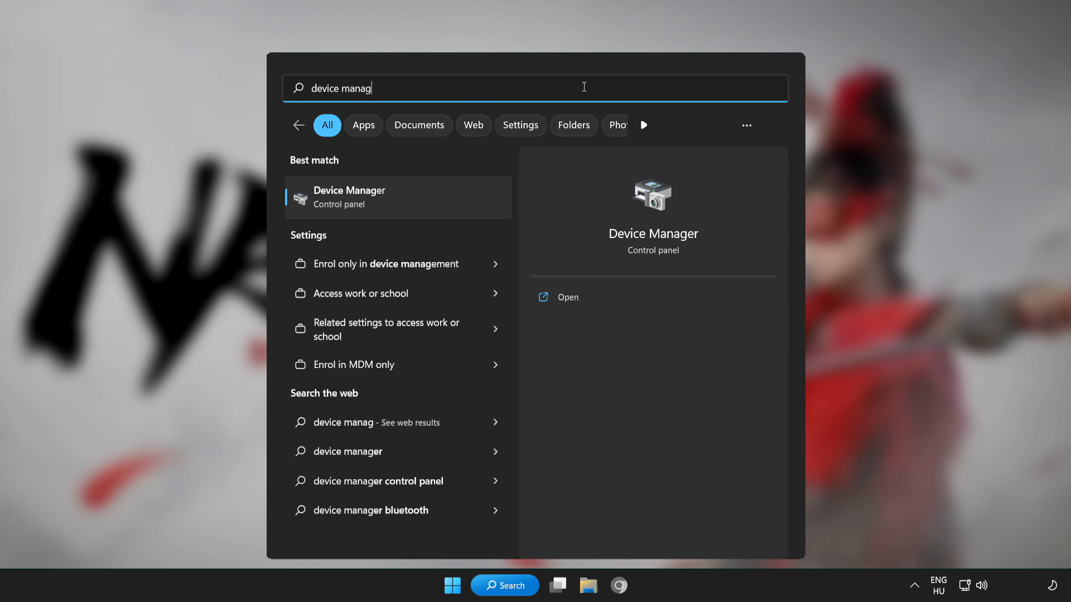
type("er")
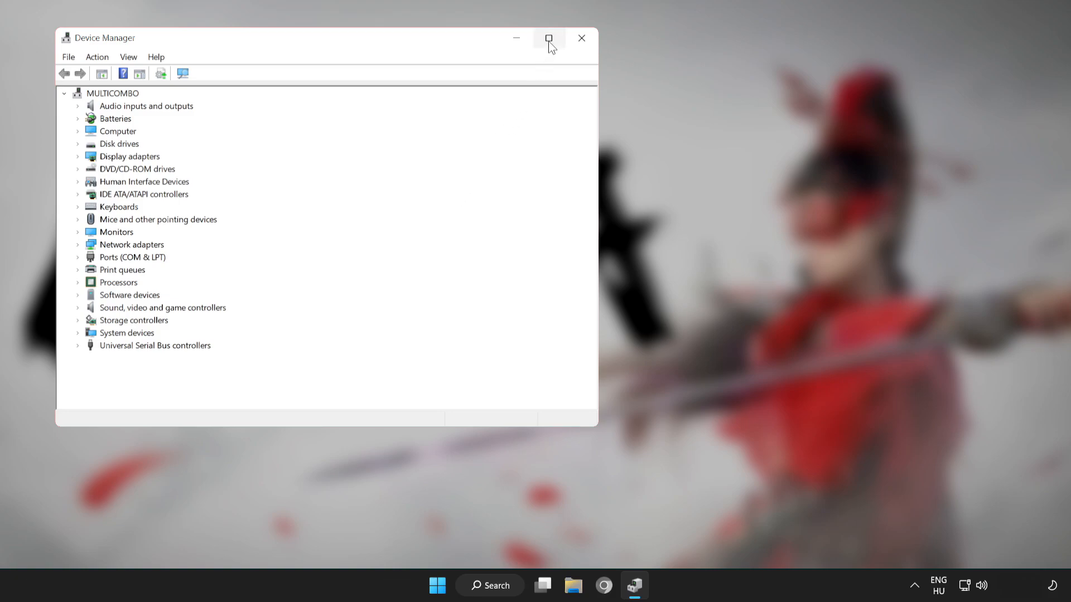
Maximize Device Manager and start a driver update for the VMware SVGA 3D display adapter
left_click(549, 38)
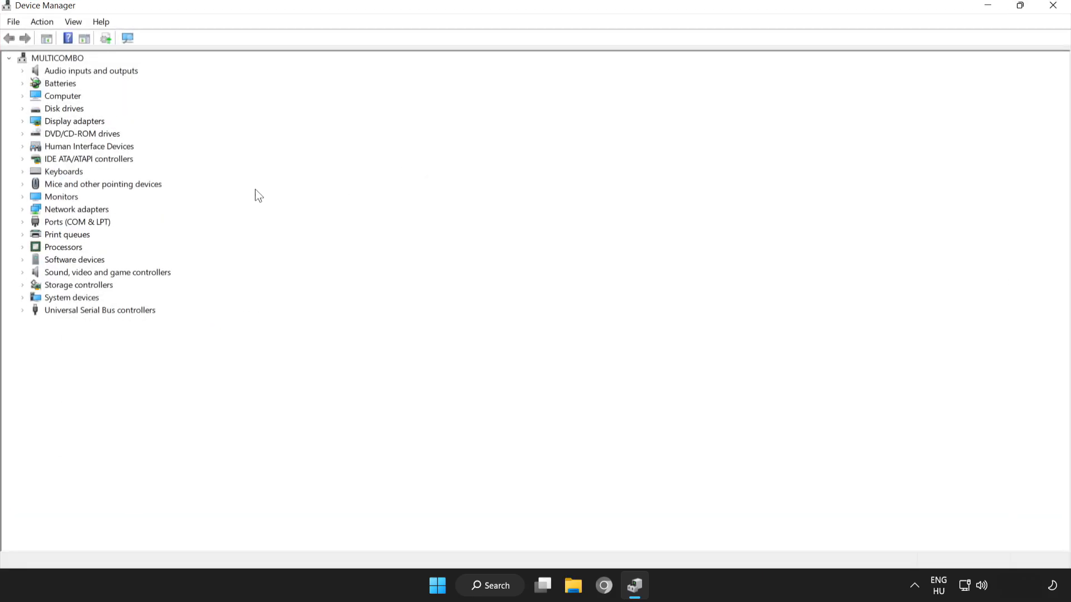
left_click(74, 120)
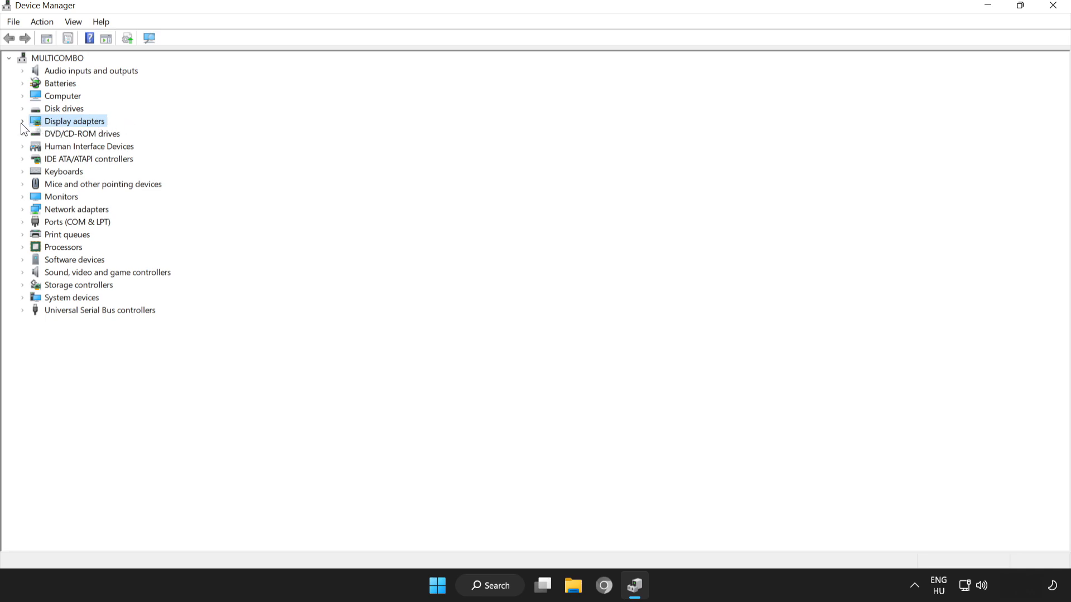
left_click(22, 121)
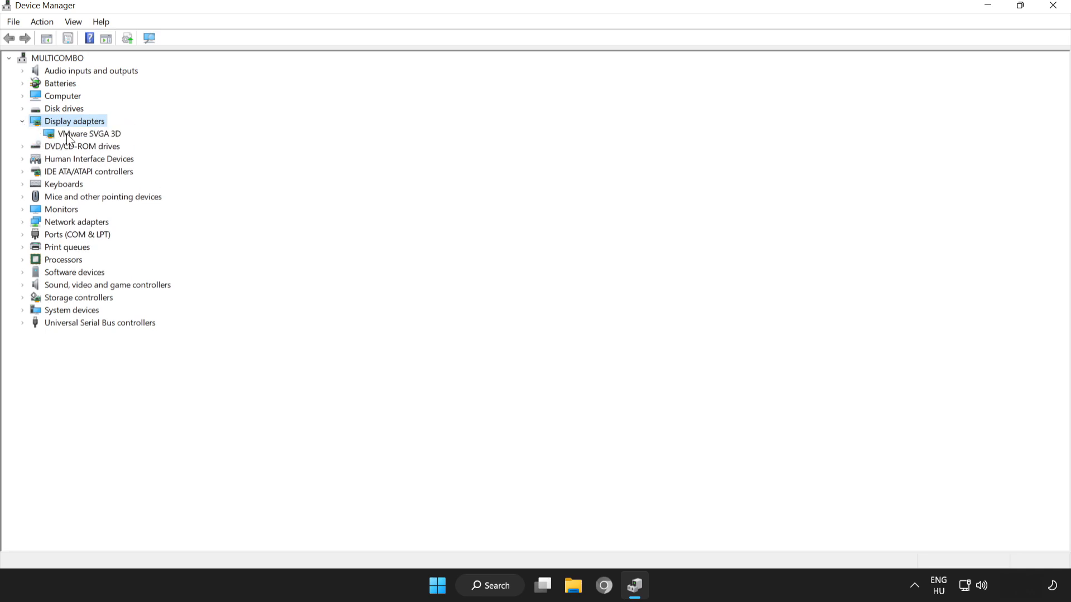
left_click(90, 133)
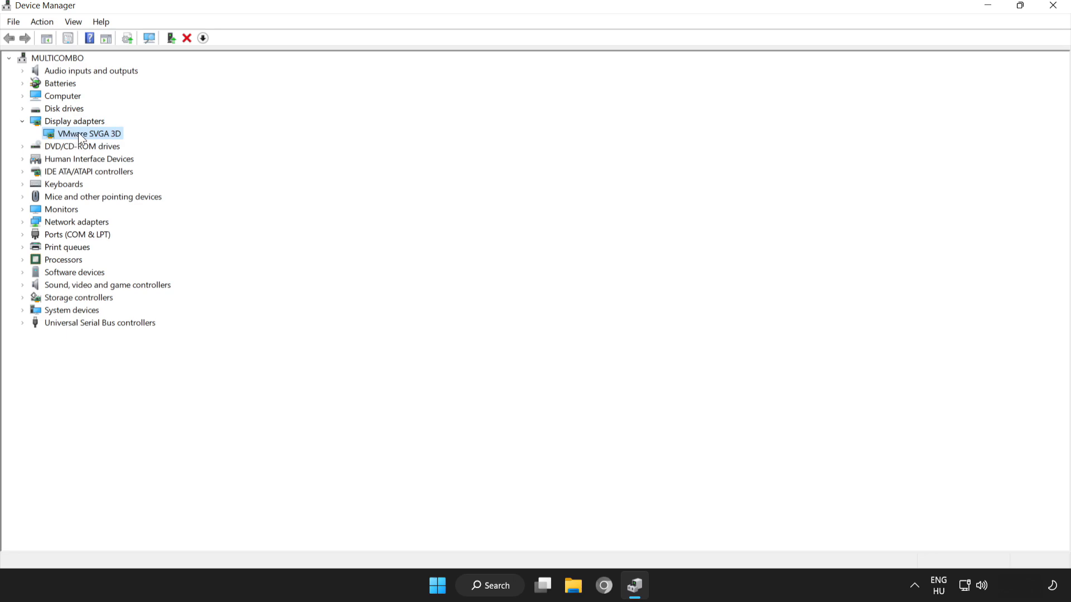
right_click(87, 133)
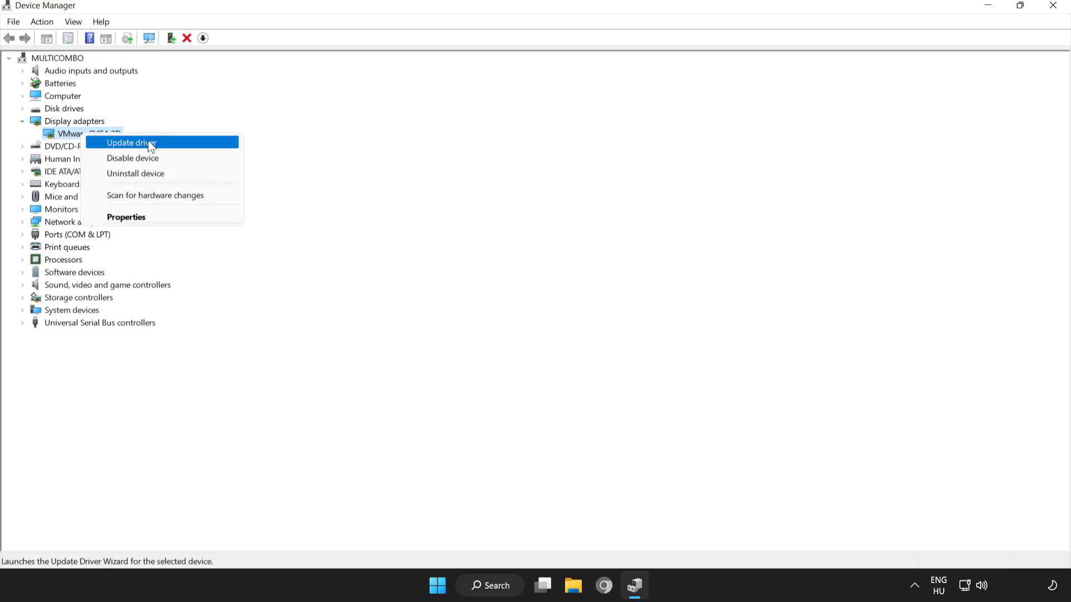
left_click(131, 143)
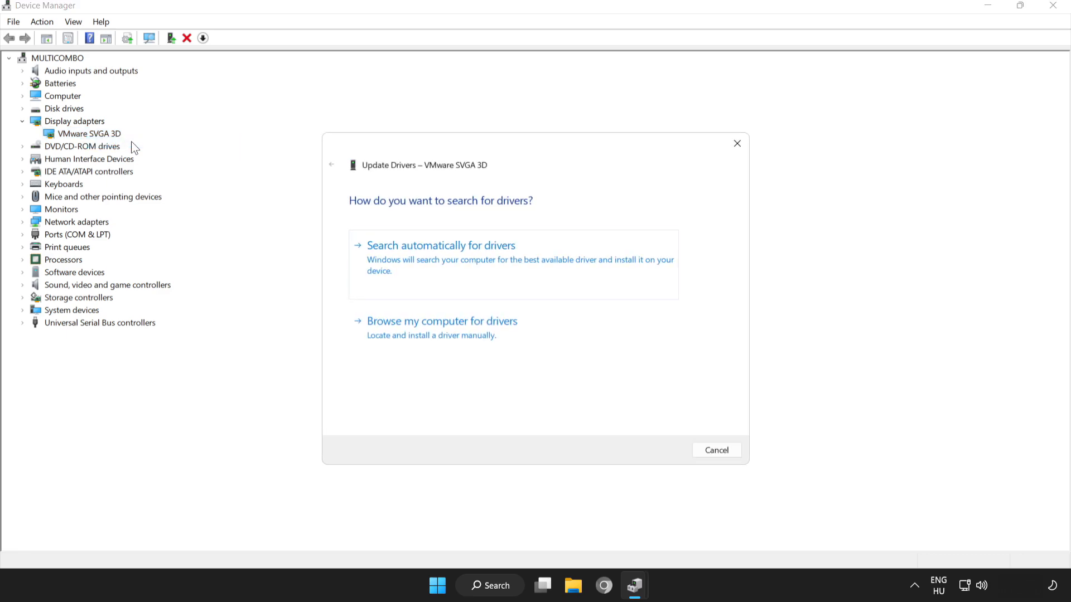
mouse_move(562, 244)
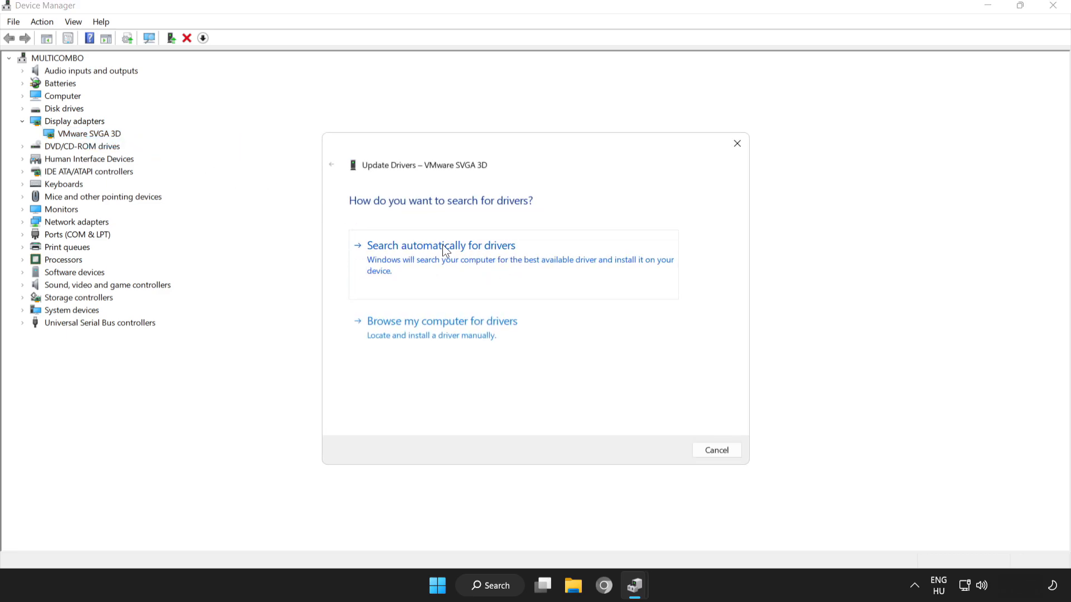
Search automatically for drivers, confirm the best driver is already installed, then close Device Manager
left_click(441, 246)
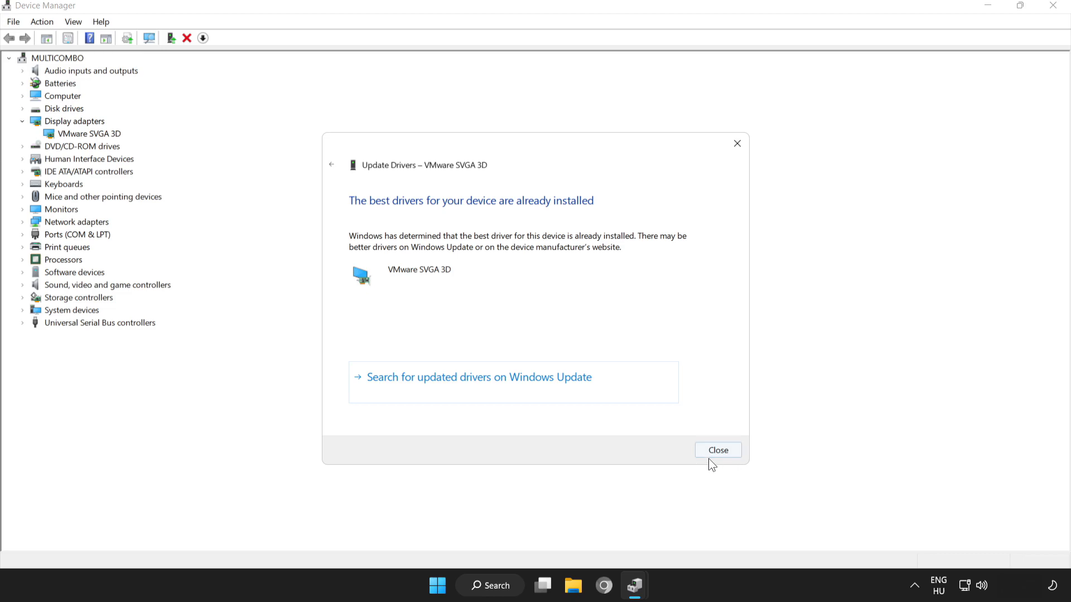
mouse_move(721, 451)
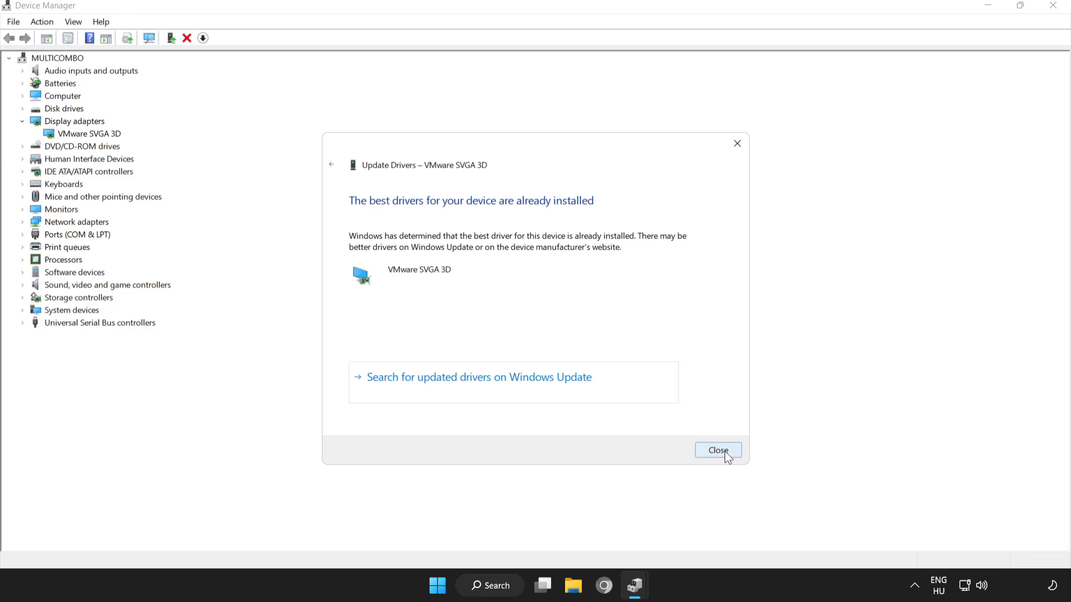
left_click(718, 450)
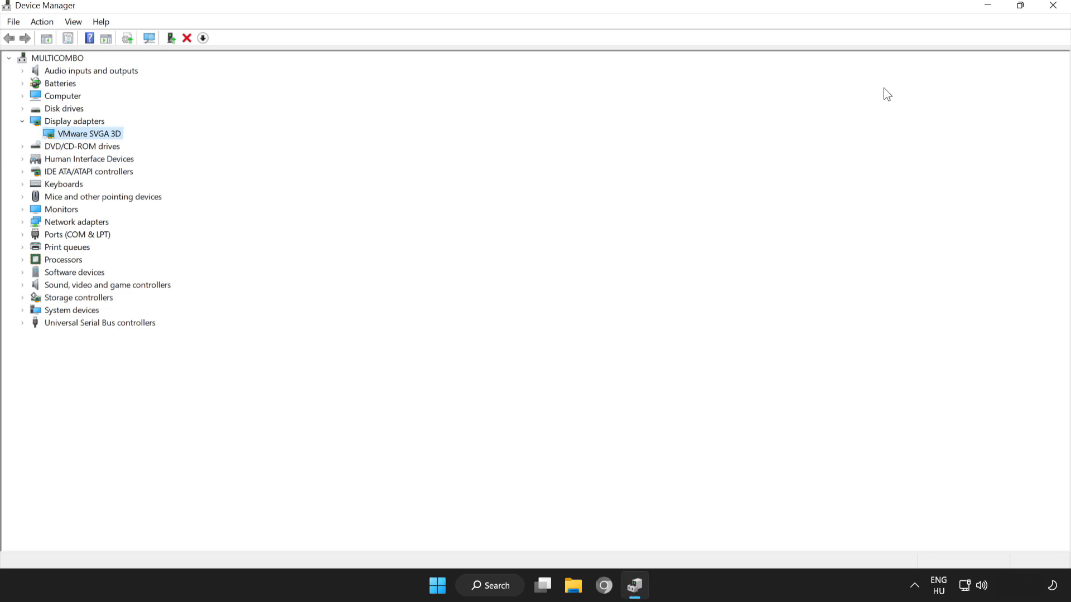
mouse_move(1054, 7)
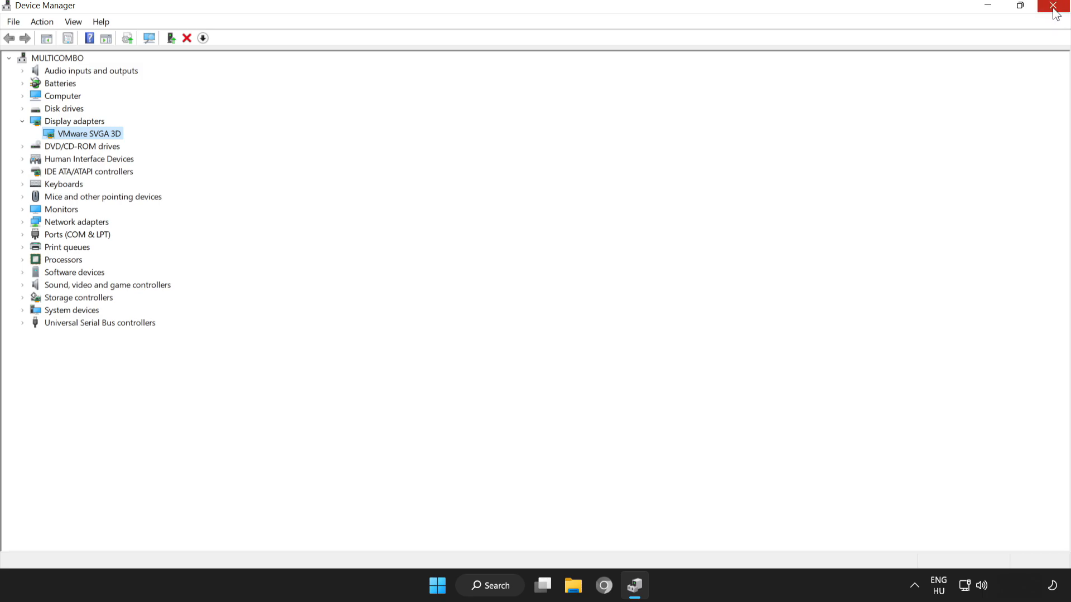
mouse_move(1055, 10)
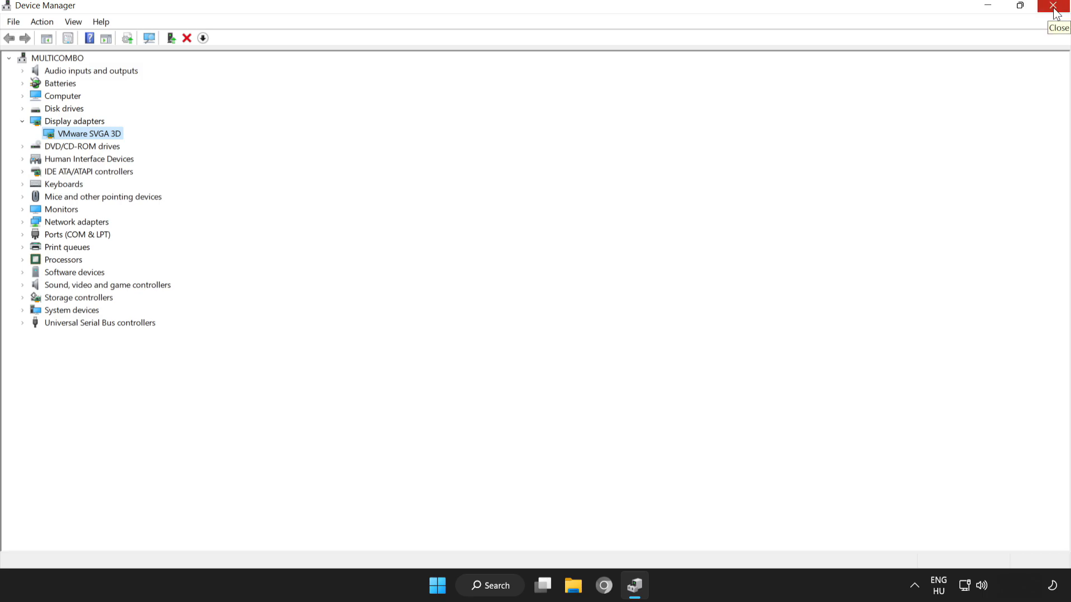
left_click(1055, 6)
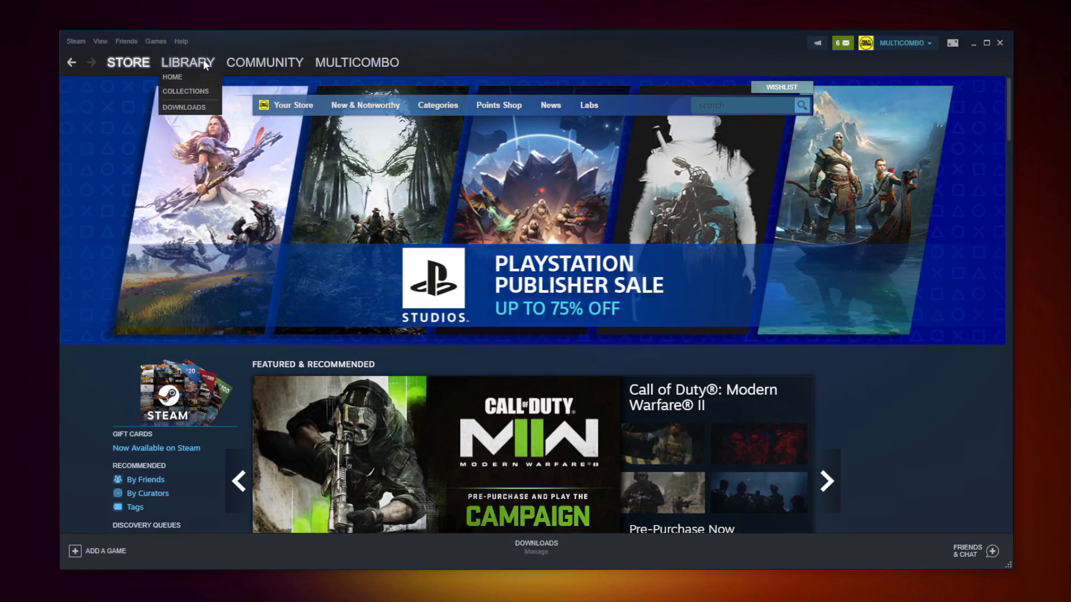
From the Steam library, verify Naraka: Bladepoint's game files so all 3367 validate
left_click(188, 63)
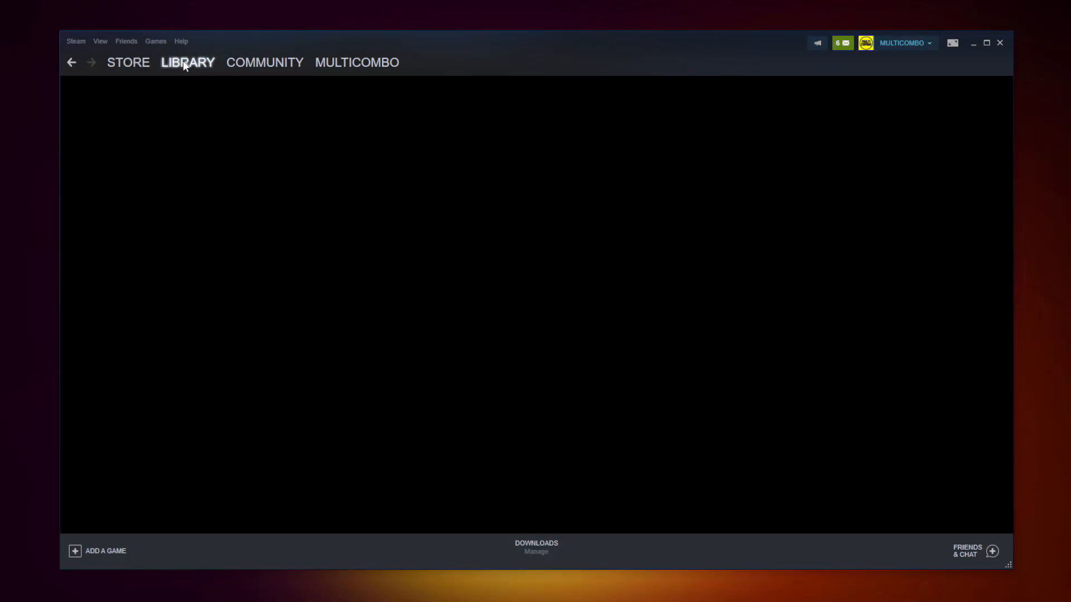
left_click(187, 62)
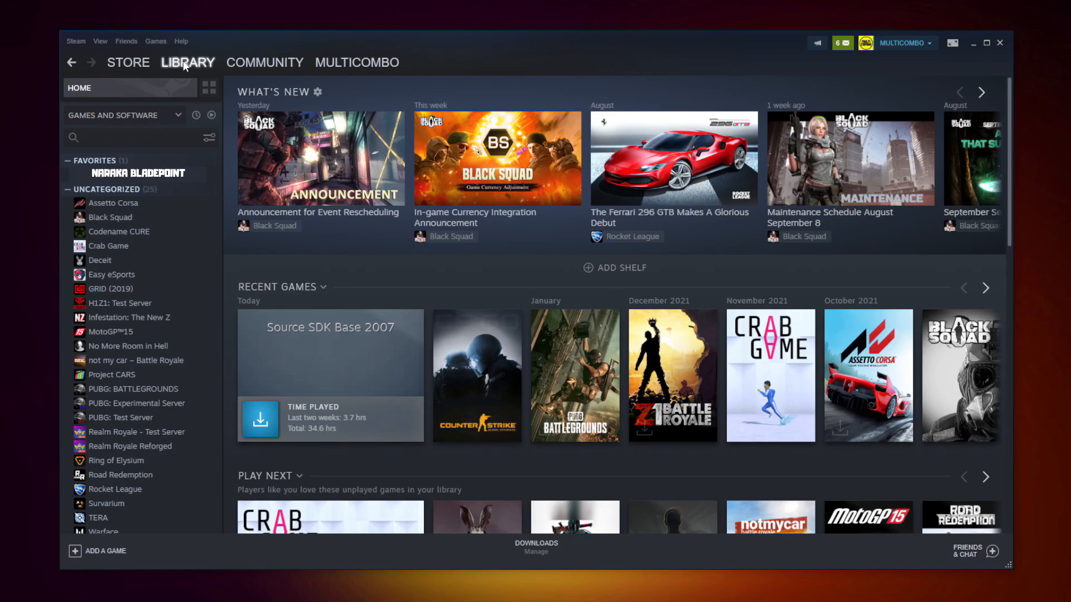
mouse_move(211, 181)
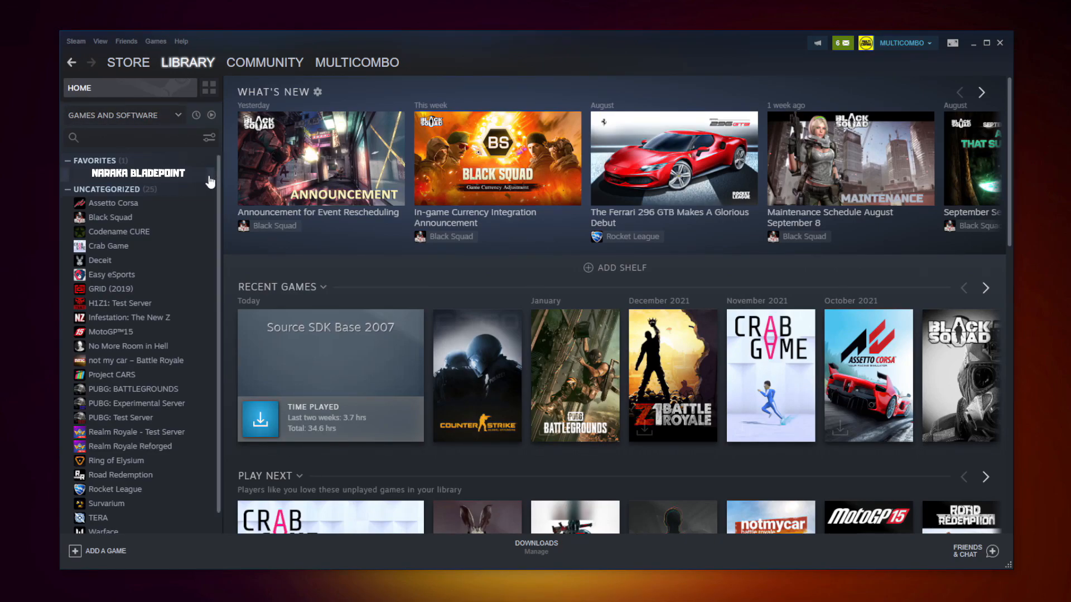
right_click(138, 172)
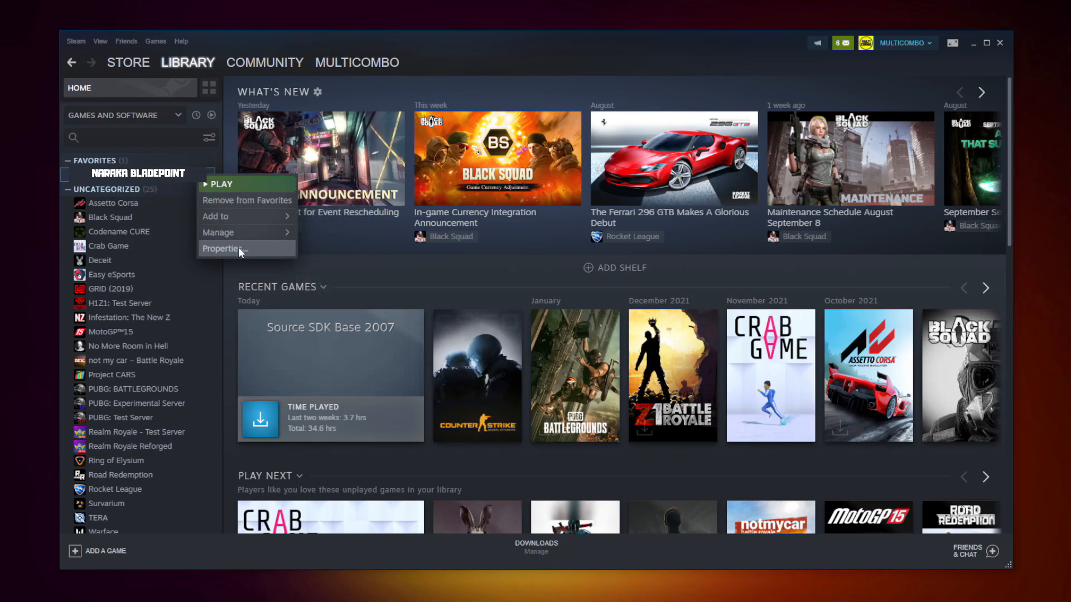
left_click(220, 249)
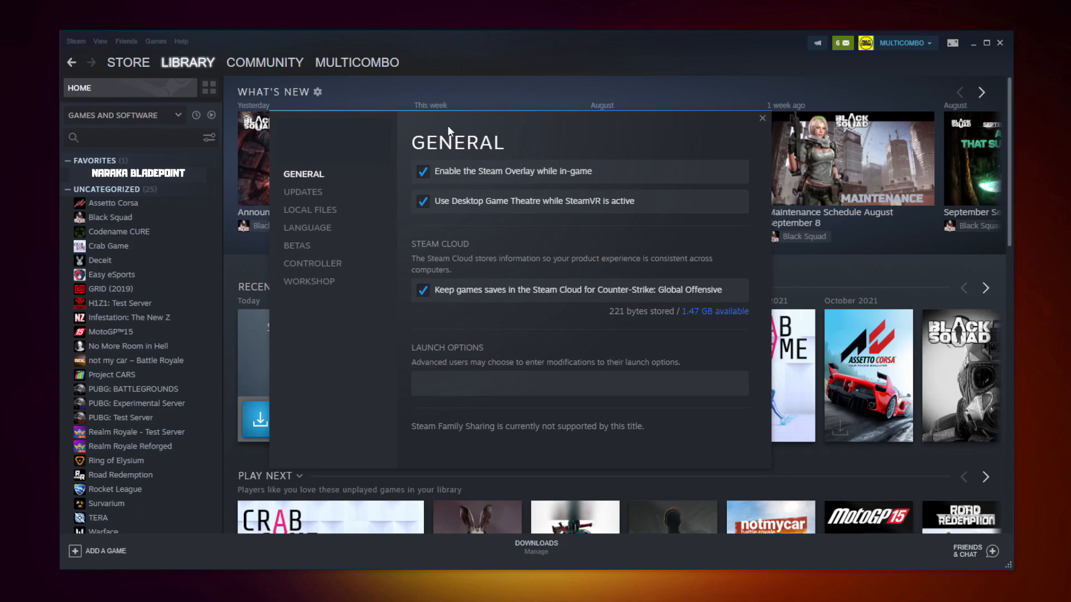
mouse_move(437, 143)
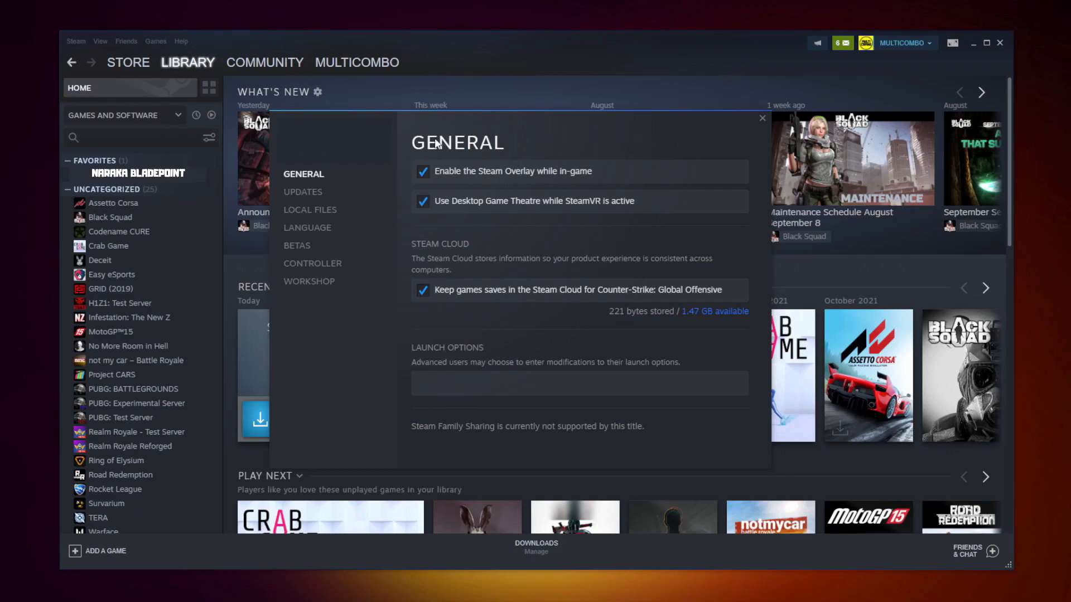
mouse_move(314, 209)
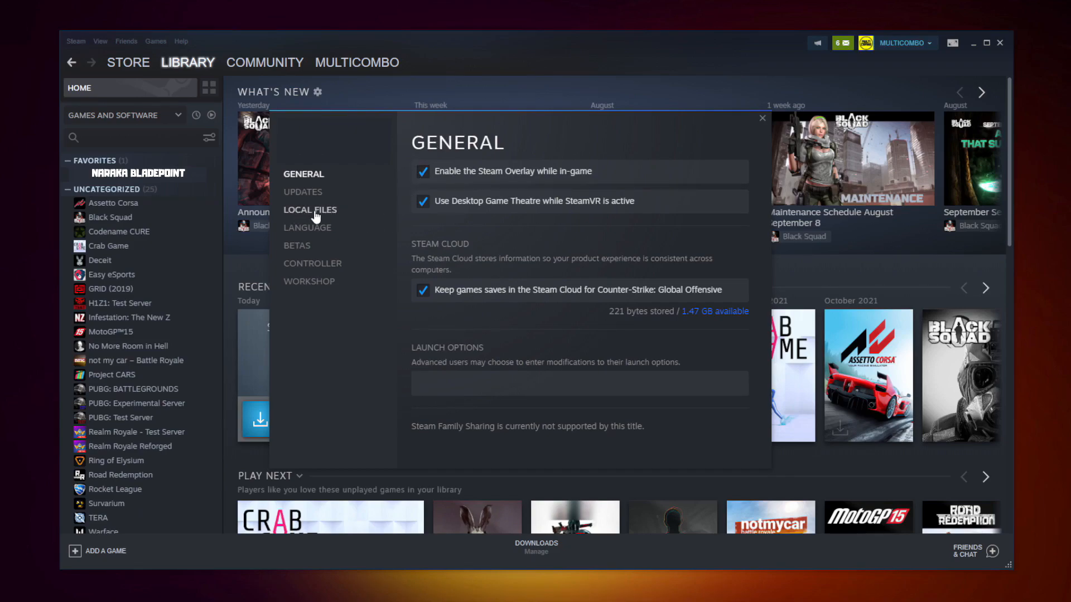
left_click(309, 210)
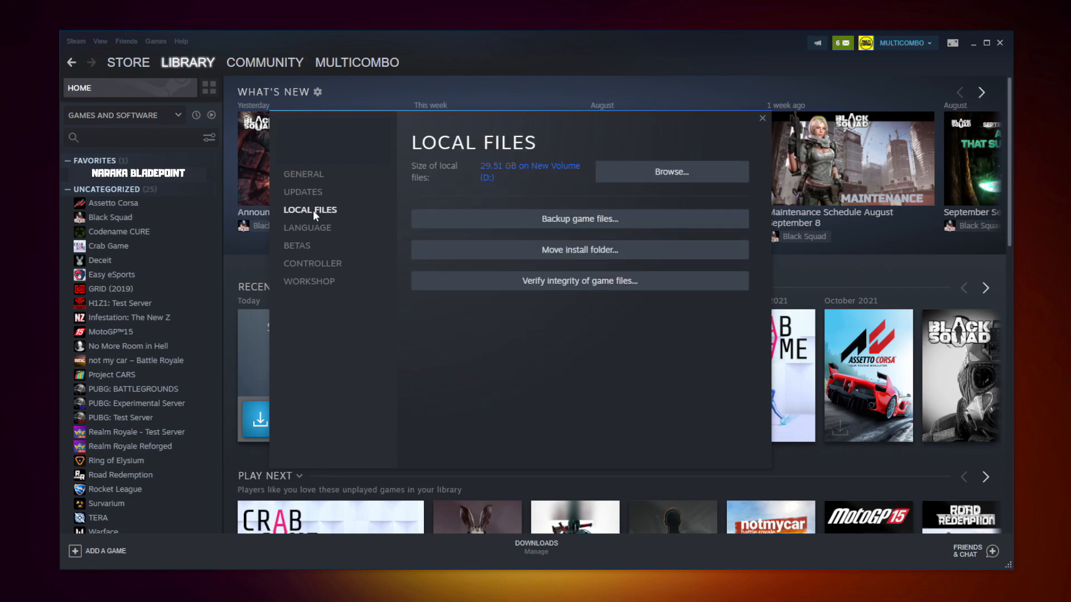
mouse_move(553, 285)
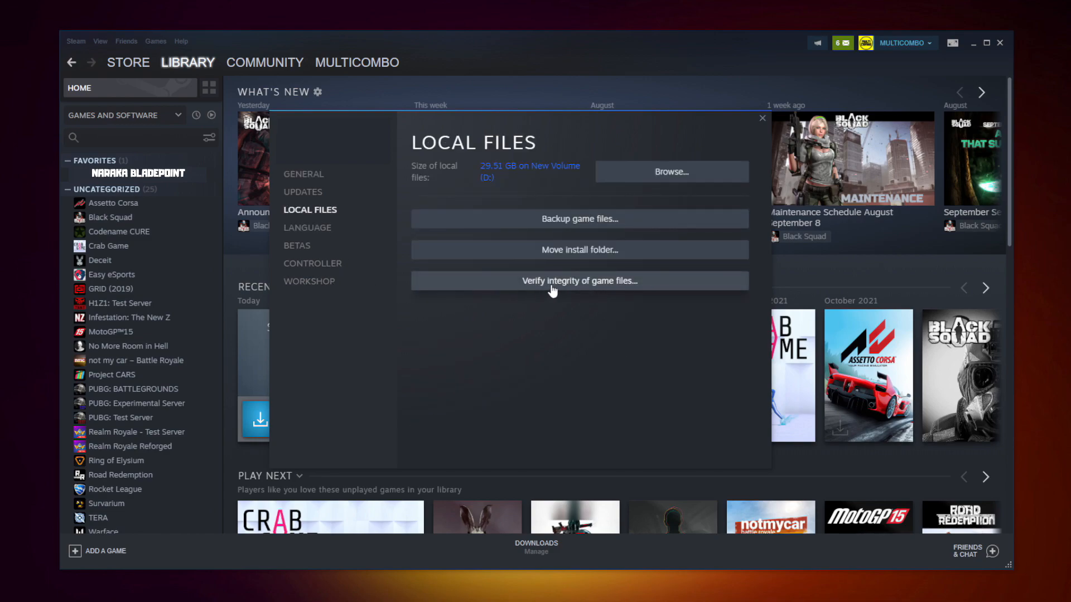
mouse_move(586, 290)
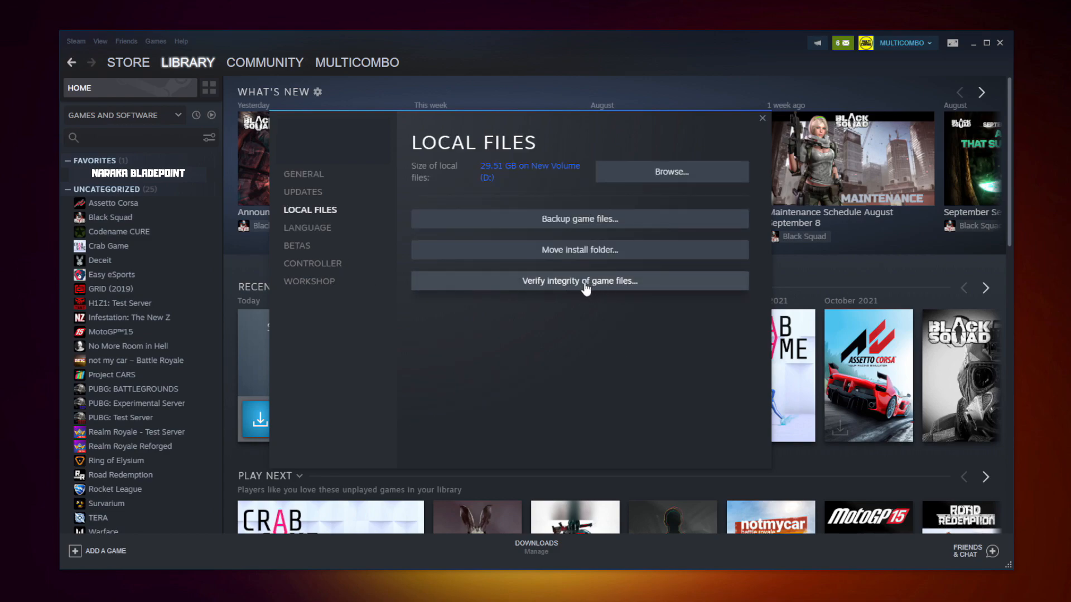
left_click(579, 282)
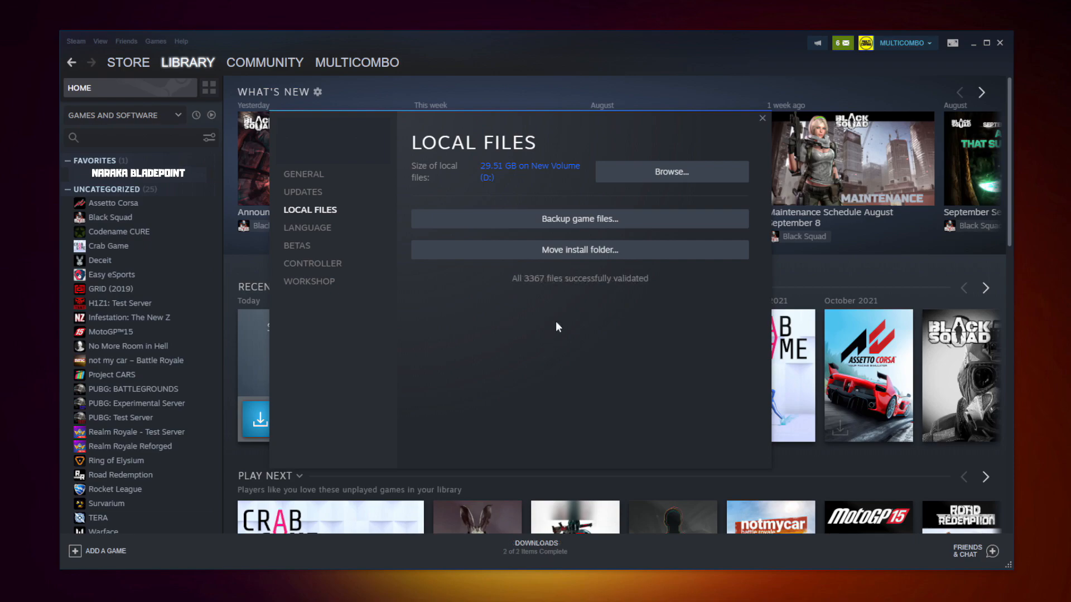
mouse_move(636, 295)
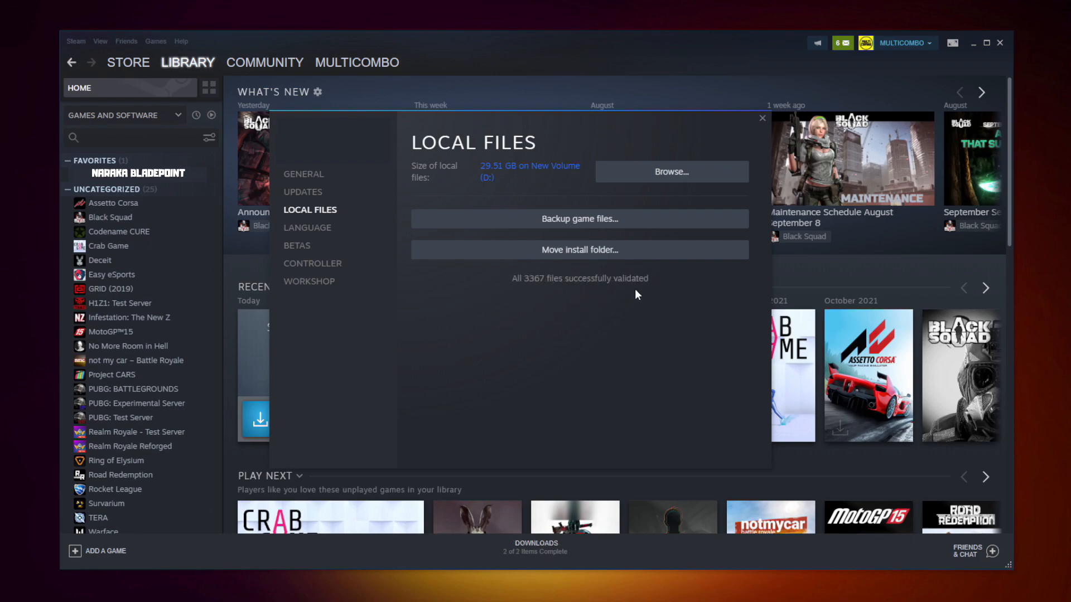
mouse_move(543, 308)
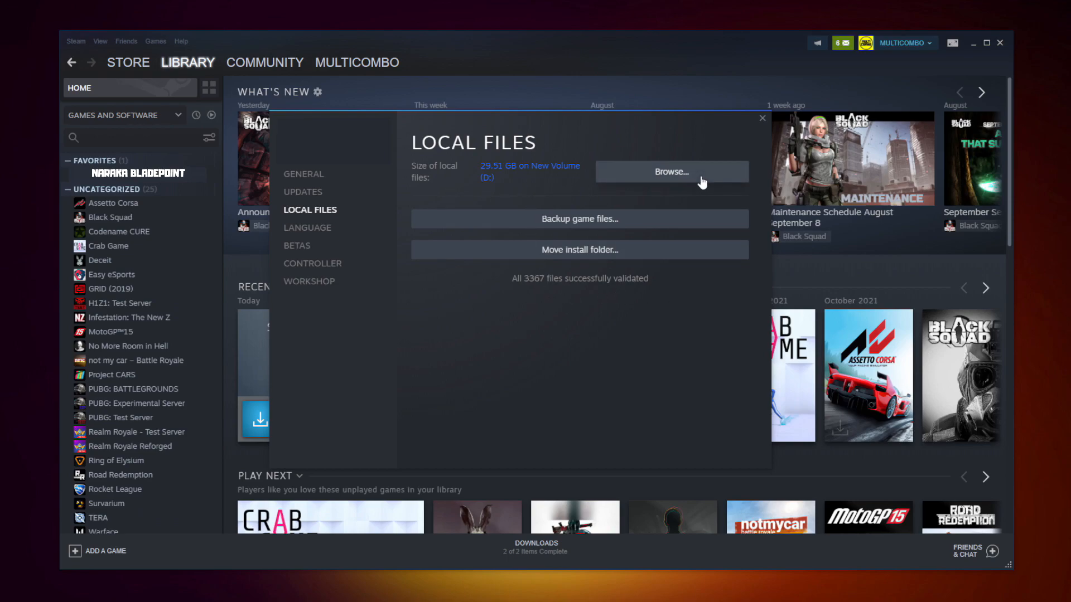
Browse to the game's install folder and bring up the context menu on its .exe file
left_click(672, 172)
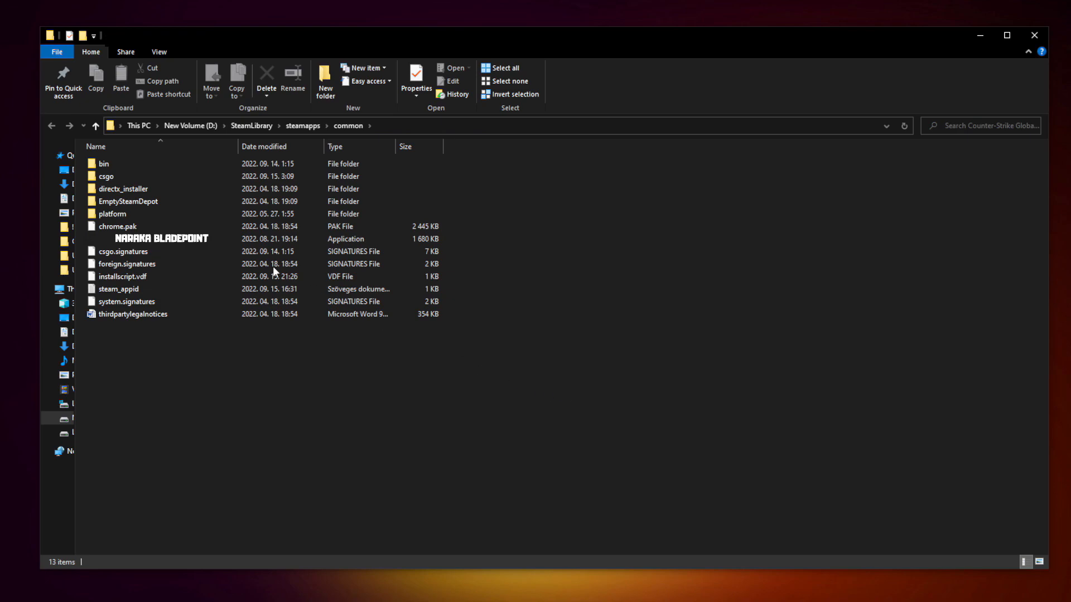
left_click(160, 238)
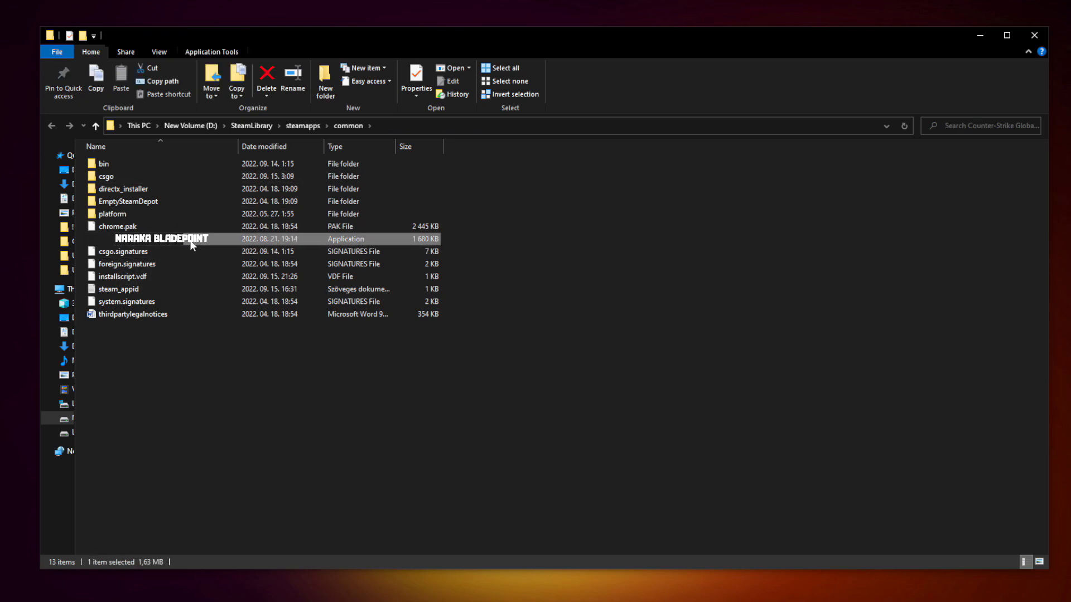
right_click(193, 239)
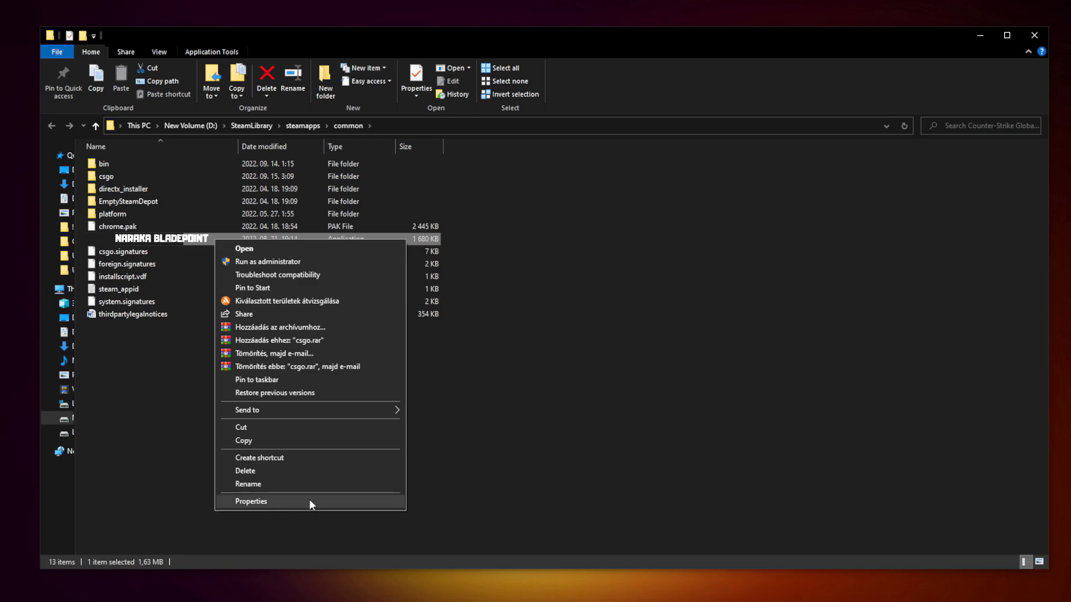
In the exe's Compatibility properties, enable compatibility mode for Windows 8
left_click(251, 501)
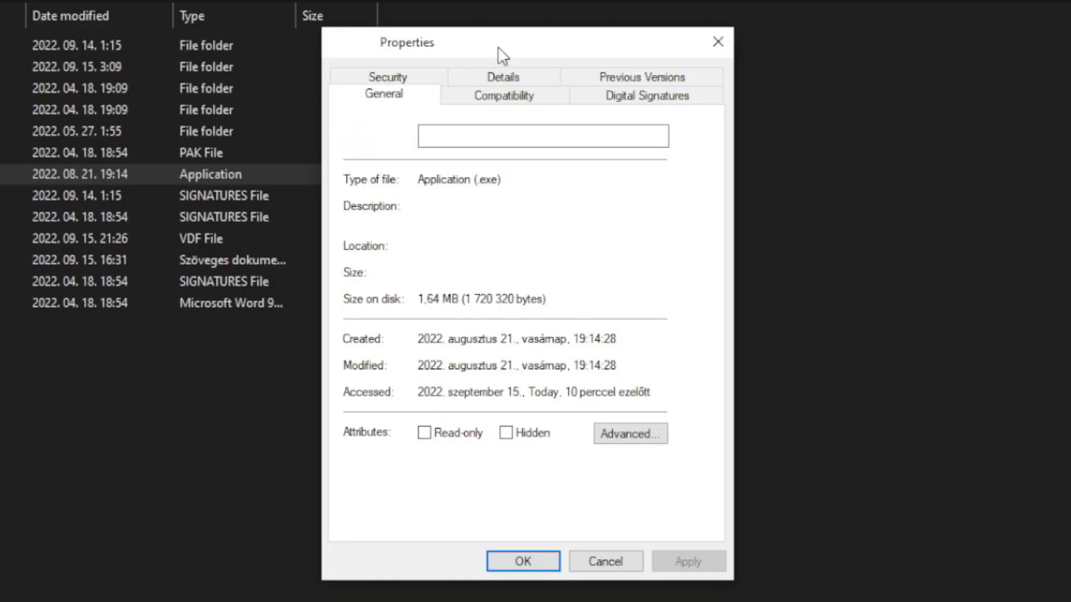
left_click(503, 95)
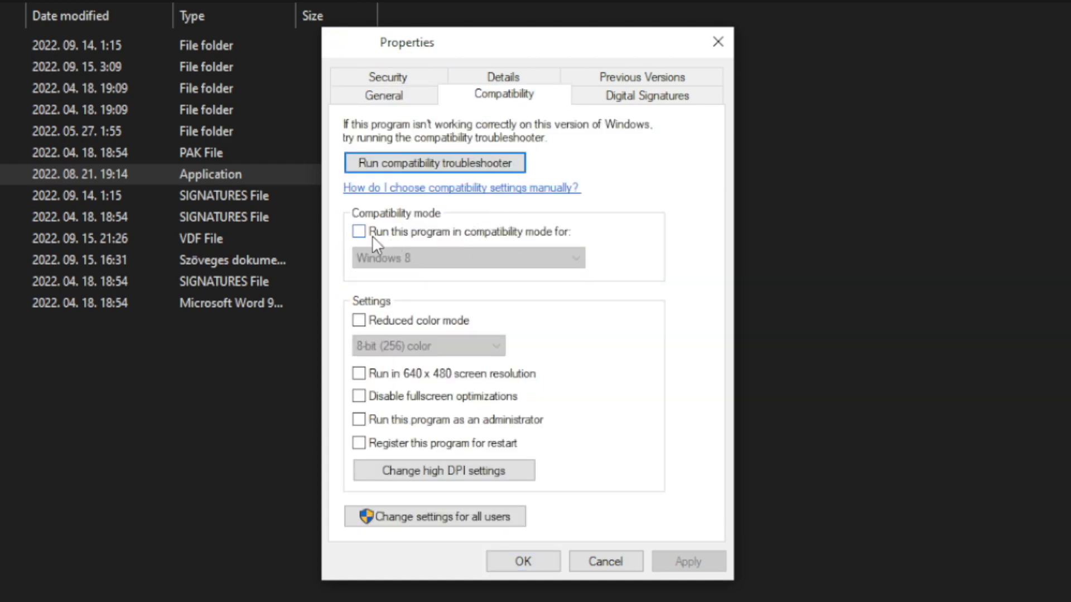
left_click(358, 232)
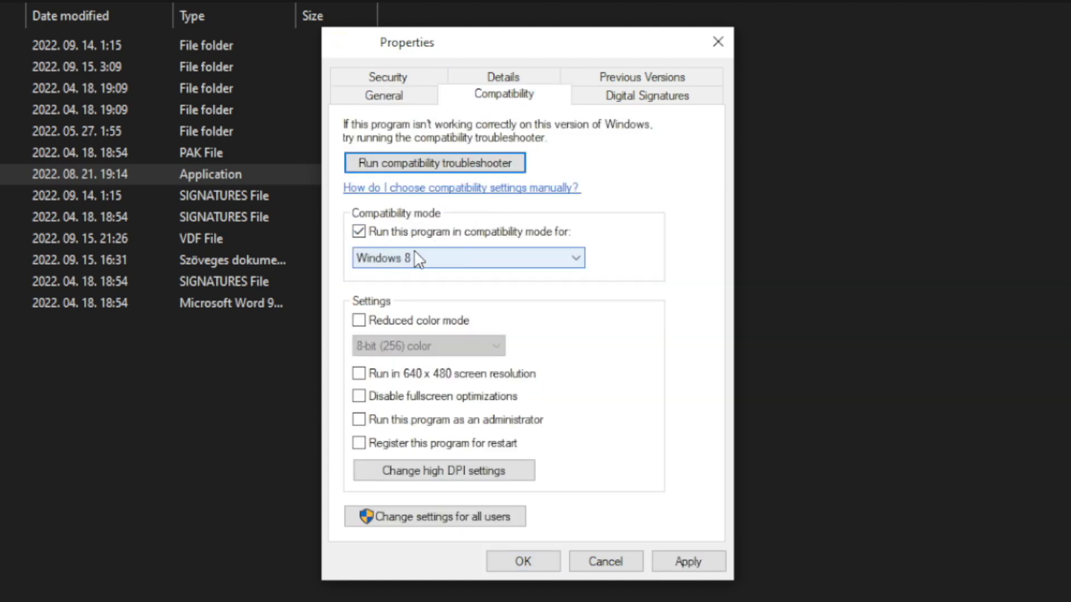
left_click(576, 257)
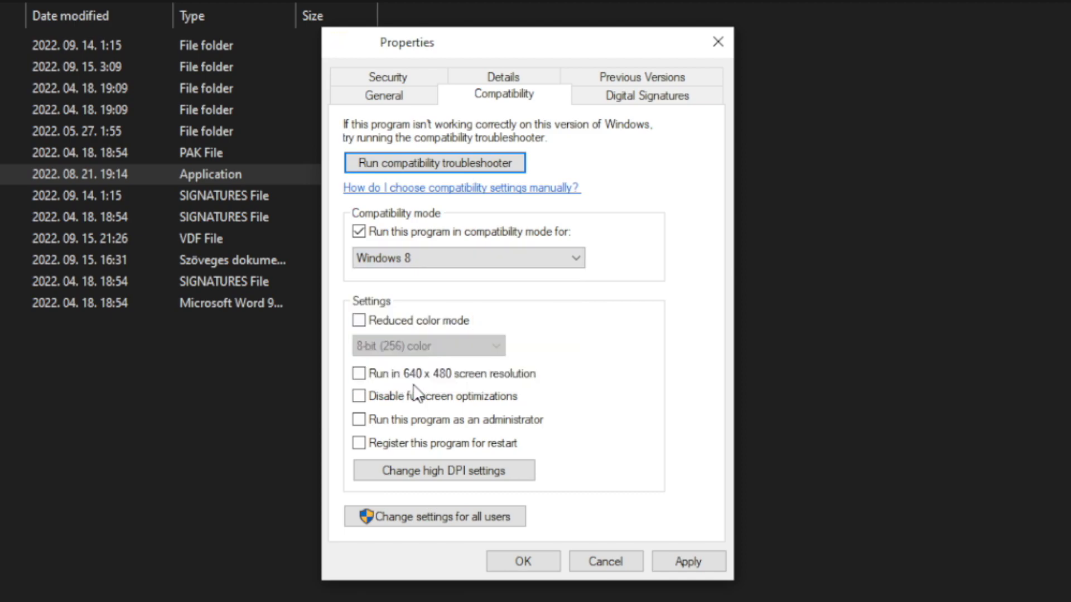
mouse_move(462, 308)
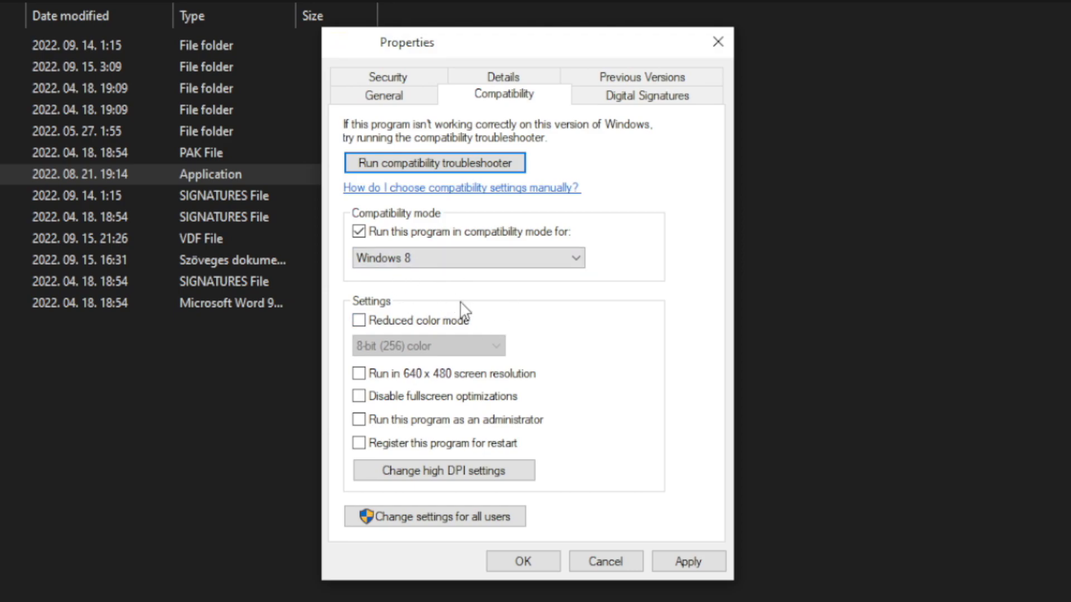
mouse_move(474, 378)
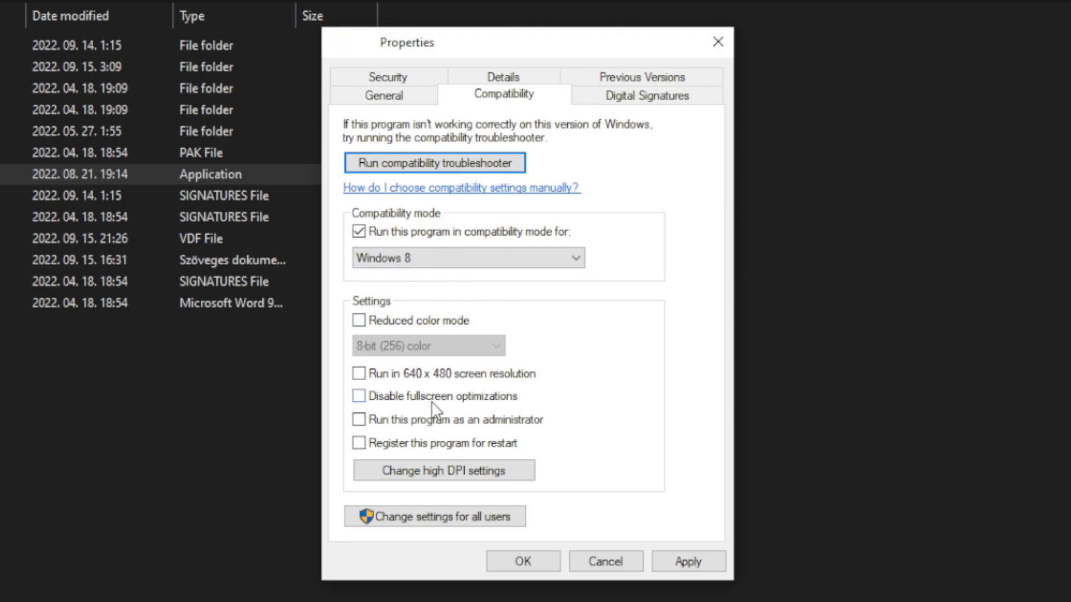
Disable fullscreen optimizations, enable Run as administrator, and apply the settings
left_click(358, 396)
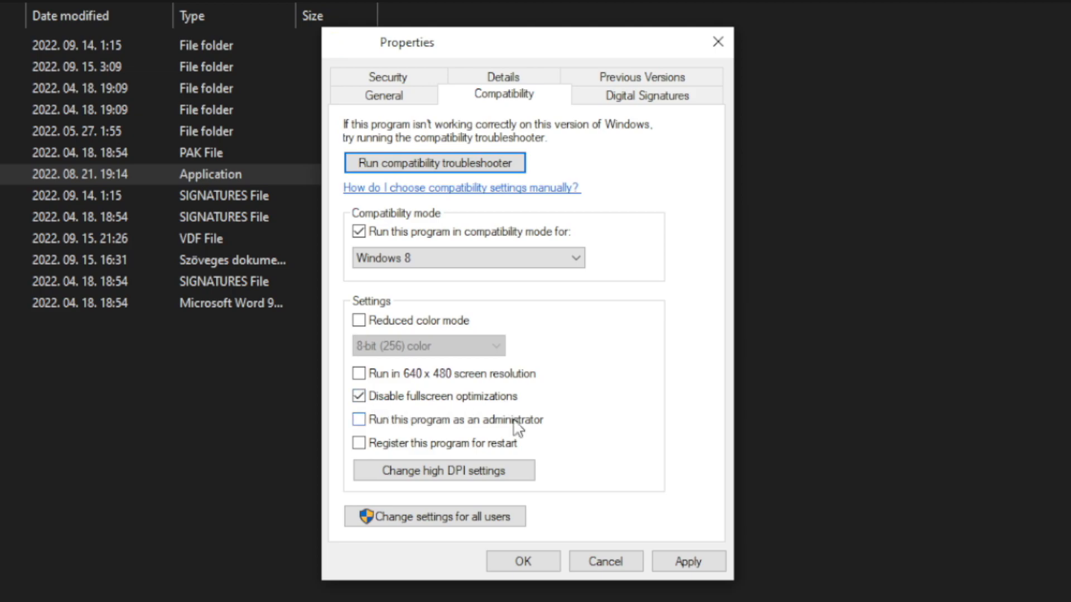
left_click(358, 420)
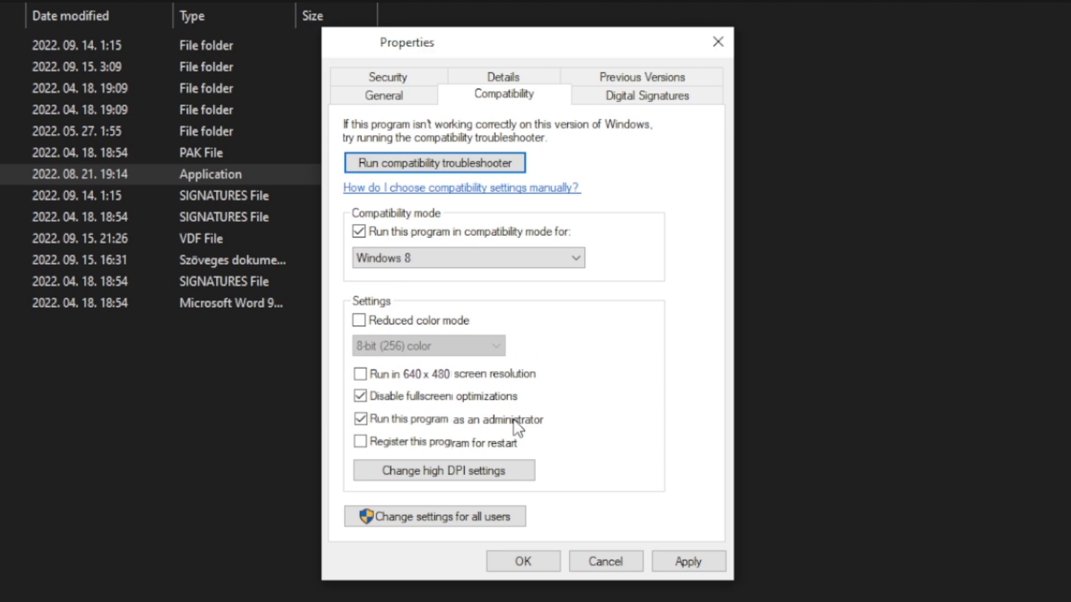
mouse_move(679, 513)
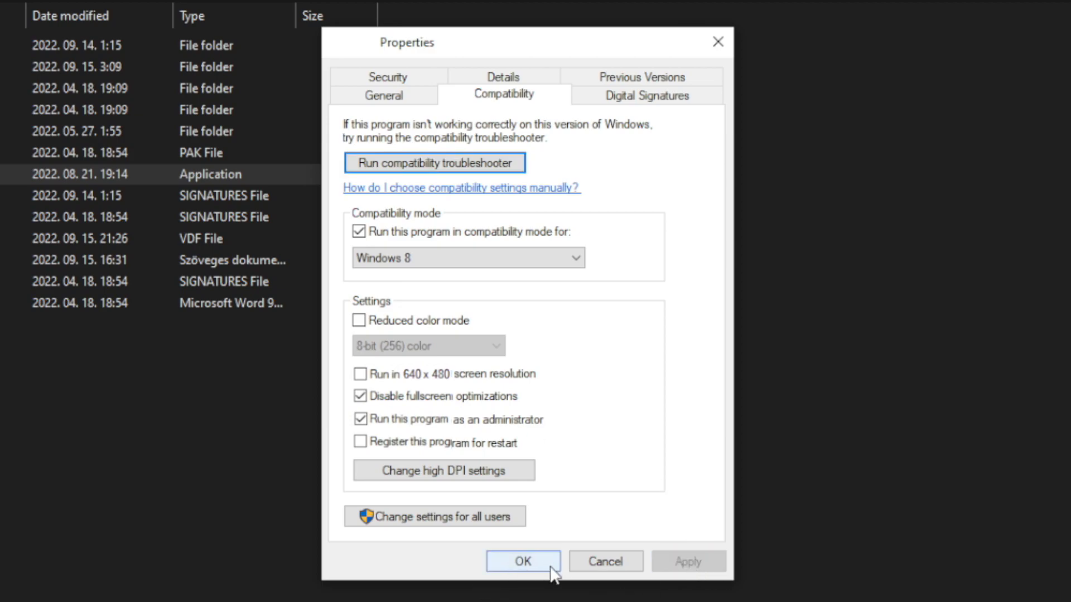
left_click(523, 561)
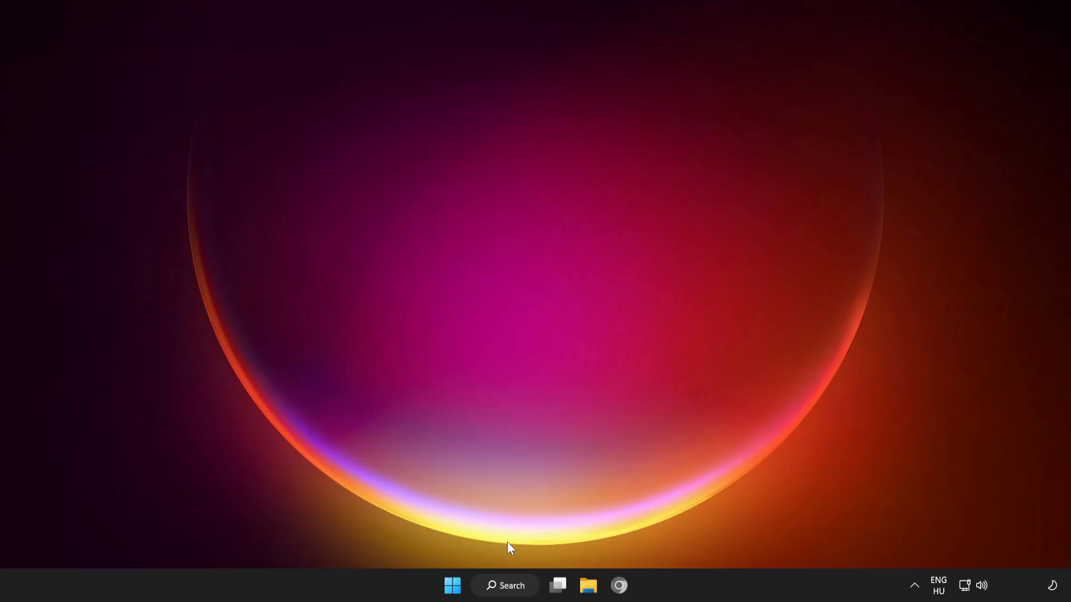
left_click(504, 586)
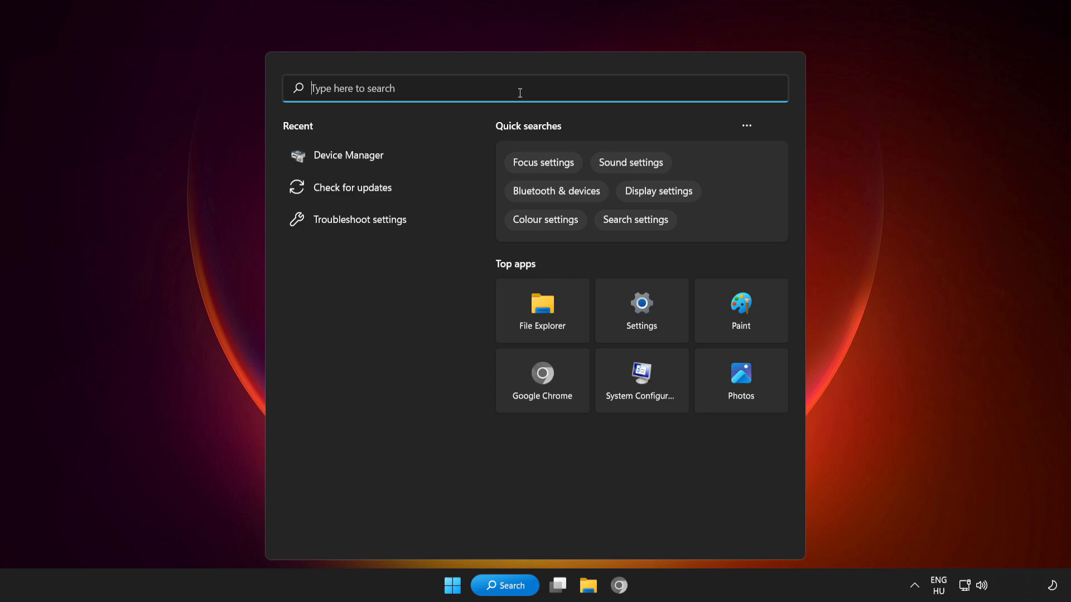
Search 'update', run a Windows Update check confirming the PC is up to date, then close Settings
type("update")
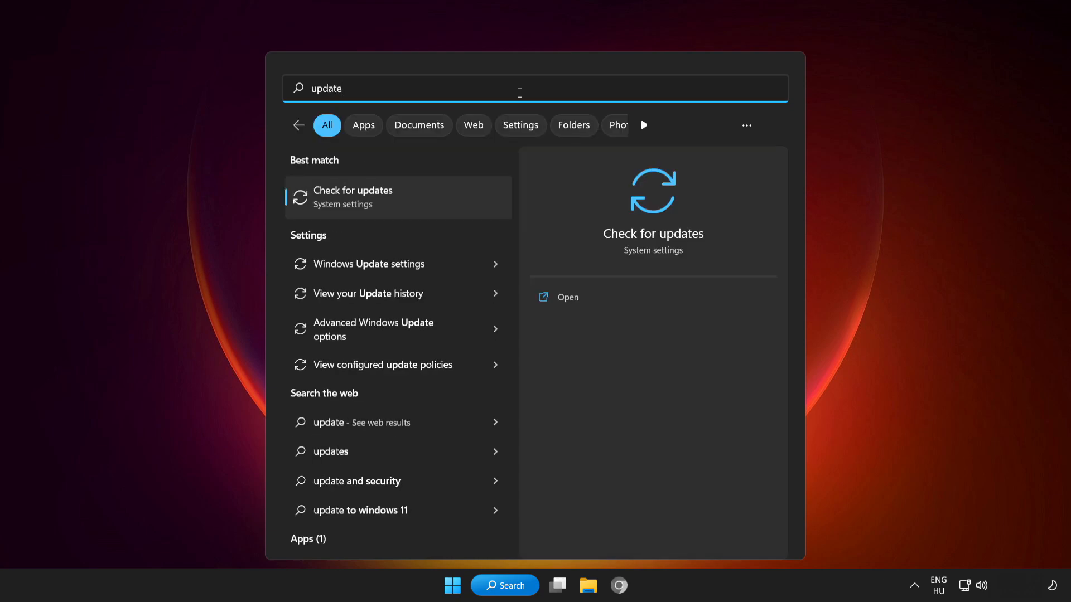
mouse_move(424, 199)
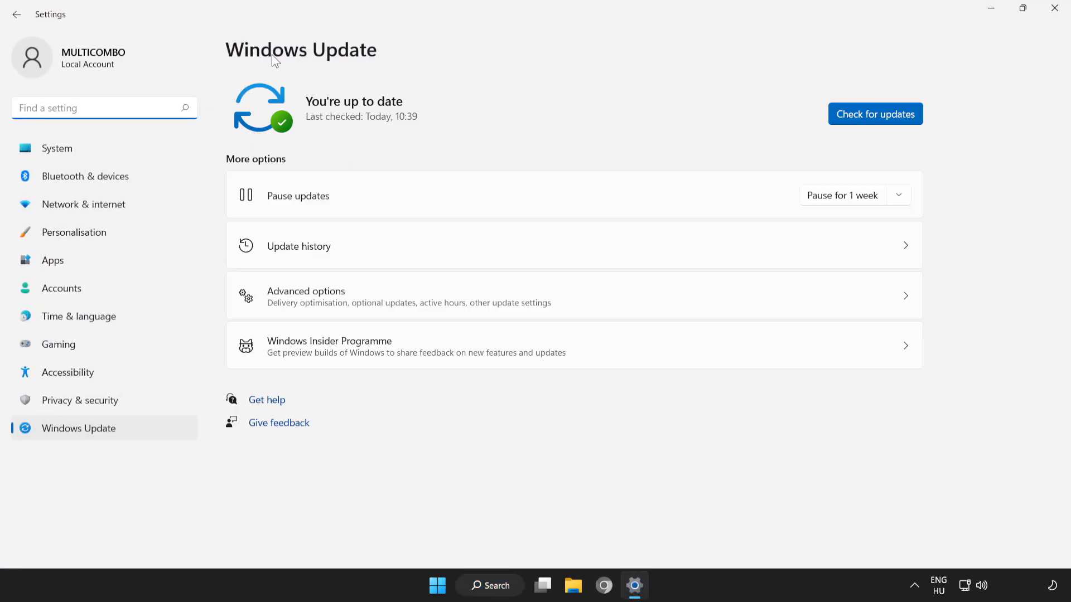
mouse_move(880, 121)
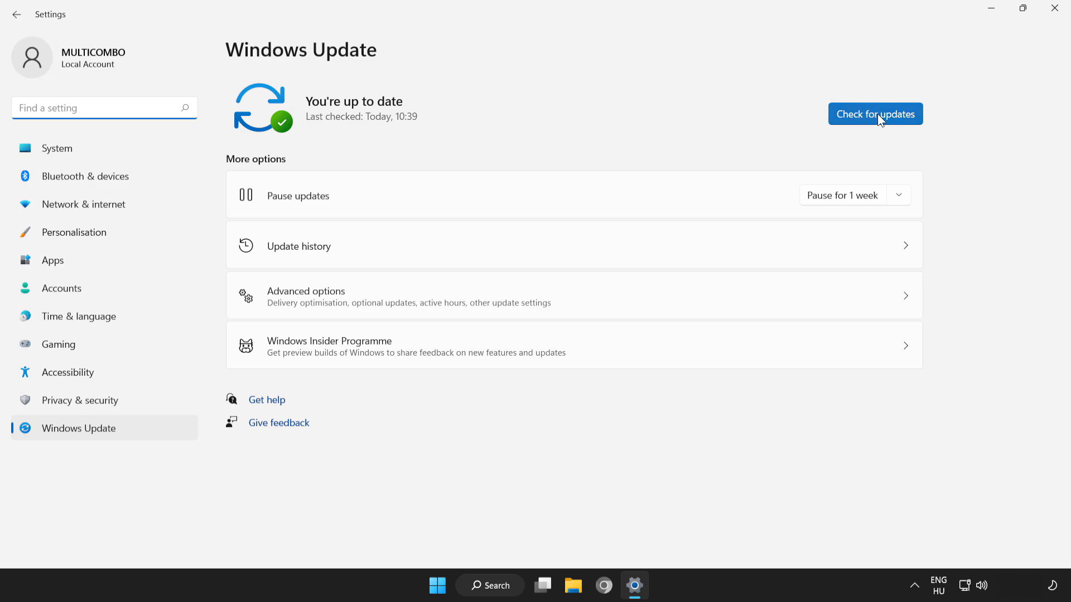
left_click(874, 113)
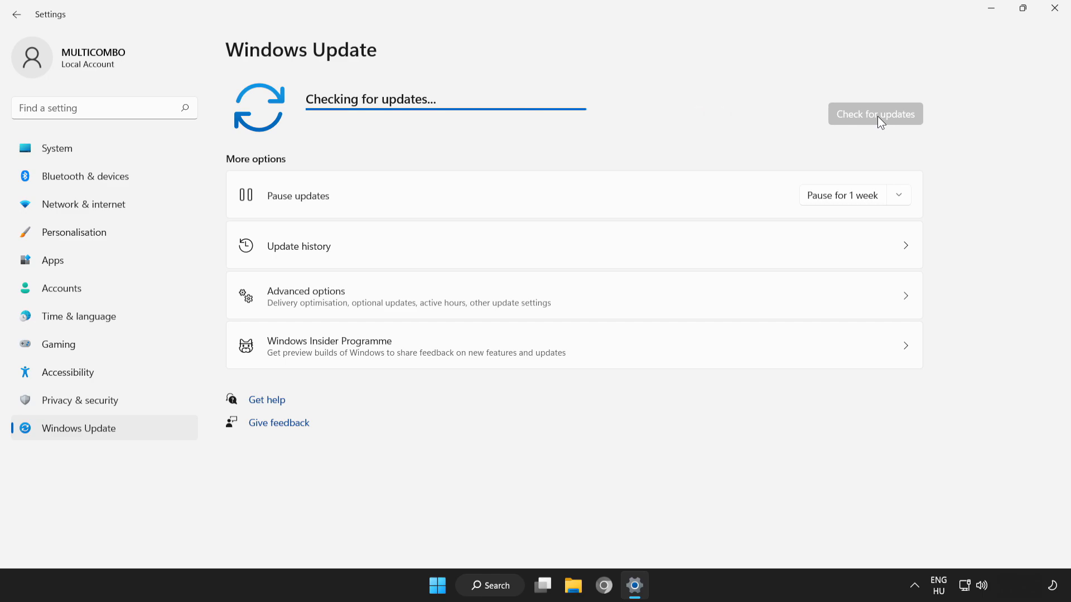
mouse_move(742, 139)
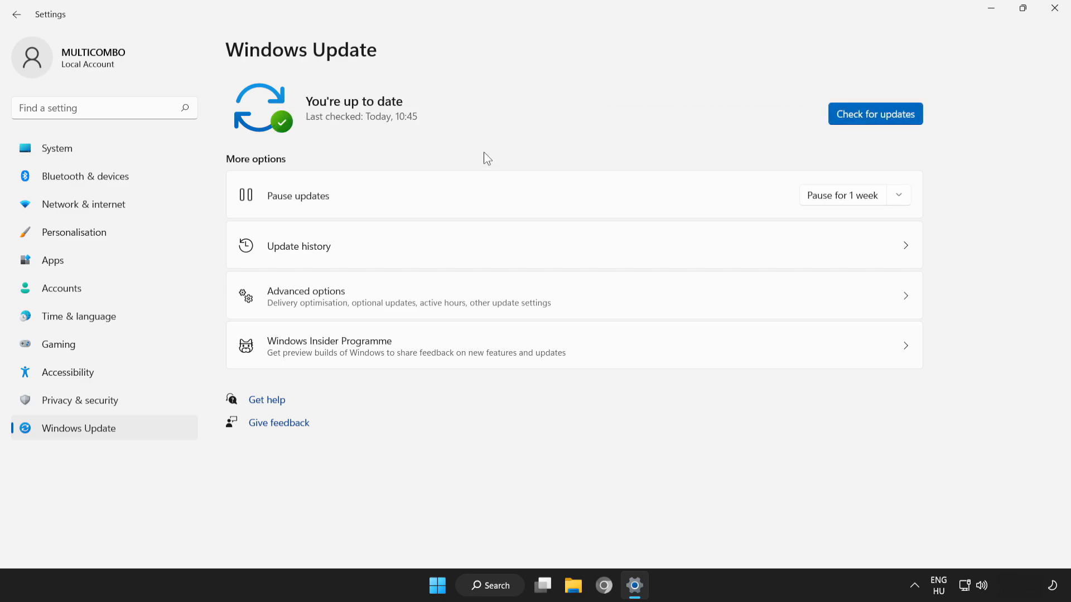
mouse_move(1037, 32)
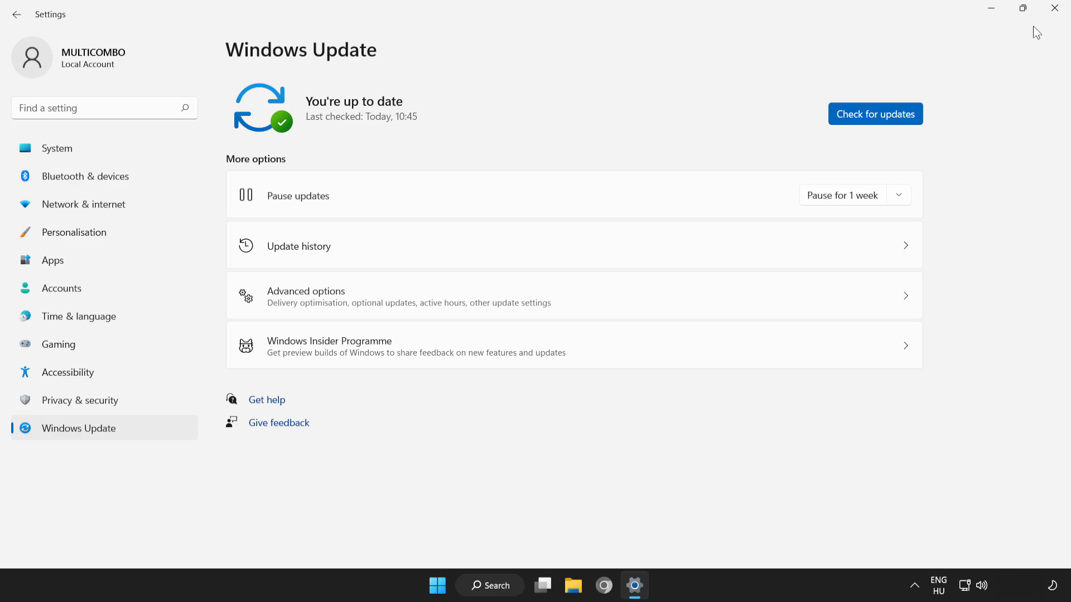
mouse_move(1058, 9)
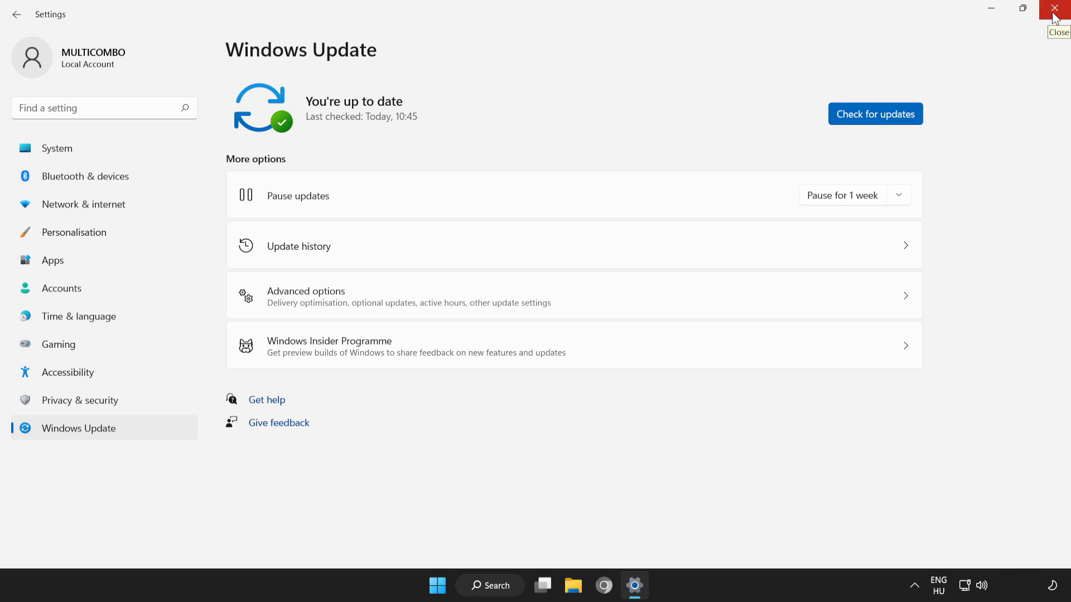
left_click(1058, 7)
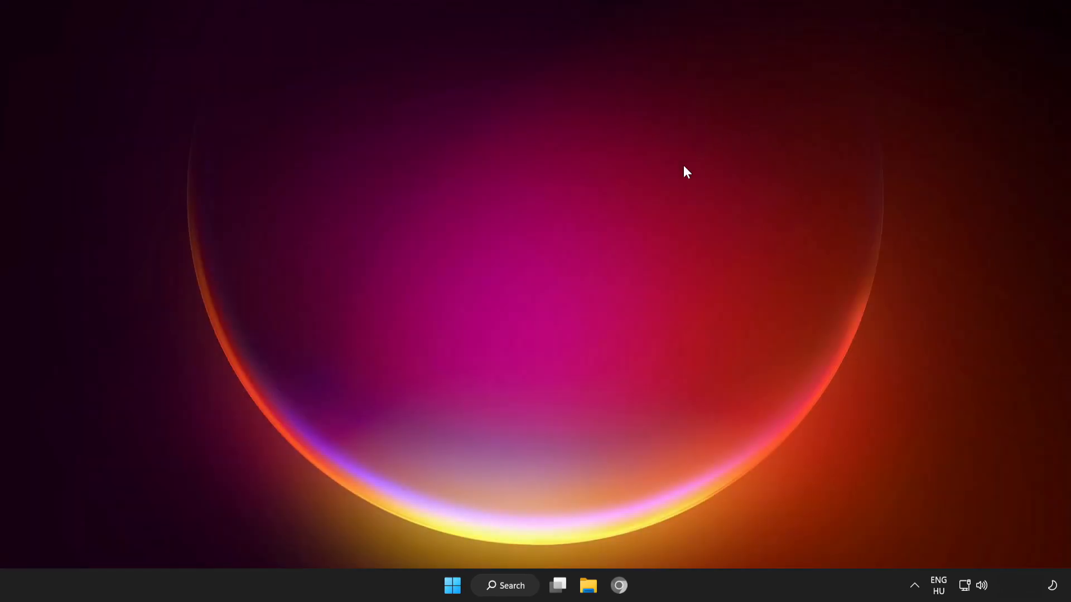
mouse_move(452, 585)
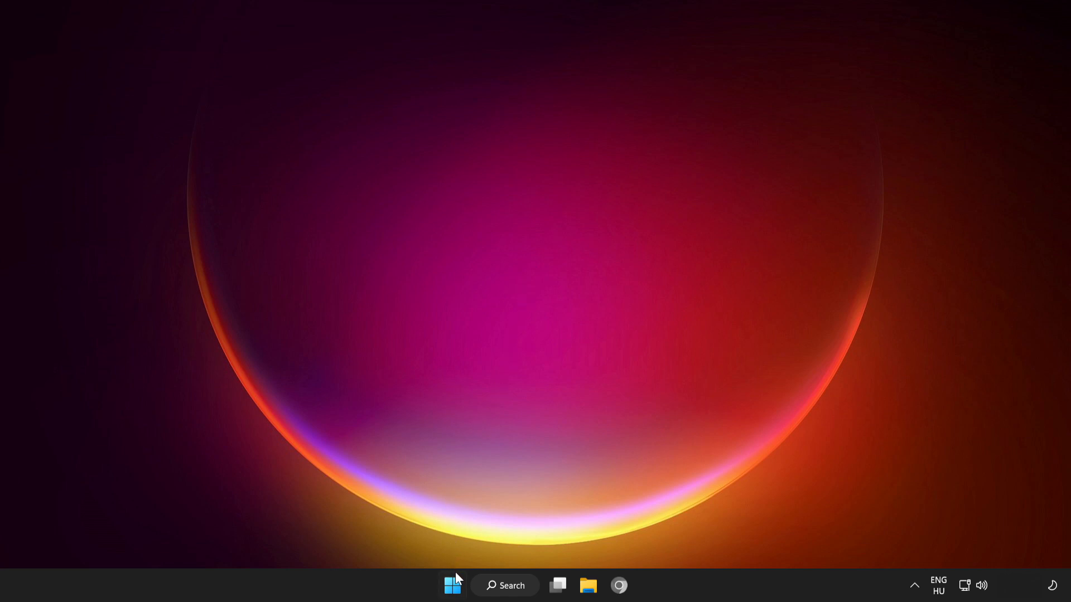
Launch Task Manager from the Start menu's quick links and view the Startup apps
right_click(452, 586)
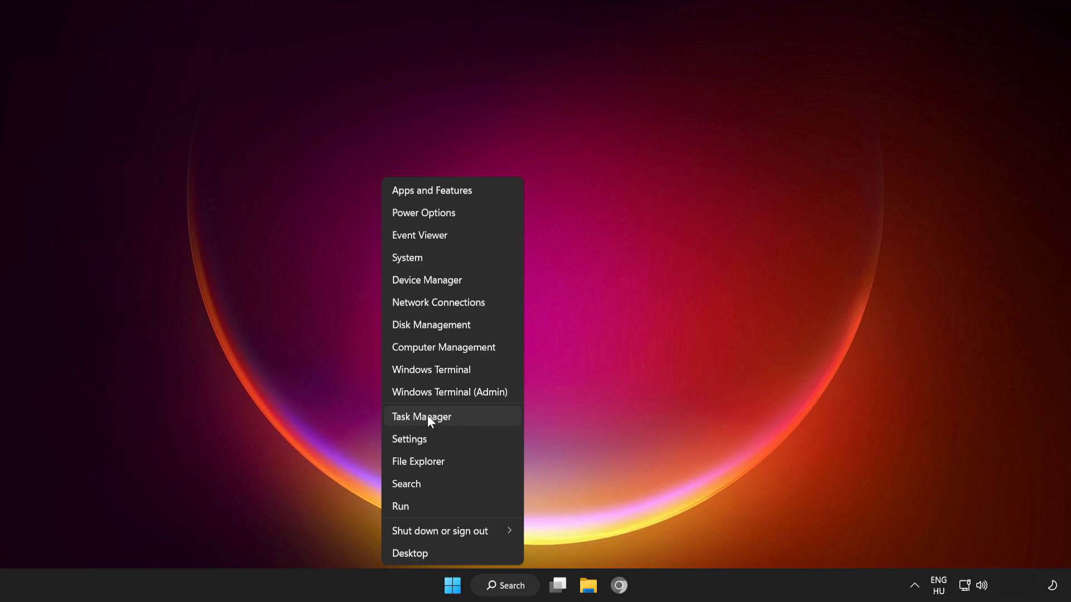
mouse_move(489, 424)
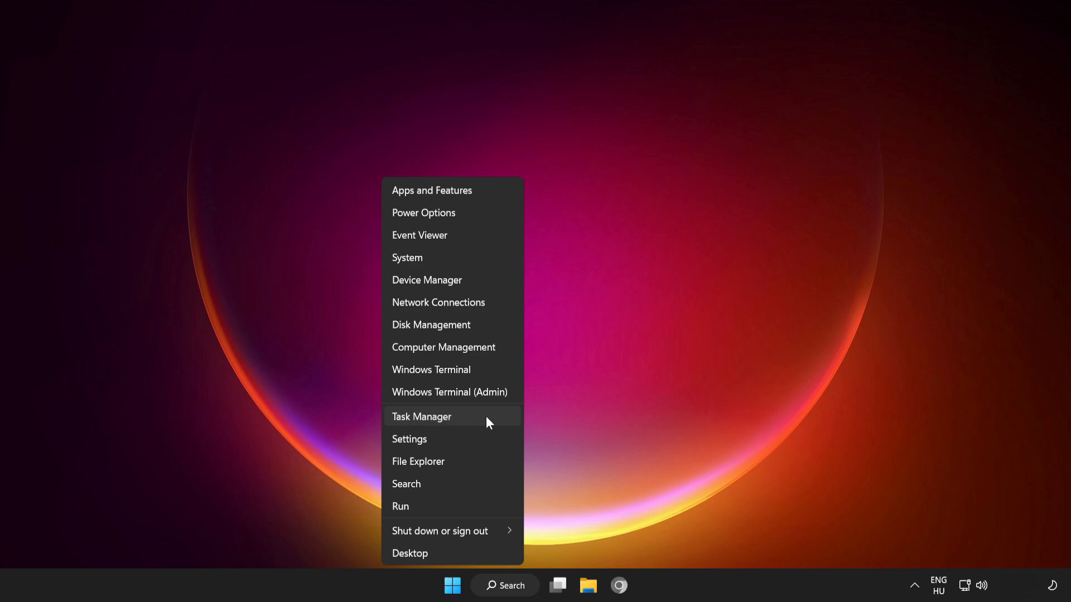
left_click(422, 416)
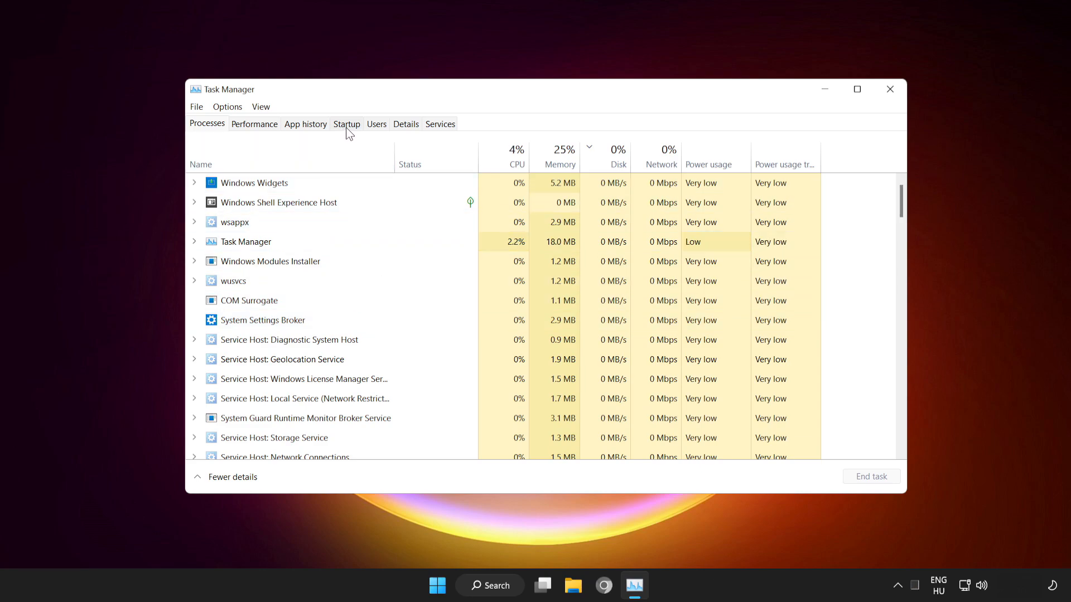
left_click(346, 124)
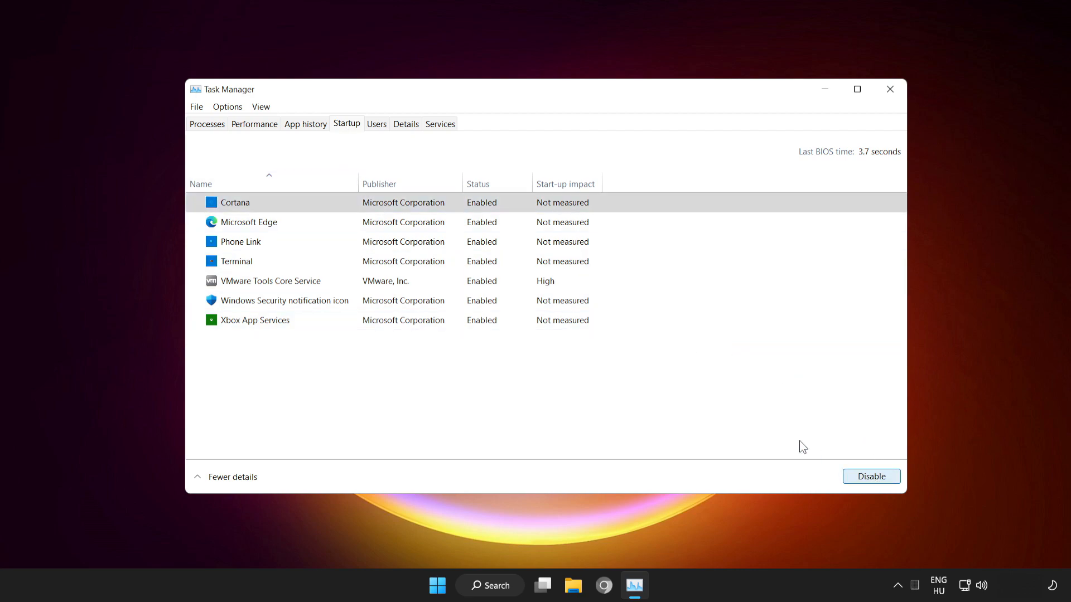
Disable Cortana, Microsoft Edge, Phone Link and Terminal at startup, then close Task Manager
left_click(871, 476)
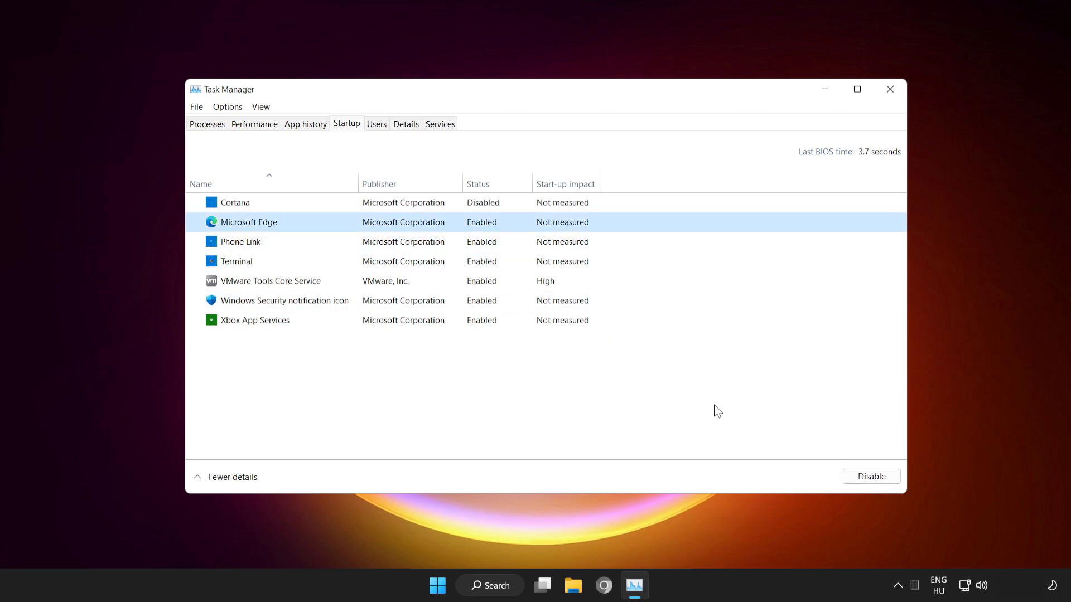
left_click(870, 476)
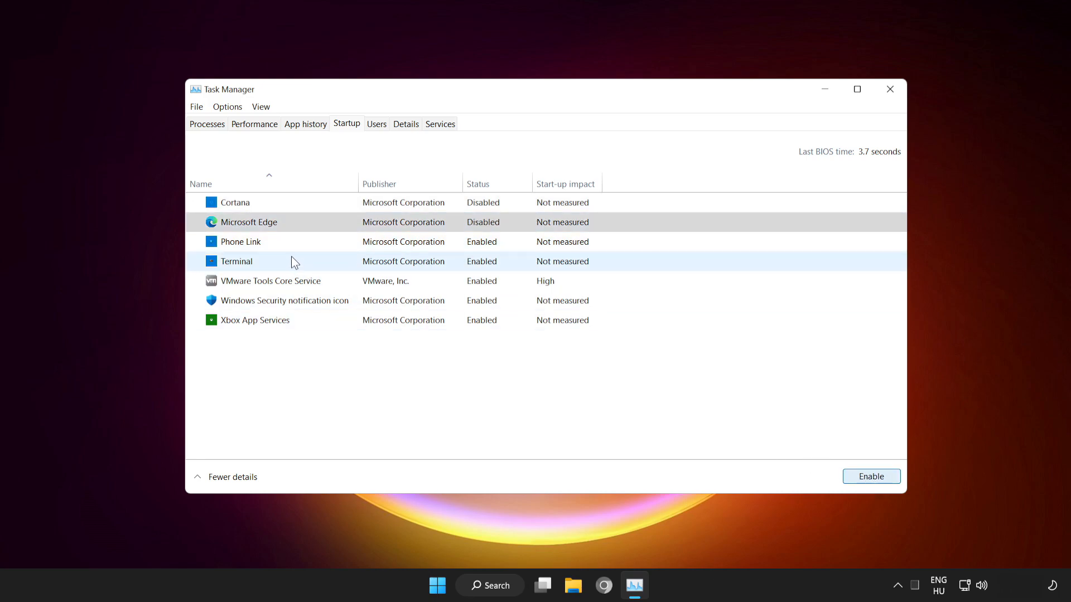
left_click(238, 241)
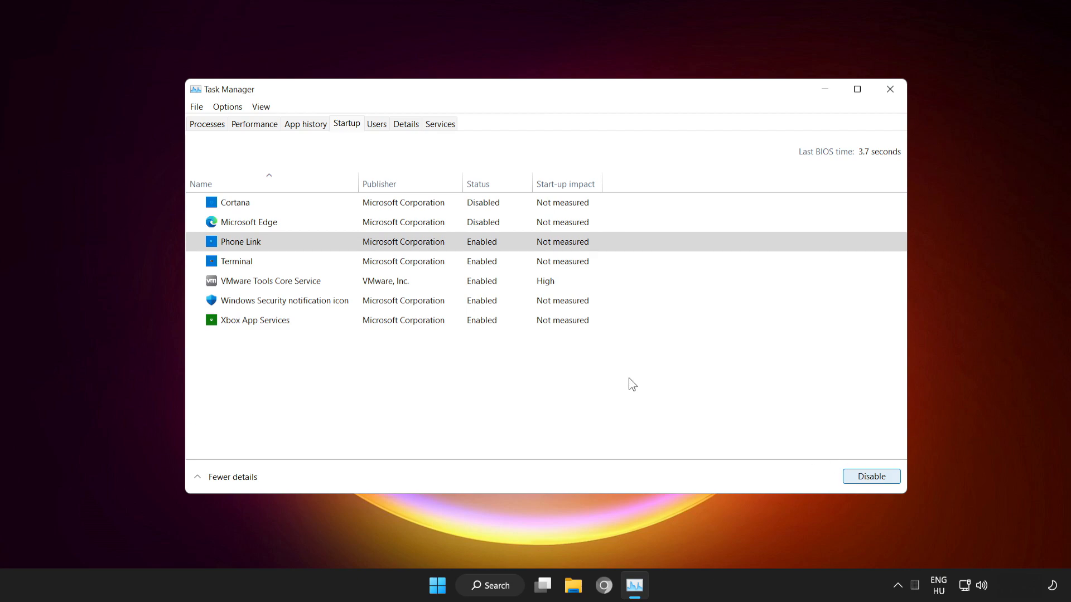
left_click(870, 477)
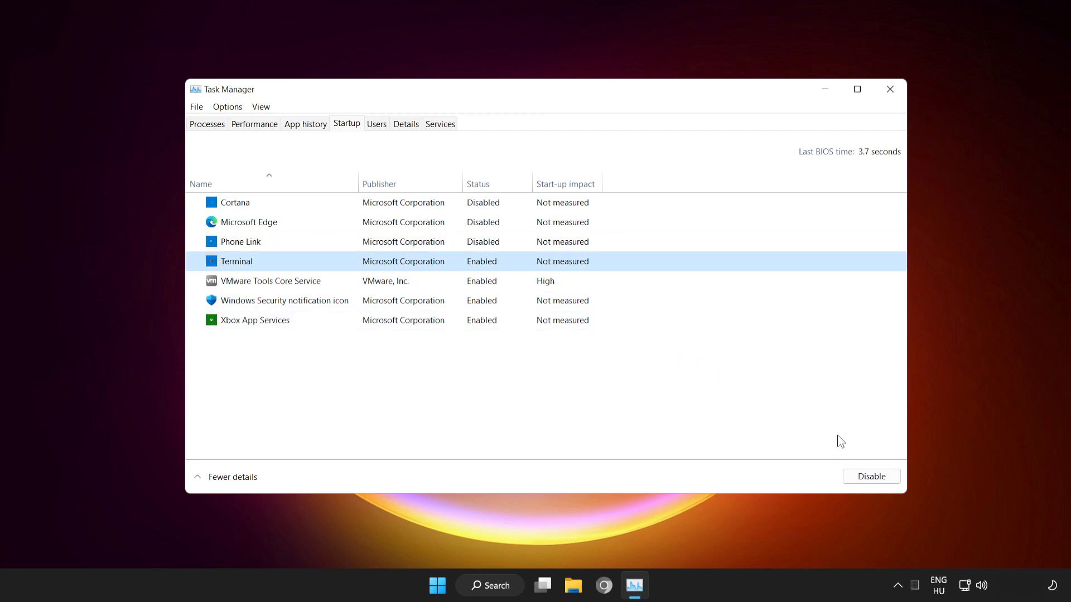
left_click(871, 476)
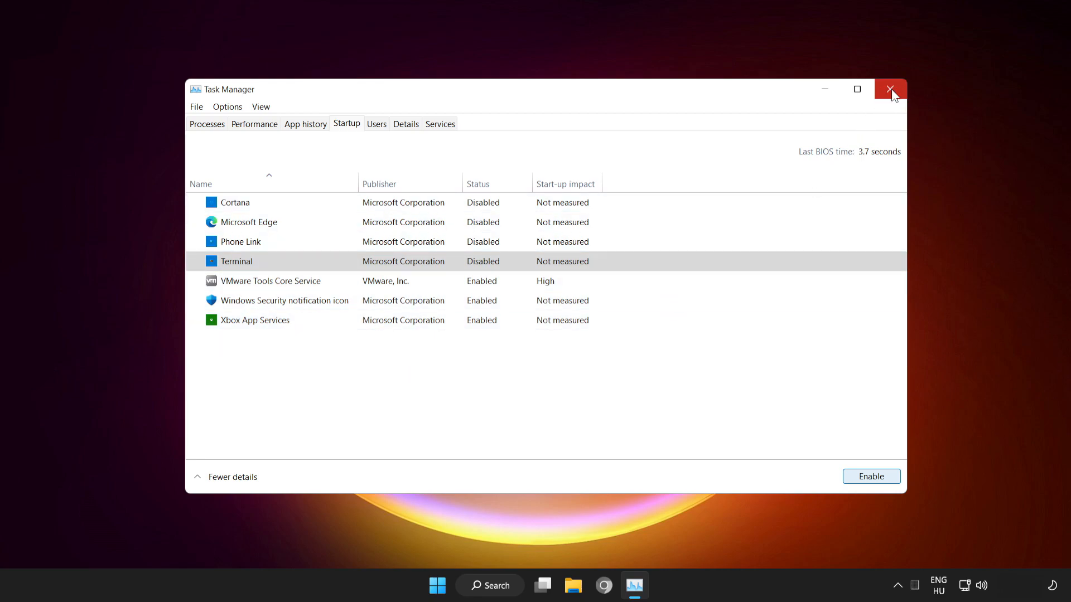
mouse_move(890, 89)
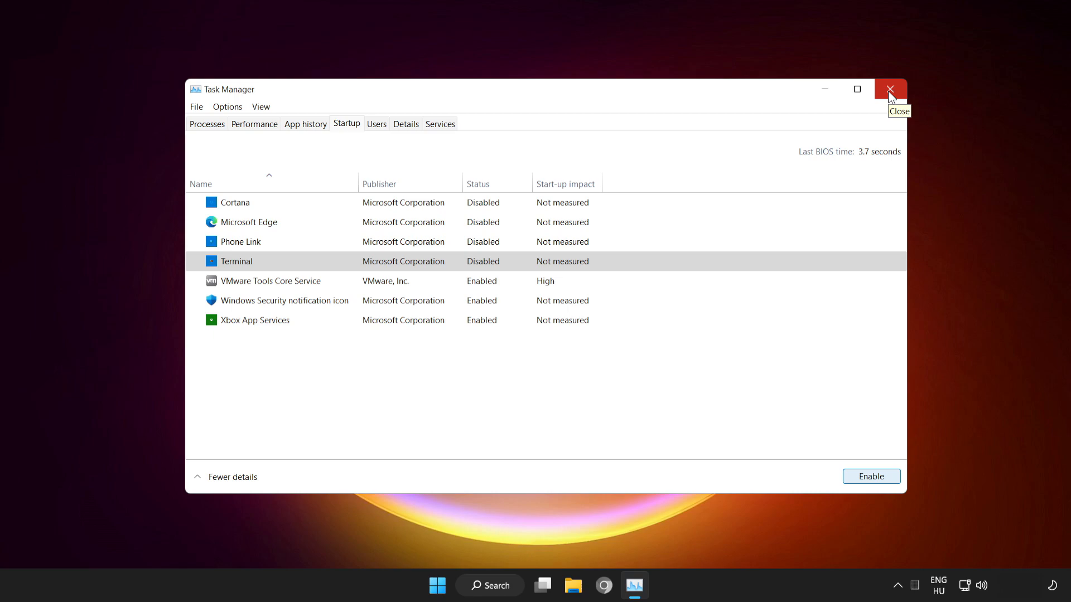
left_click(891, 89)
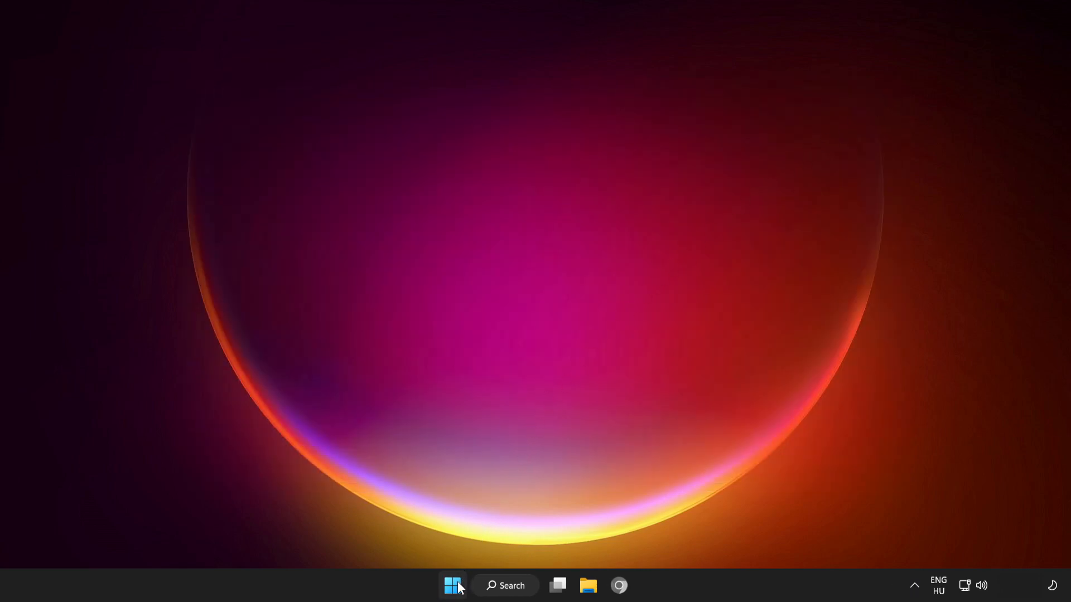
left_click(452, 586)
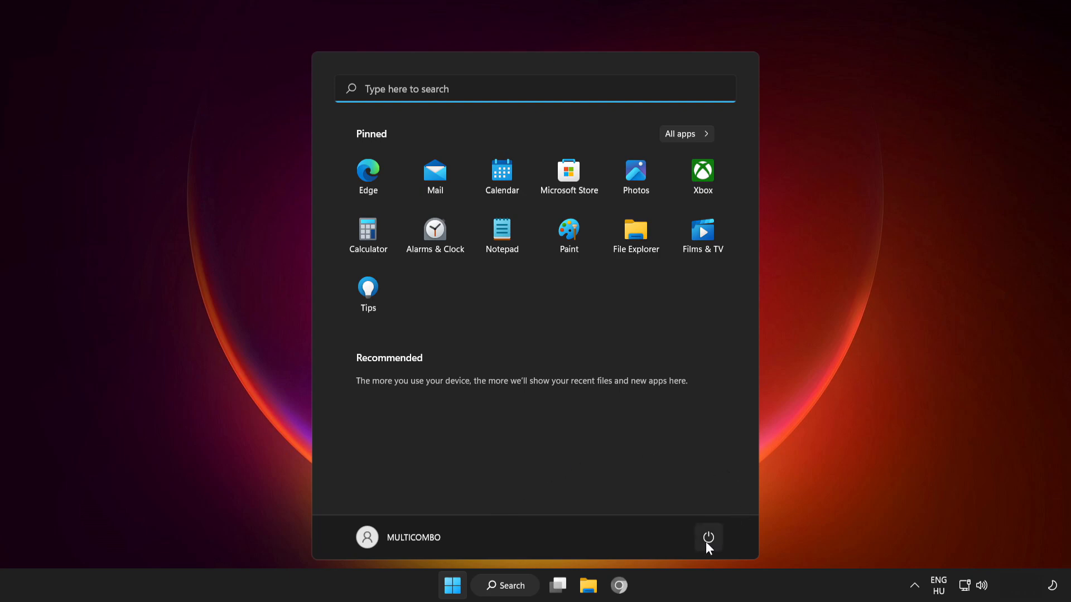
left_click(708, 537)
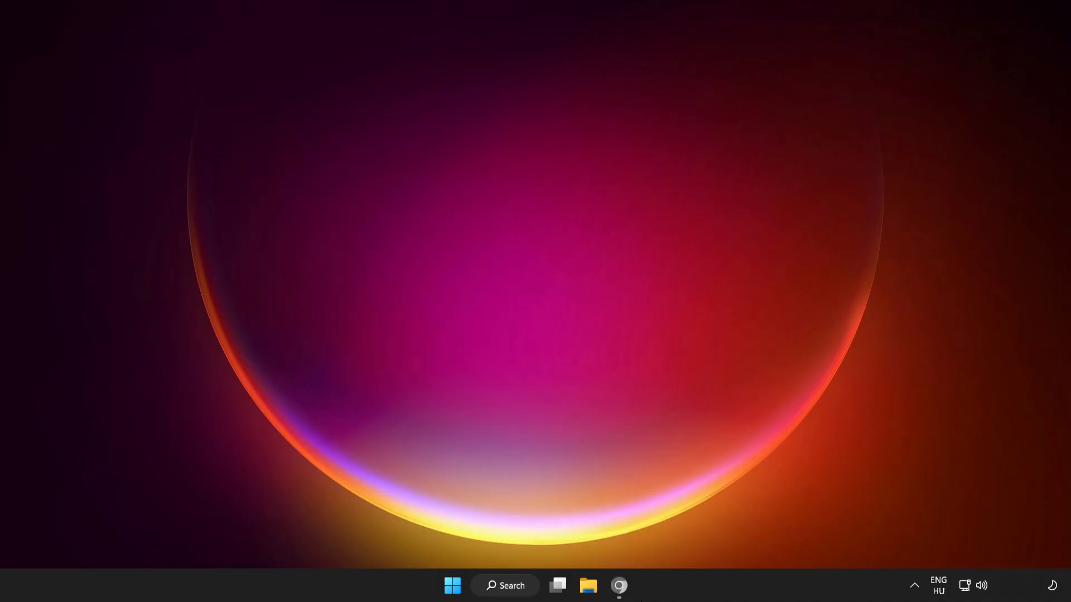
left_click(619, 586)
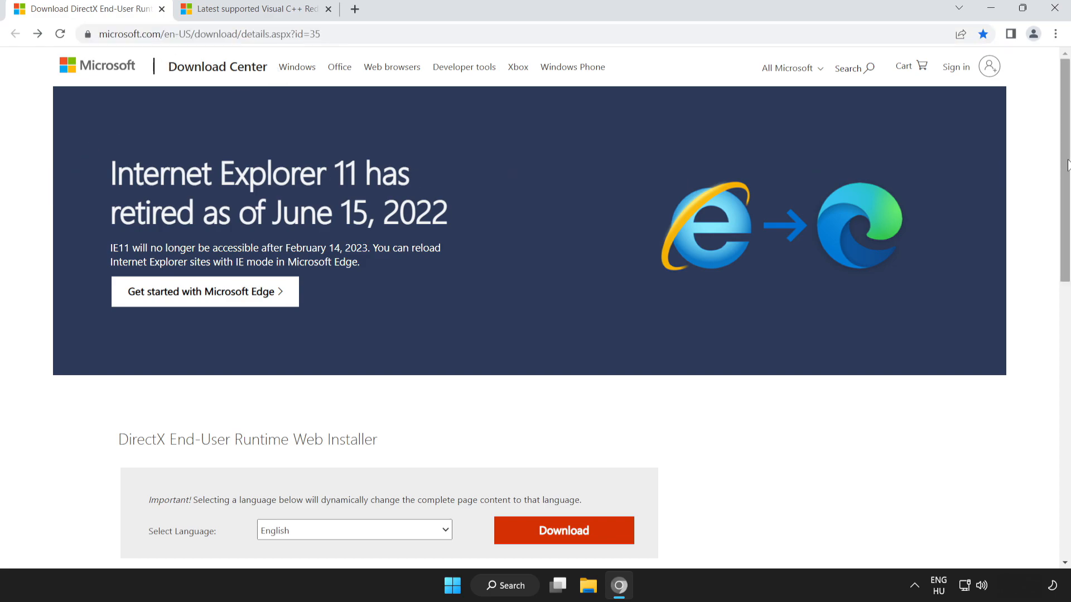
Download dxwebsetup.exe from the Microsoft Download Center and run the installer
scroll("down", 3)
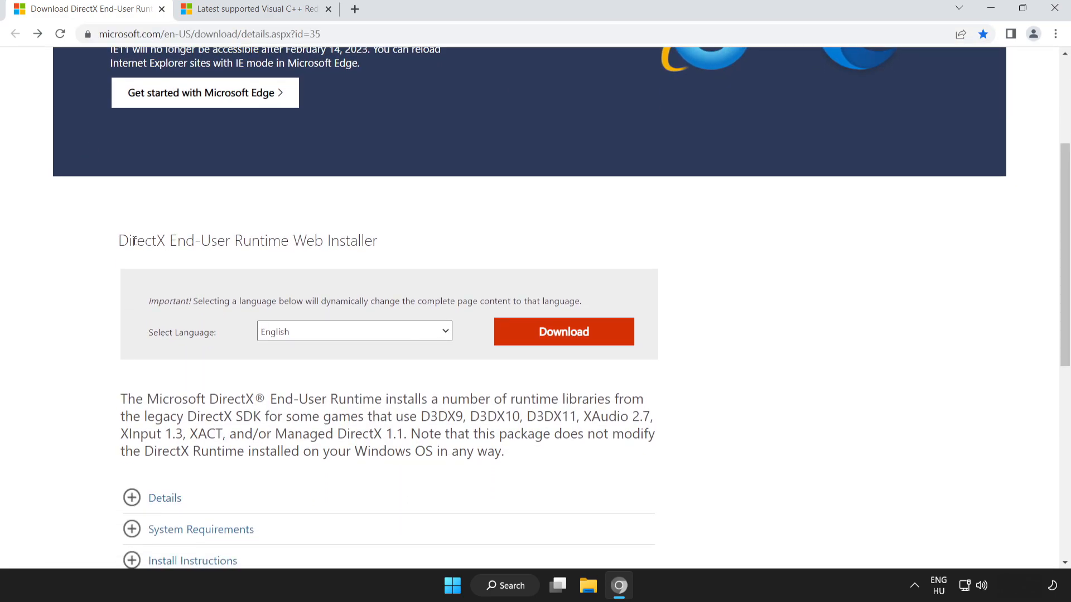
mouse_move(540, 341)
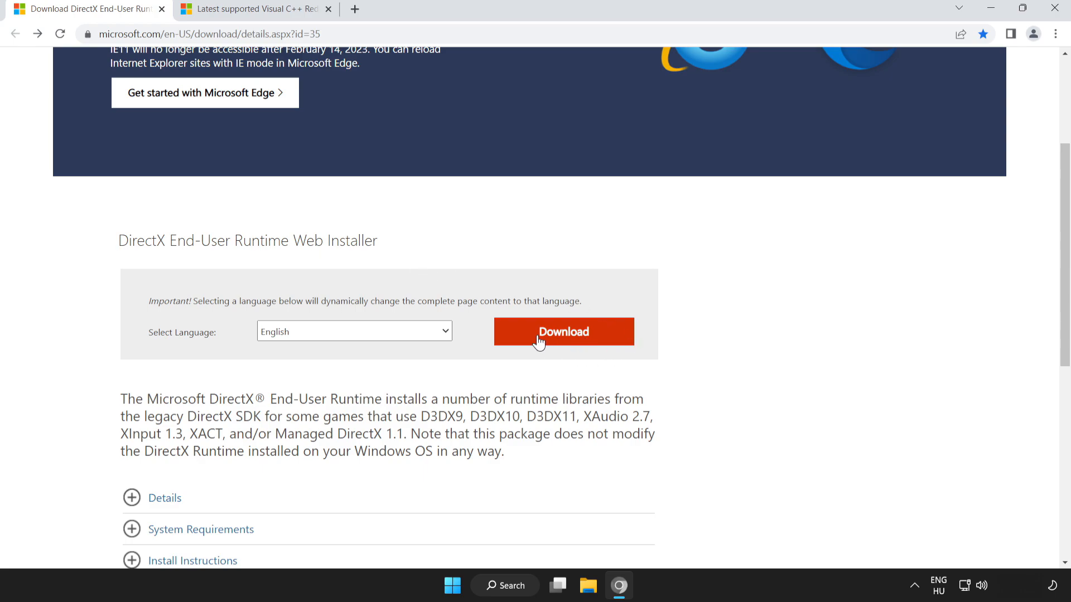
left_click(562, 332)
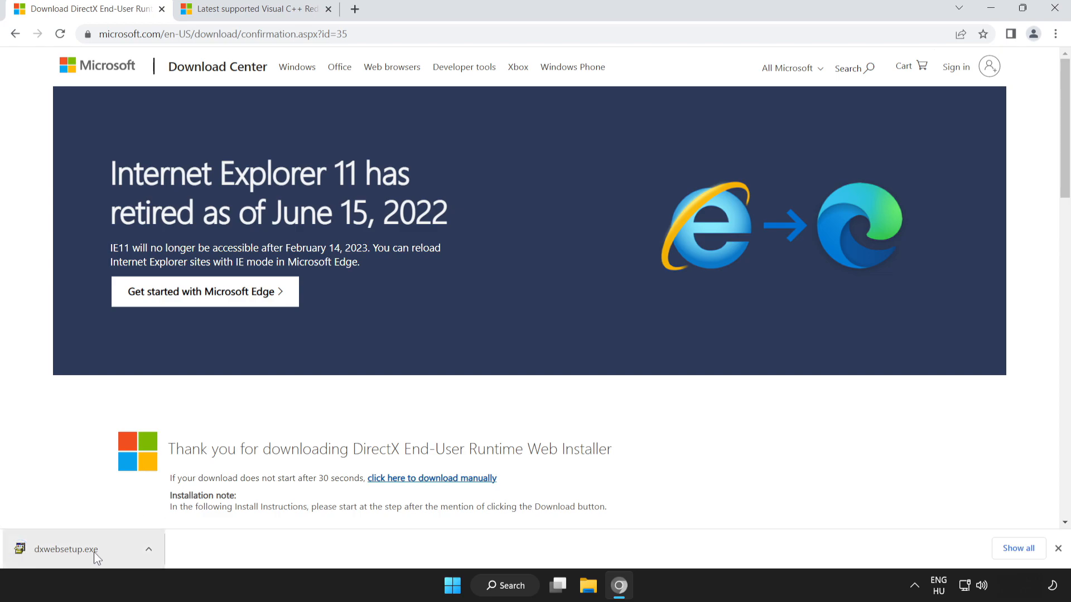
left_click(82, 550)
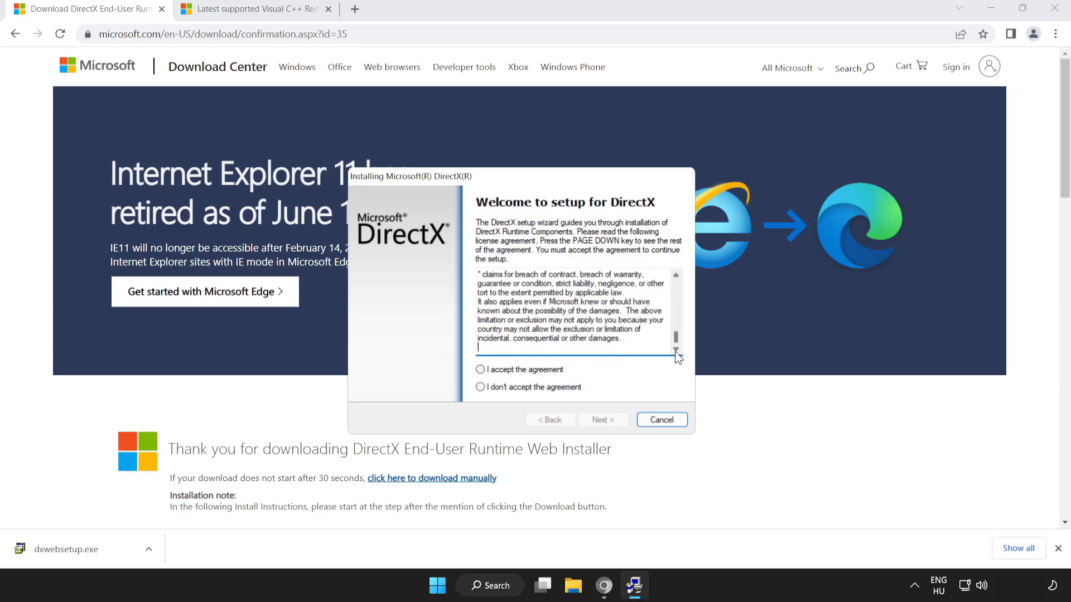
Accept the DirectX license, untick the Bing Bar, and finish setup reporting DirectX already current
left_click(480, 369)
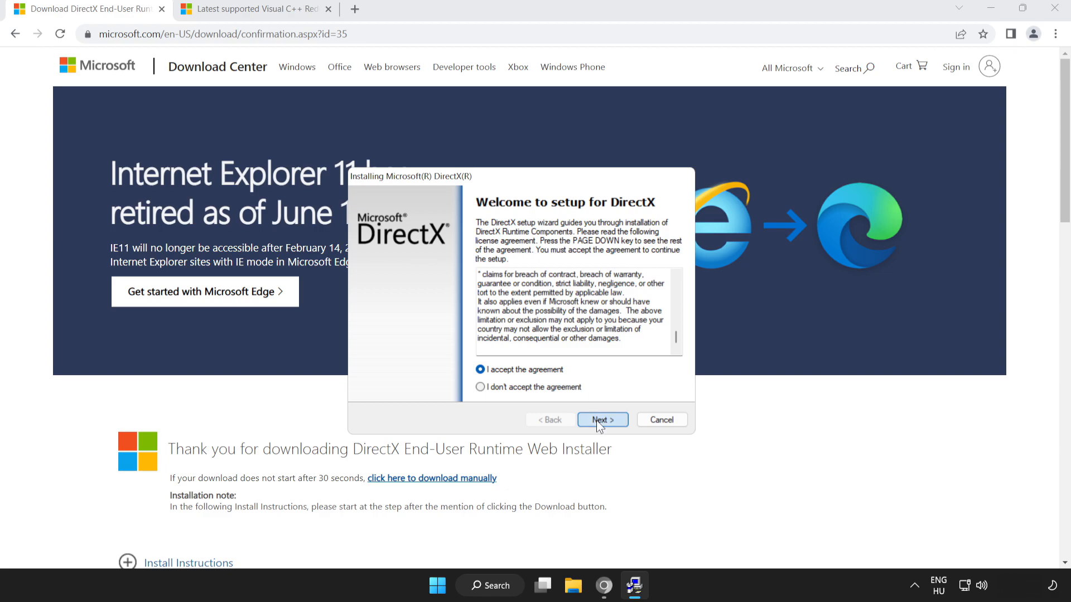
left_click(602, 420)
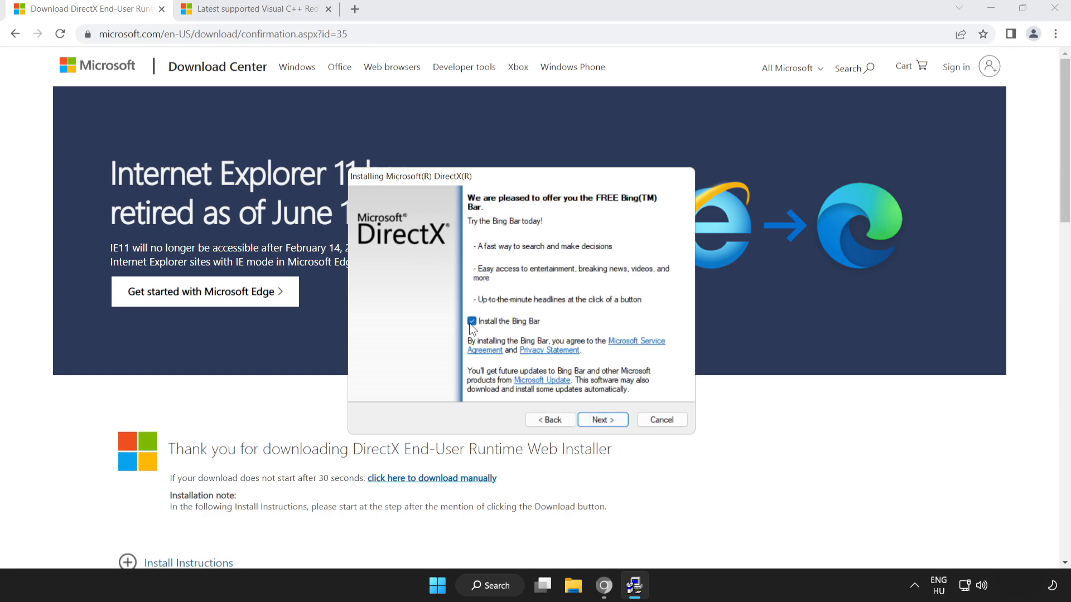
left_click(471, 321)
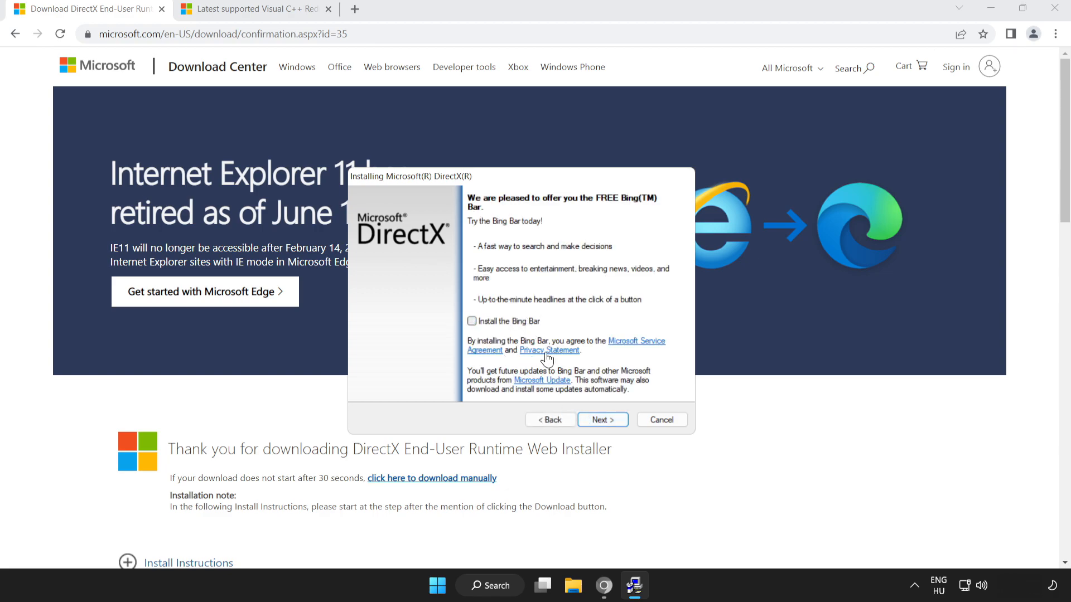
left_click(600, 419)
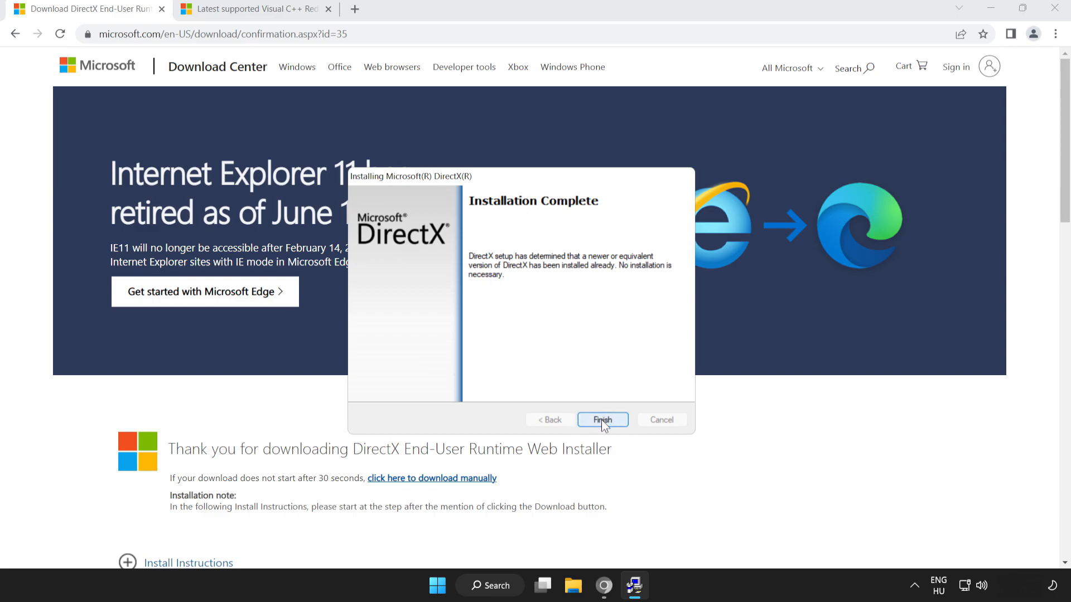
left_click(601, 419)
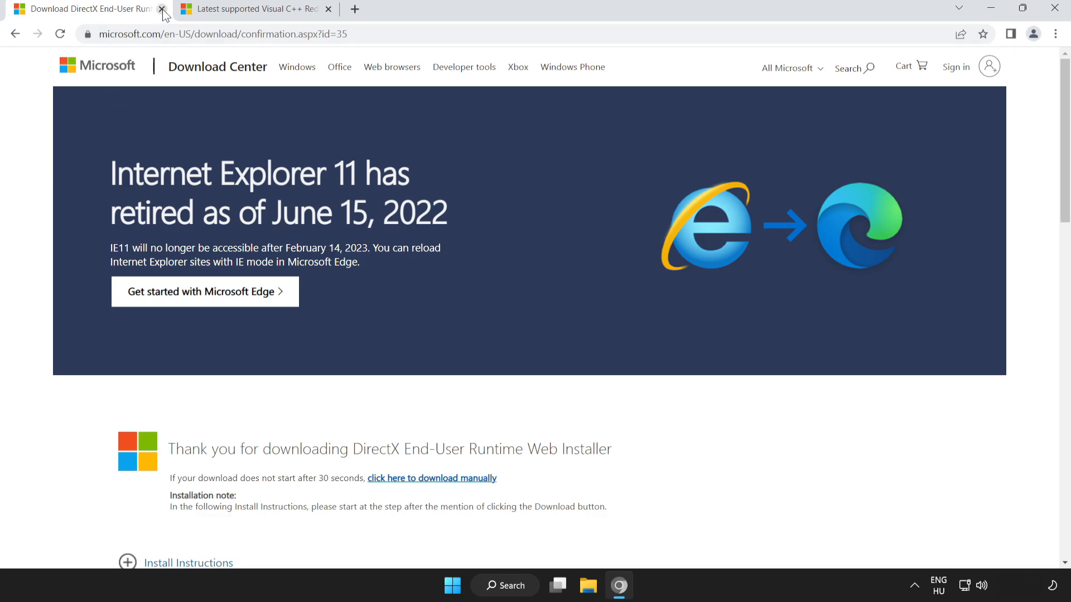
Close the DirectX tab and scroll the Visual C++ documentation page to the download table
left_click(162, 8)
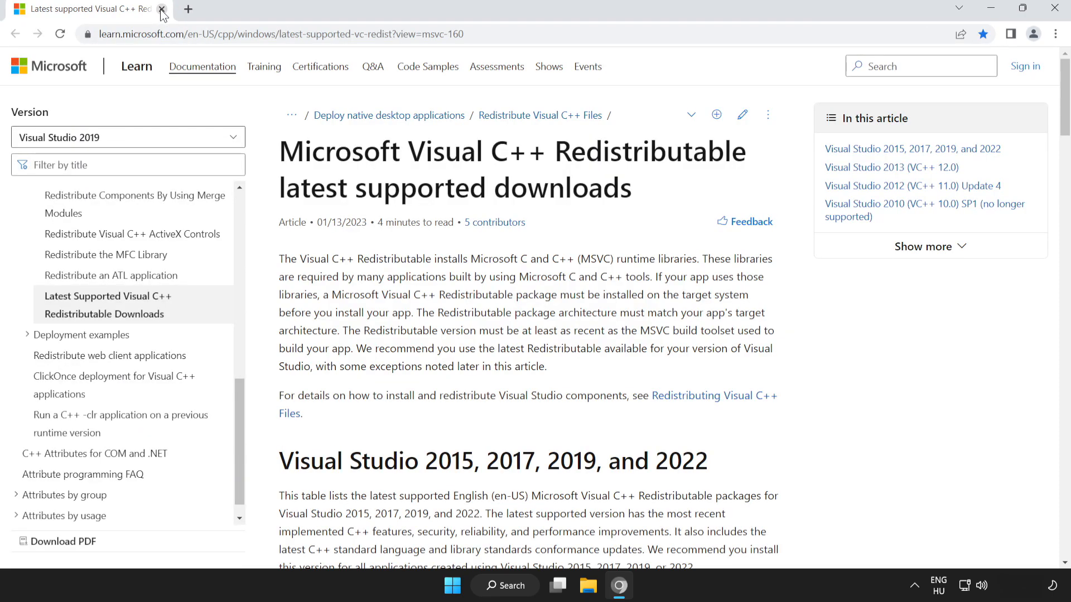
left_click(274, 33)
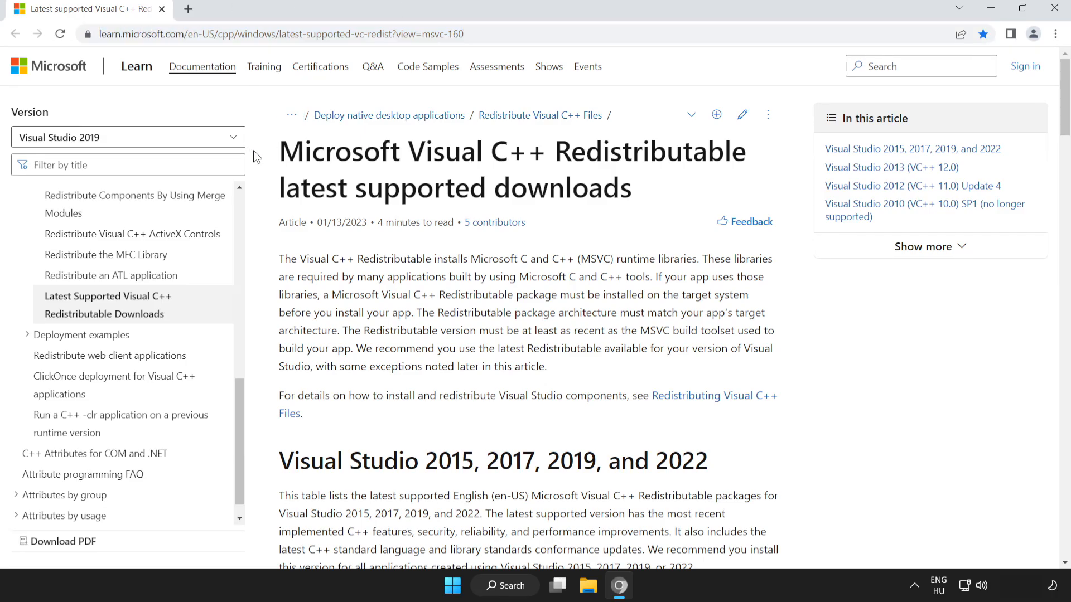
scroll("down", 3)
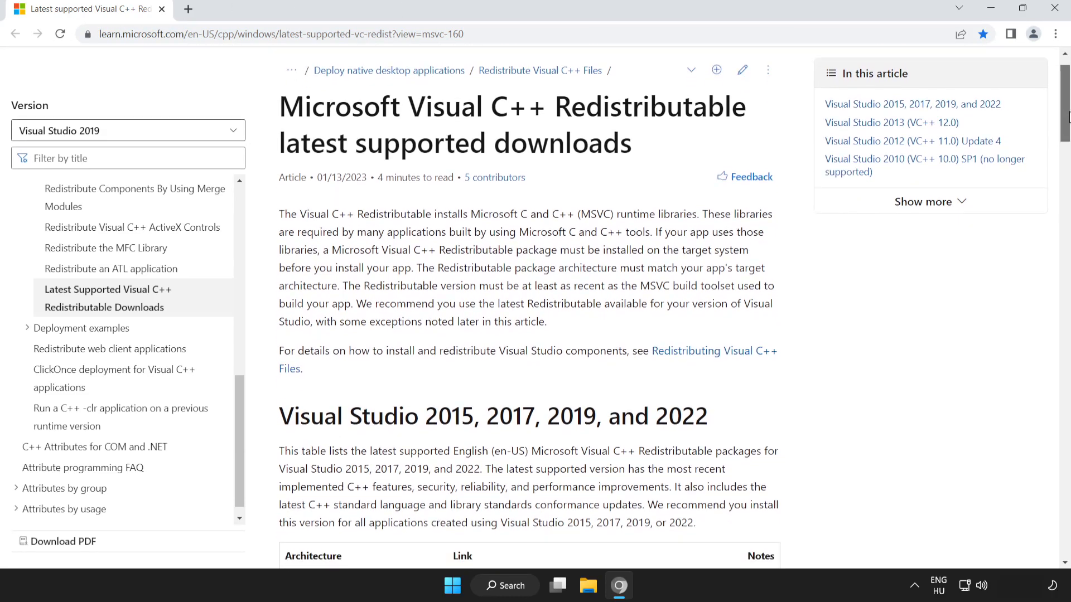
scroll("down", 3)
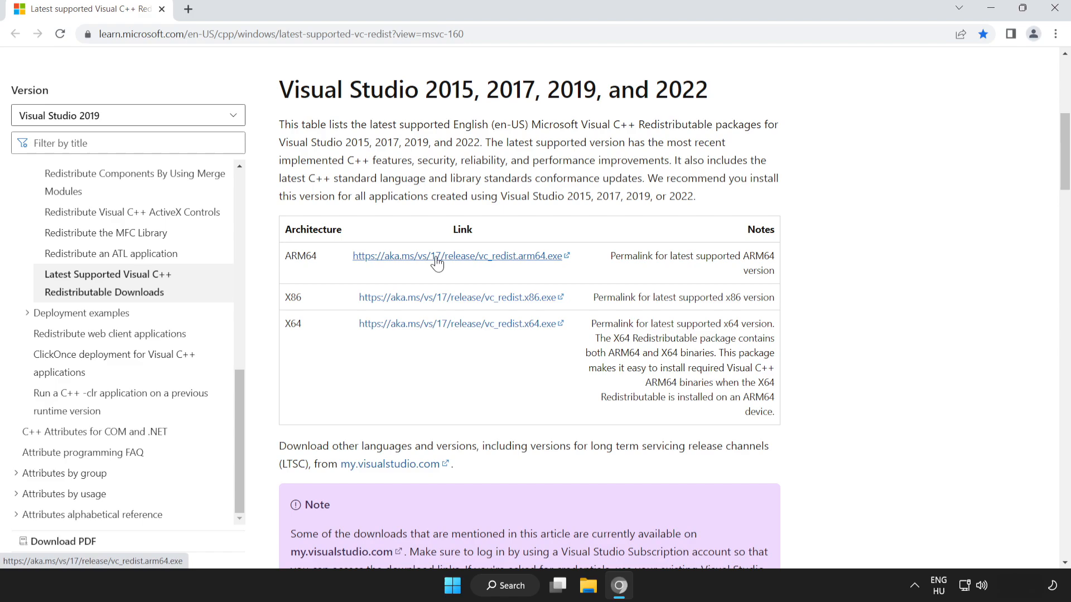
Download the ARM64, x86 and x64 redistributable installers and launch the ARM64 one
left_click(456, 255)
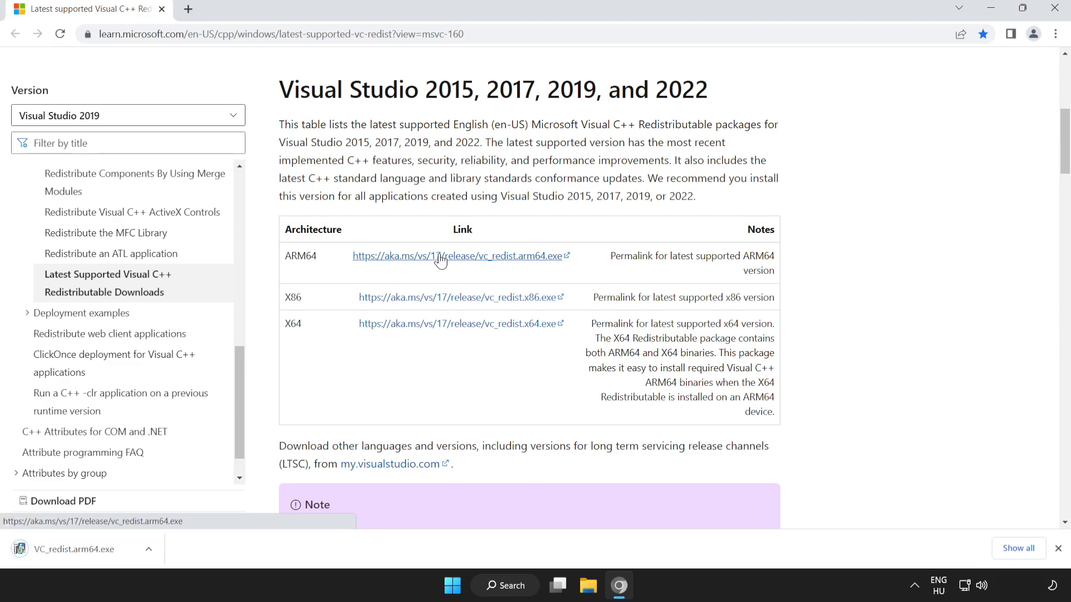
mouse_move(467, 303)
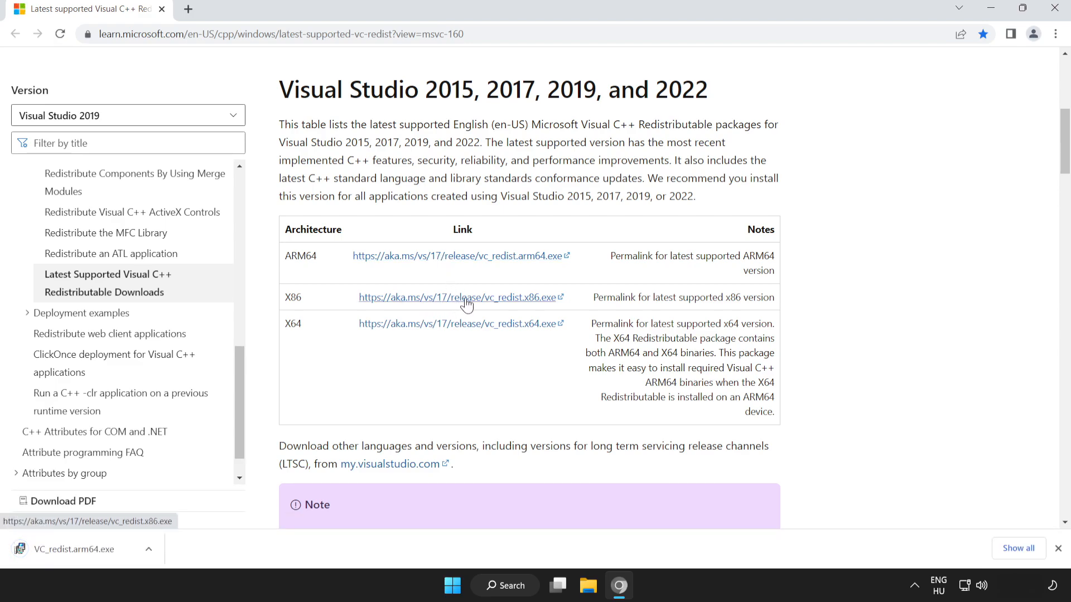
left_click(460, 296)
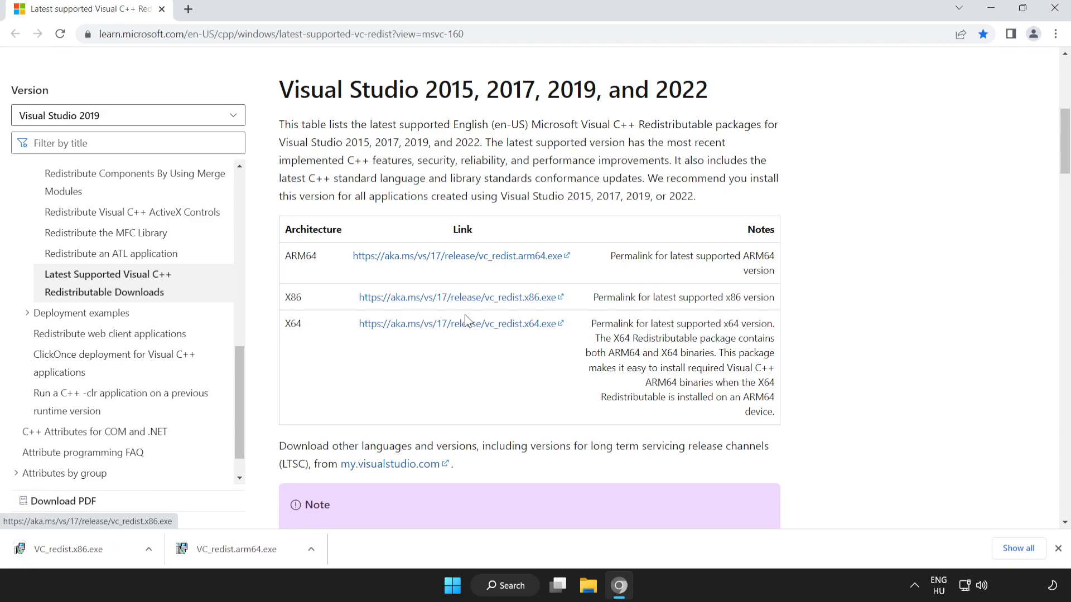
left_click(459, 324)
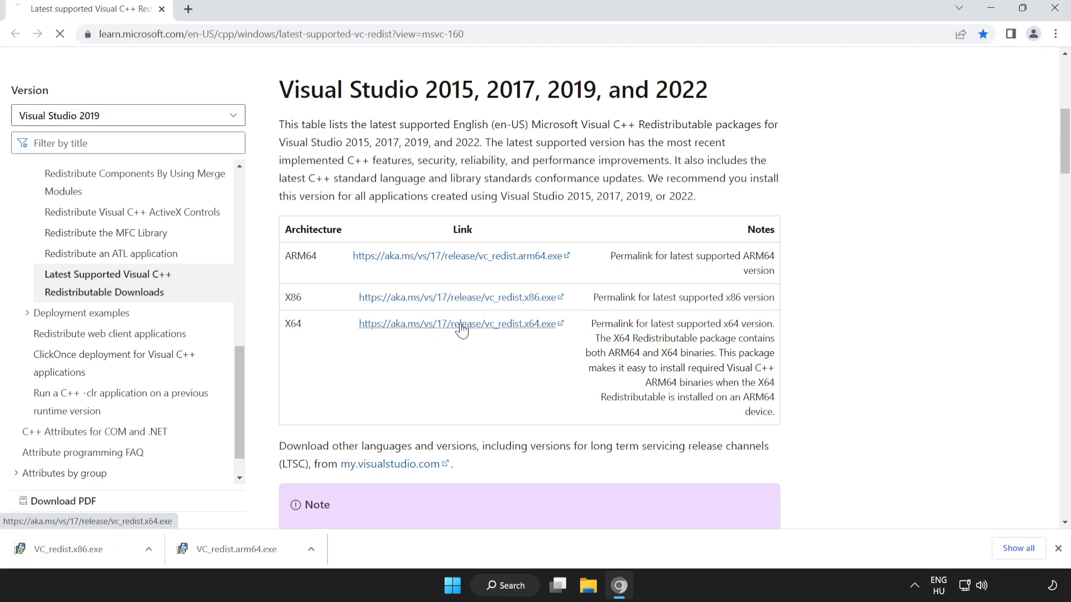
left_click(455, 324)
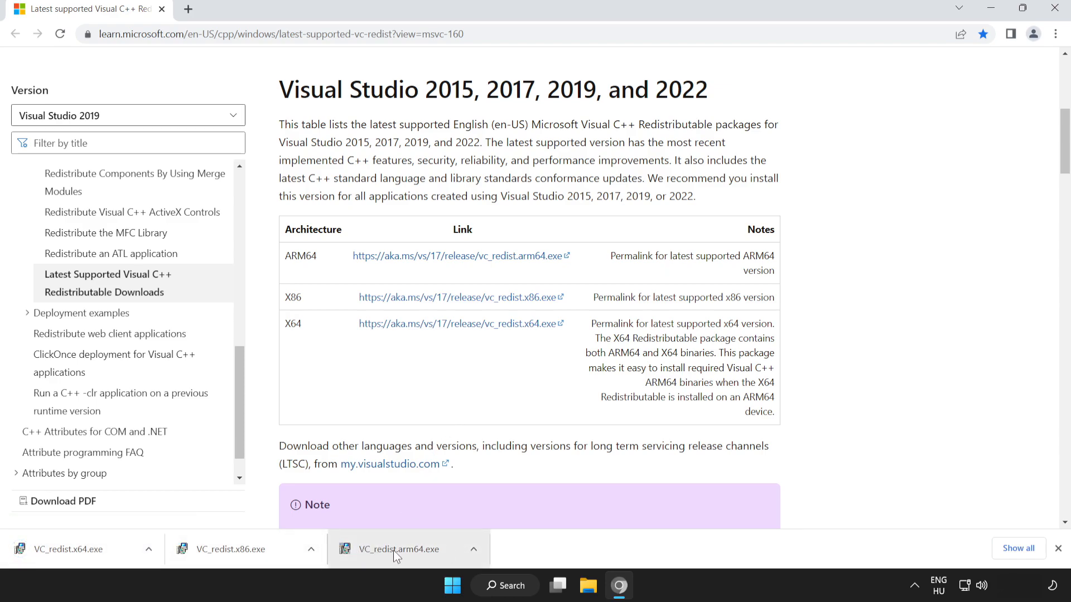
left_click(403, 549)
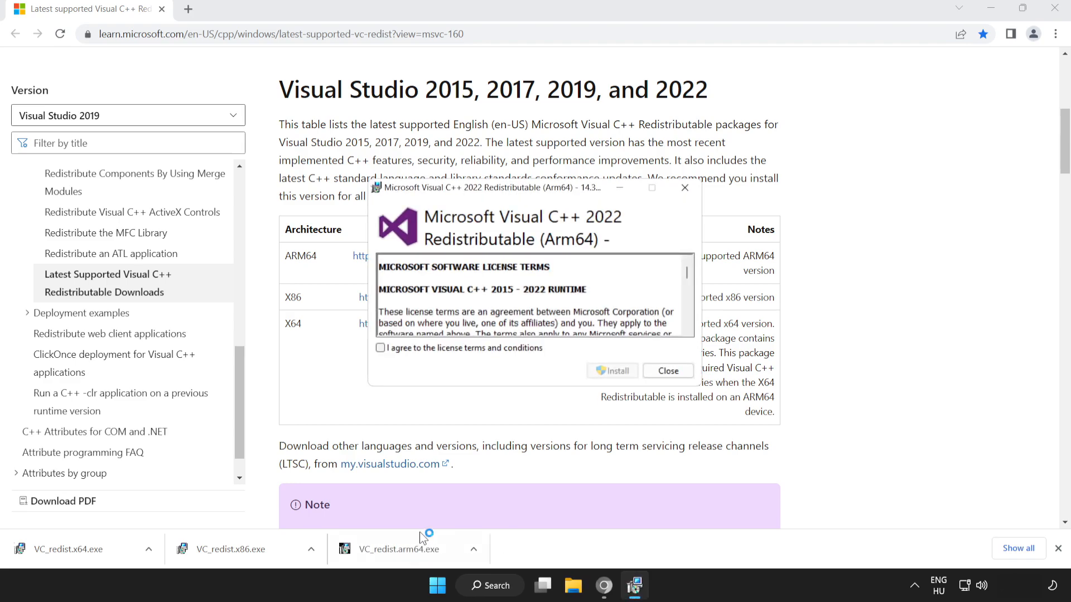
Attempt the ARM64 Visual C++ 2015–2022 install, which fails as unsupported on this processor
scroll("down", 3)
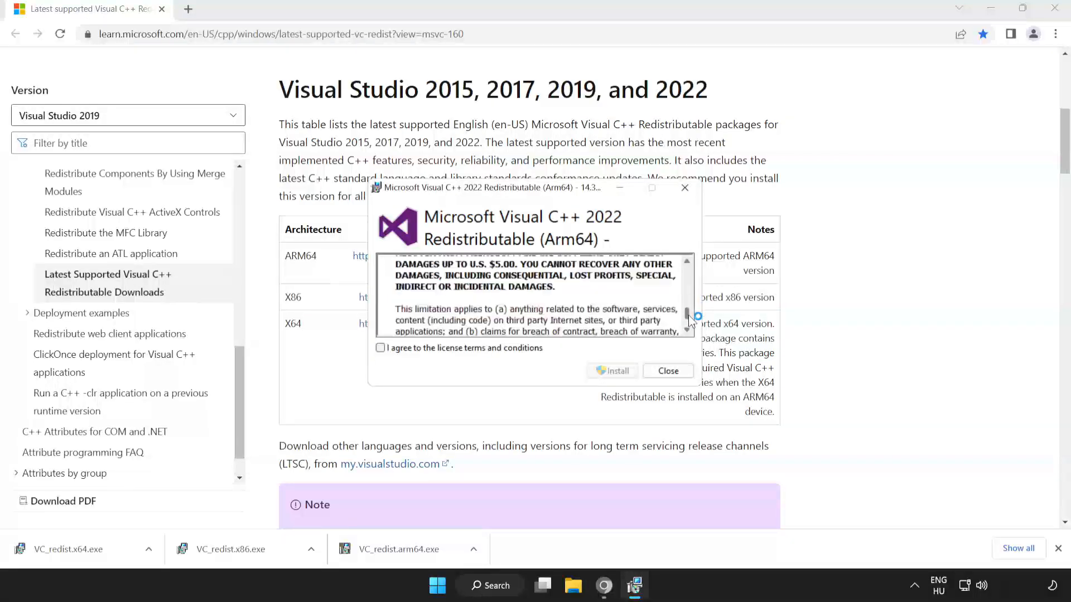
left_click(380, 348)
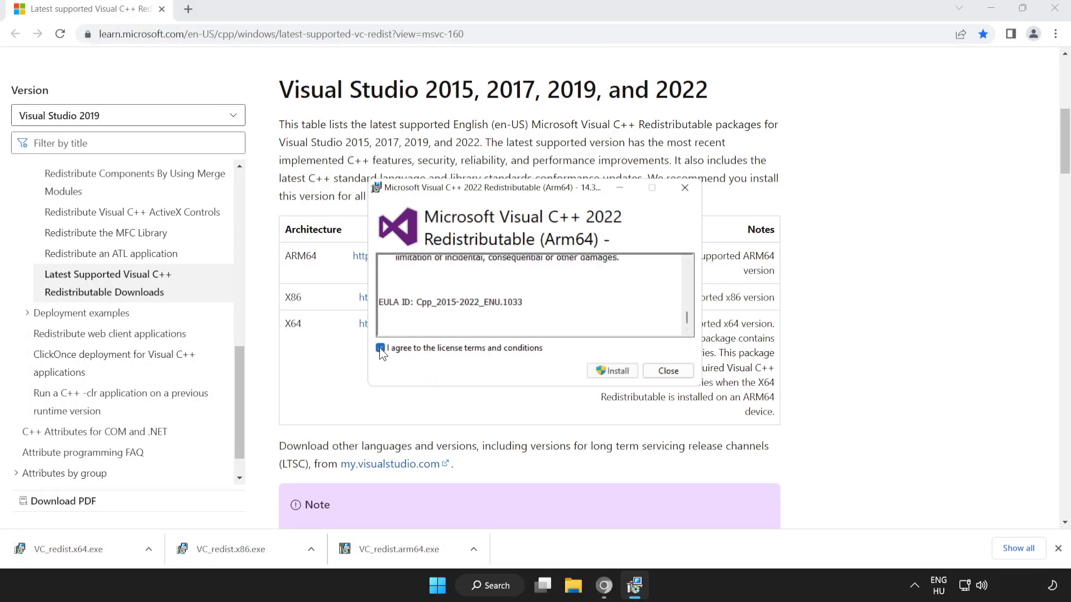
left_click(382, 348)
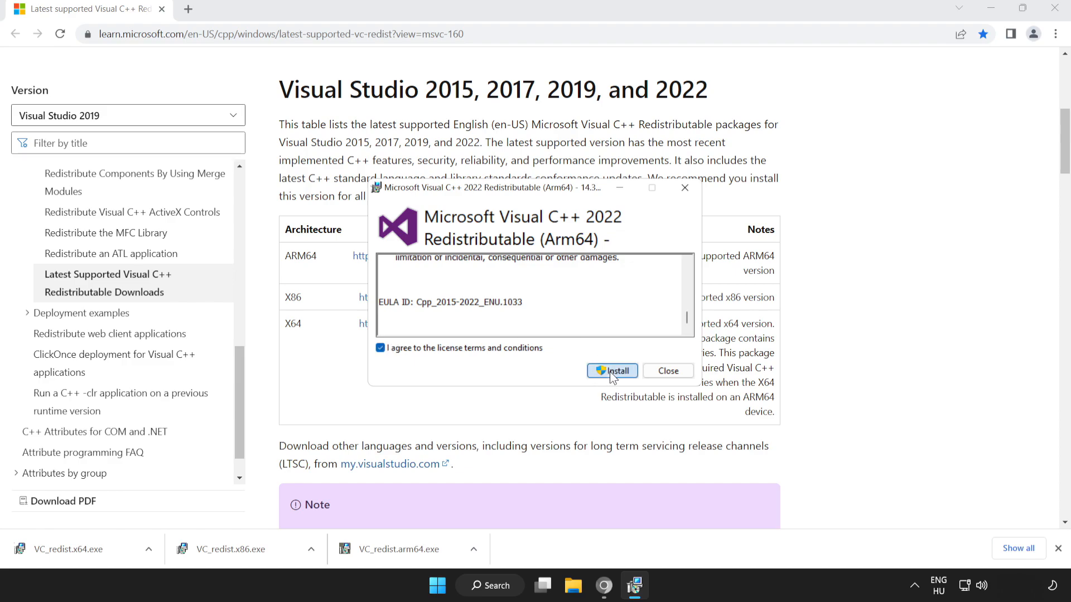
left_click(612, 371)
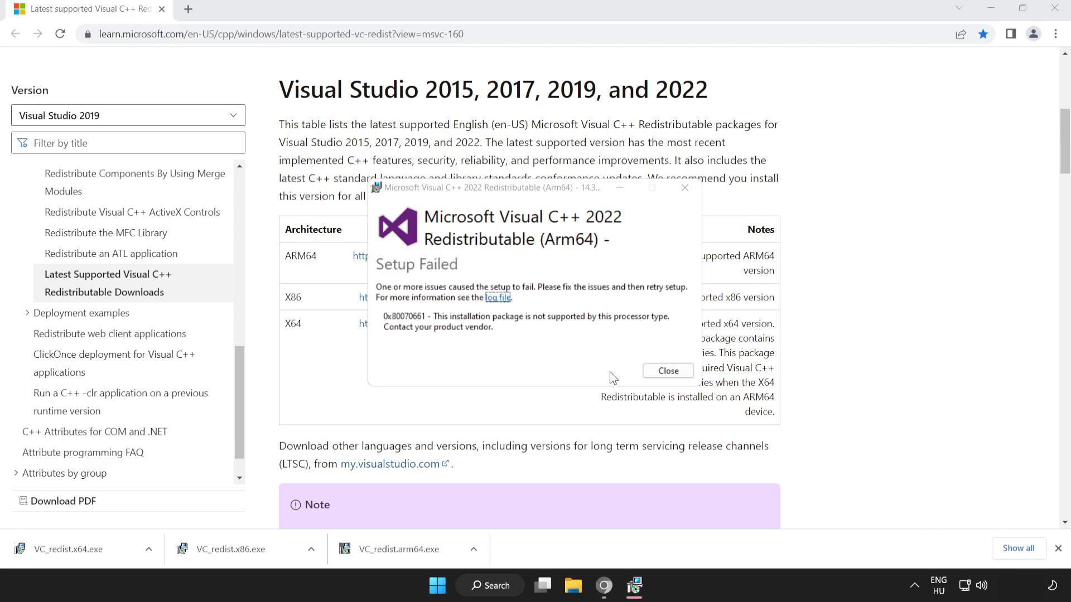
mouse_move(653, 378)
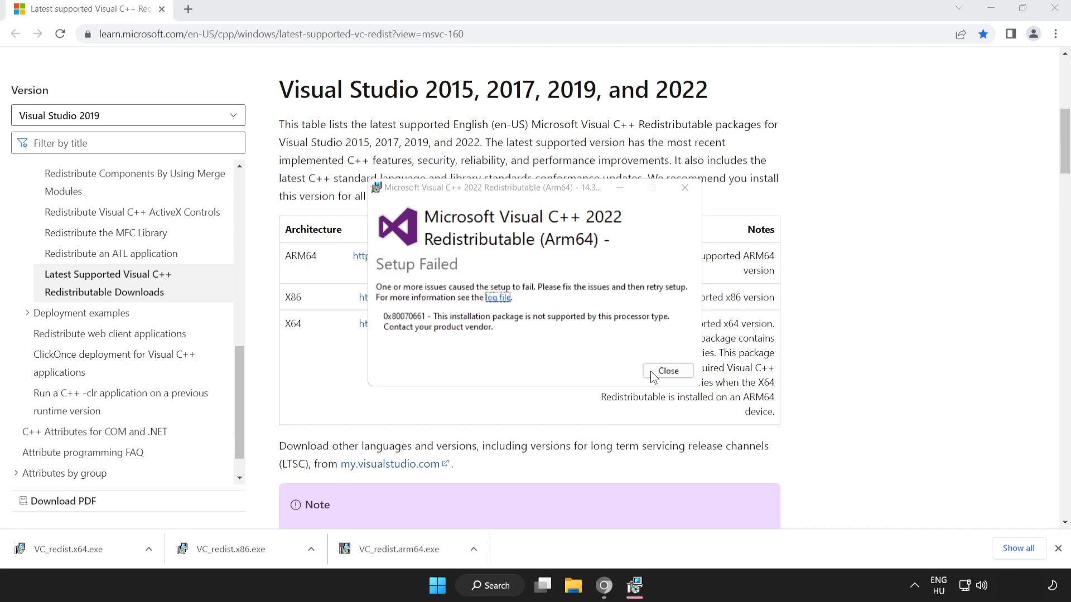
left_click(667, 370)
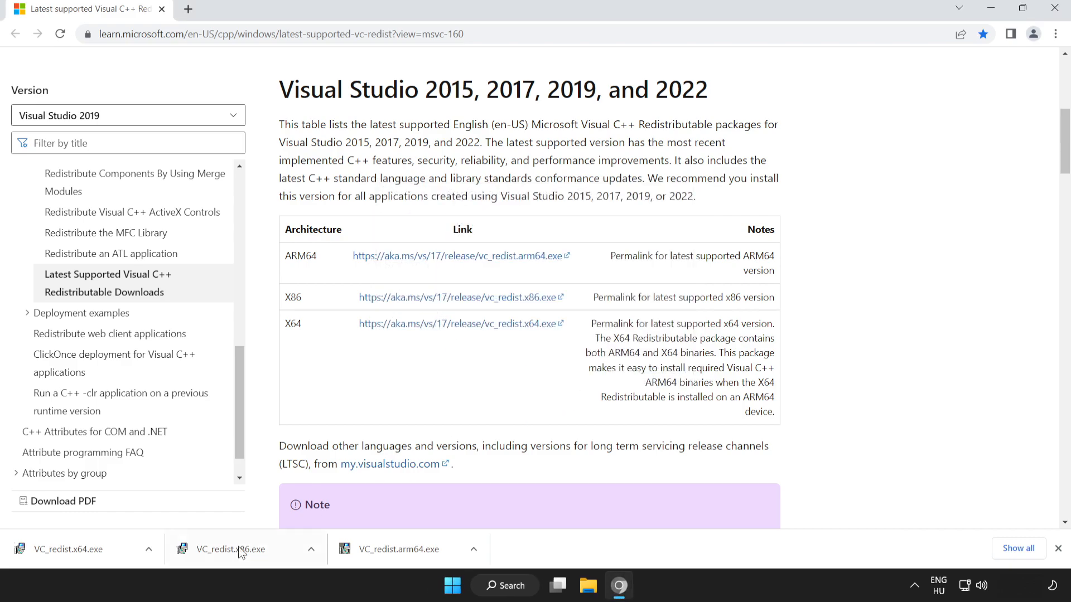
Install the x86 and x64 Visual C++ 2015–2022 redistributables, skipping the restart
left_click(229, 549)
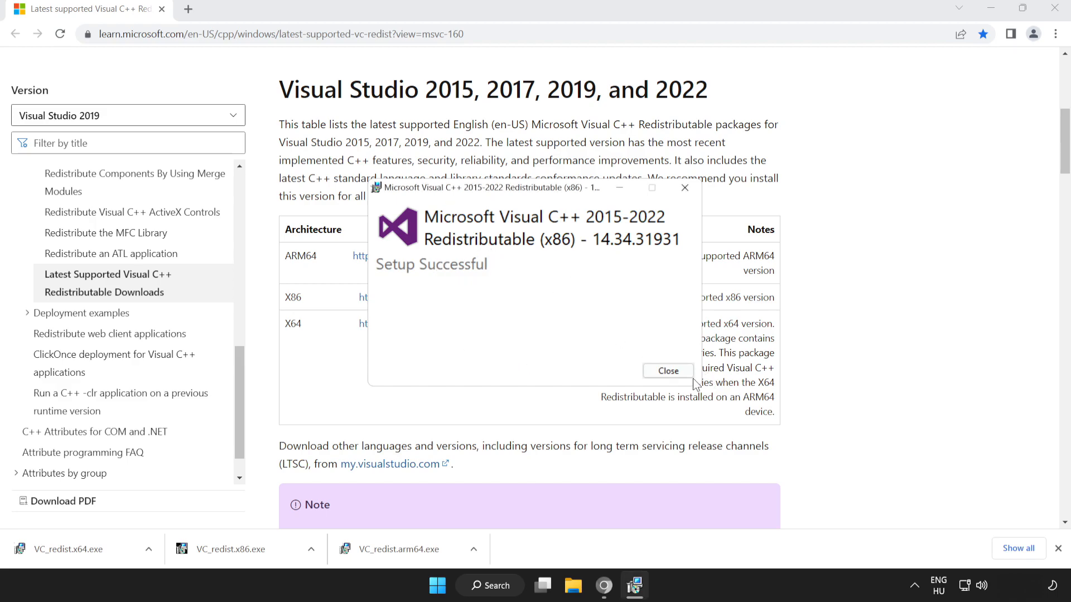
left_click(667, 371)
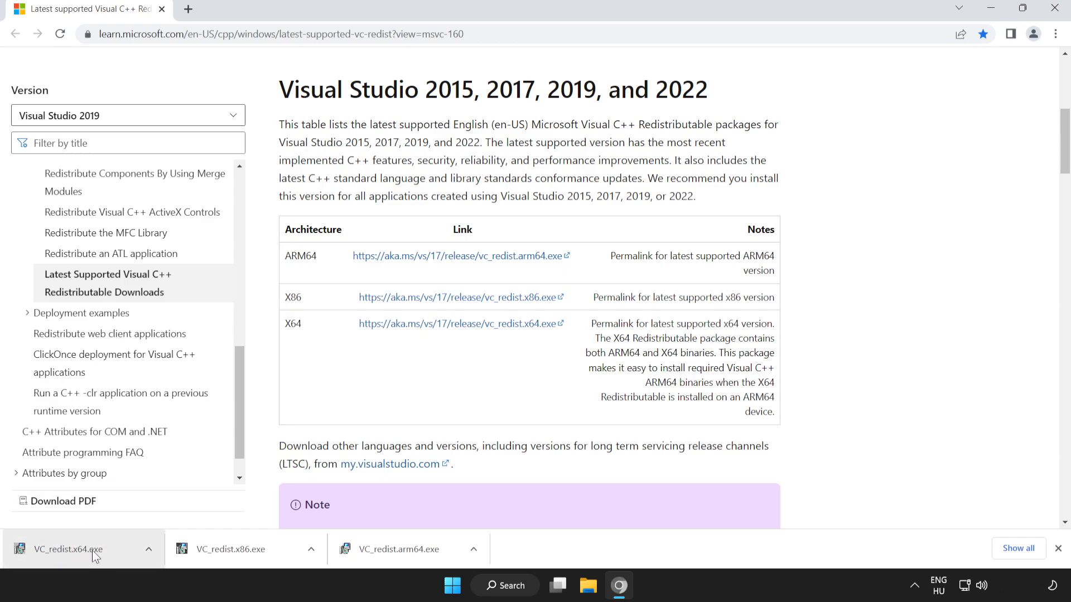
left_click(68, 549)
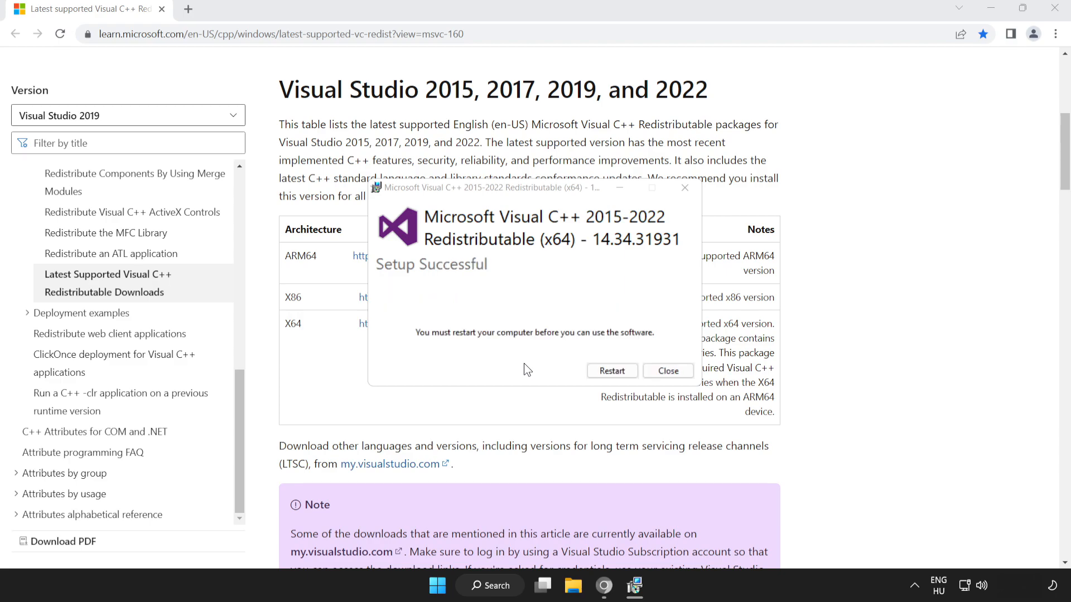
mouse_move(691, 384)
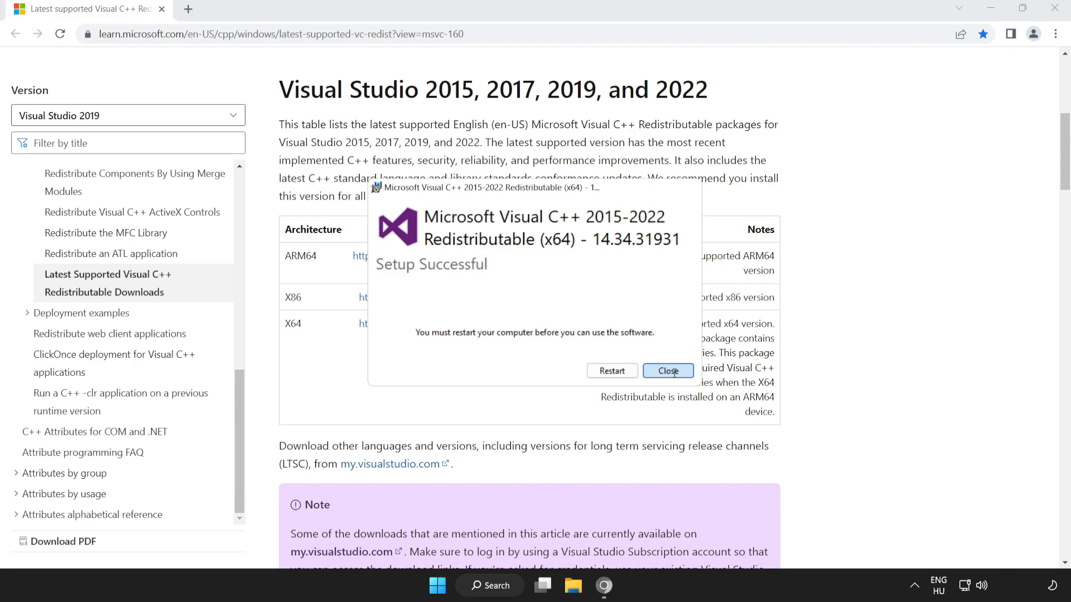
left_click(667, 370)
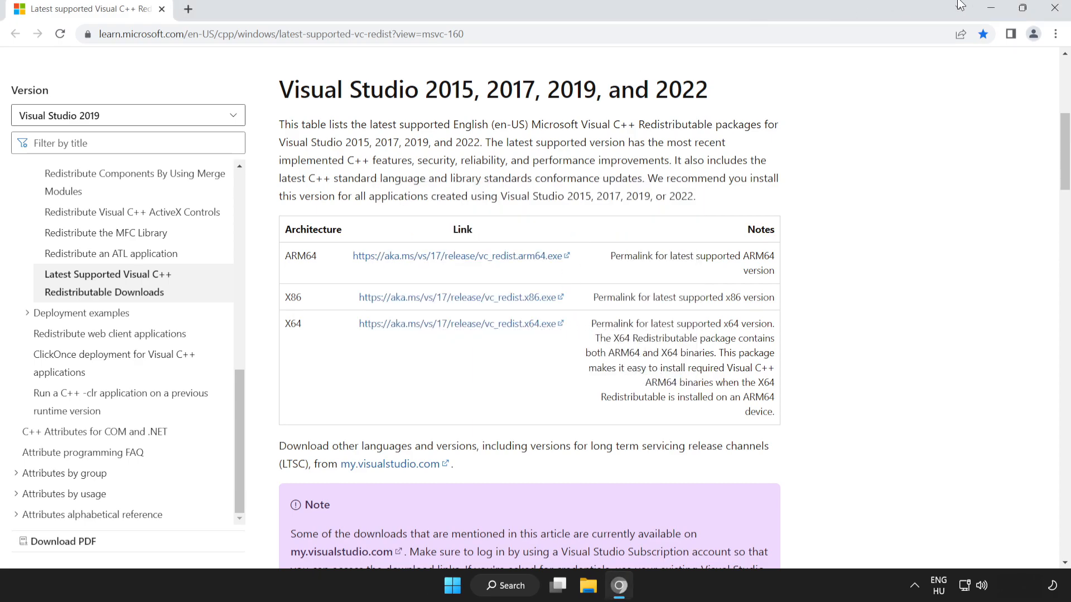
mouse_move(1054, 12)
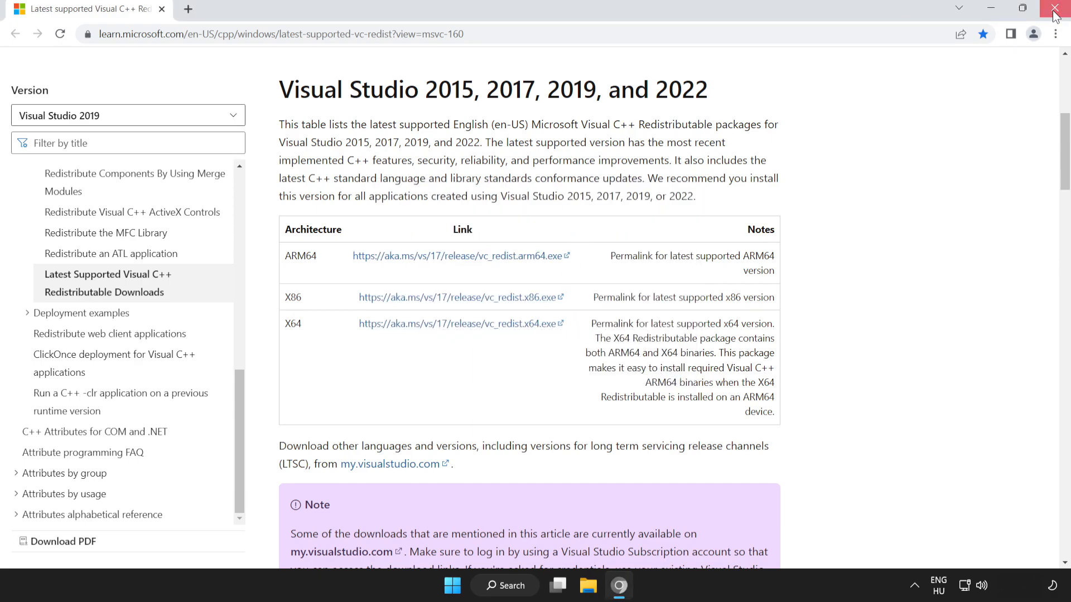
Close Chrome, leaving the desktop, and bring up Windows search
left_click(1055, 7)
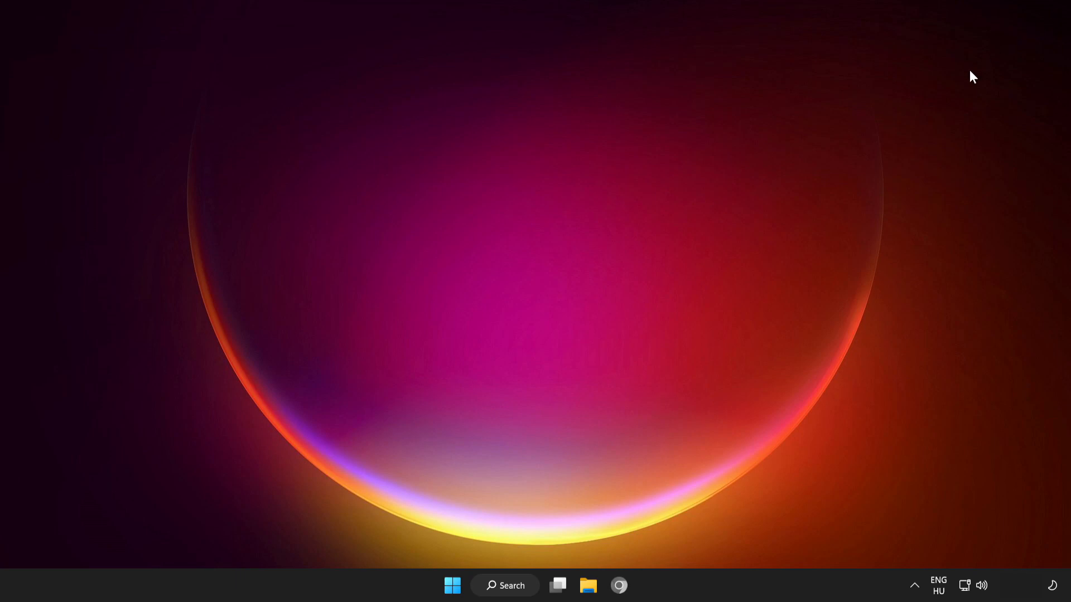
left_click(451, 586)
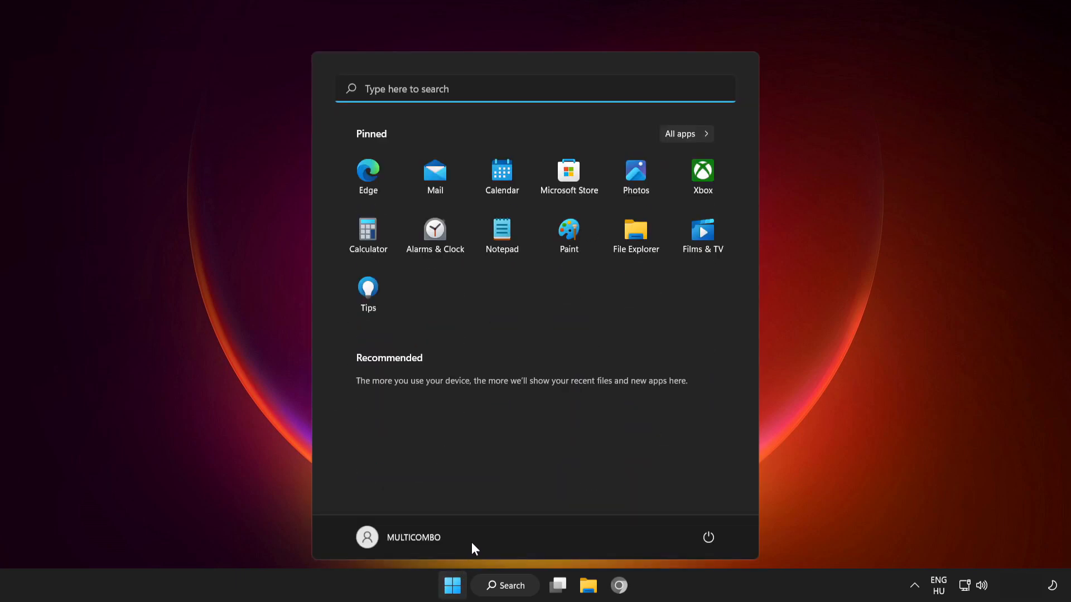
left_click(708, 538)
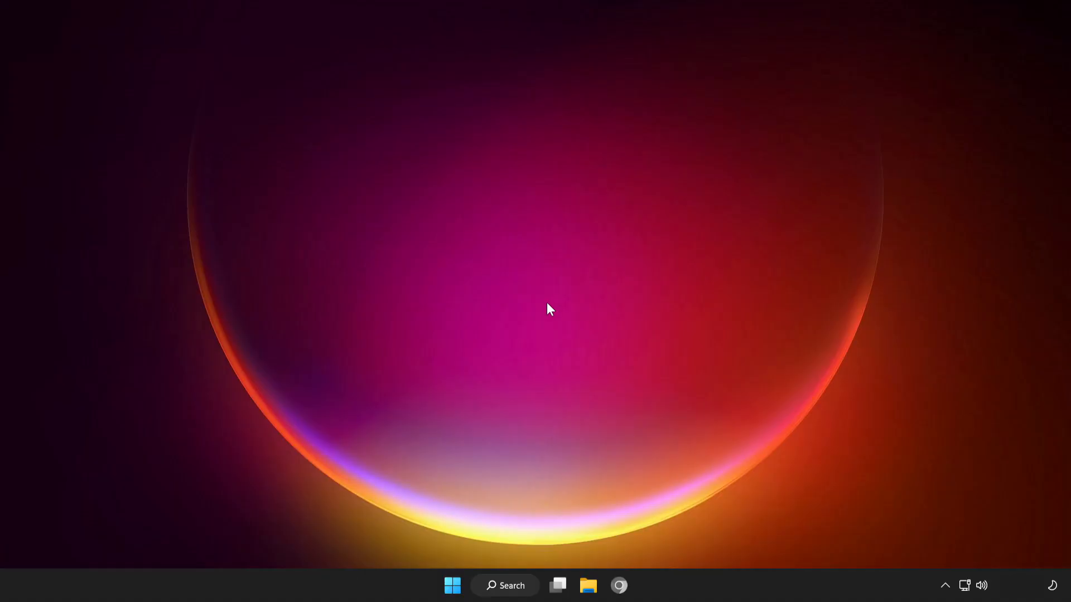
left_click(504, 585)
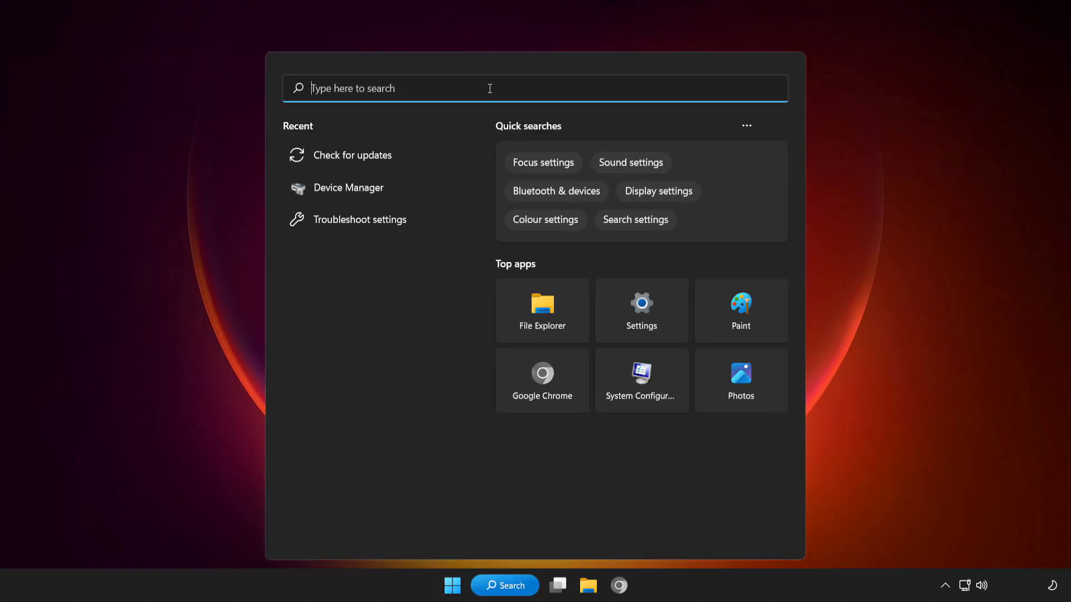
Run sfc /scannow in an administrator Command Prompt, then close it after repairs complete
type("cmd")
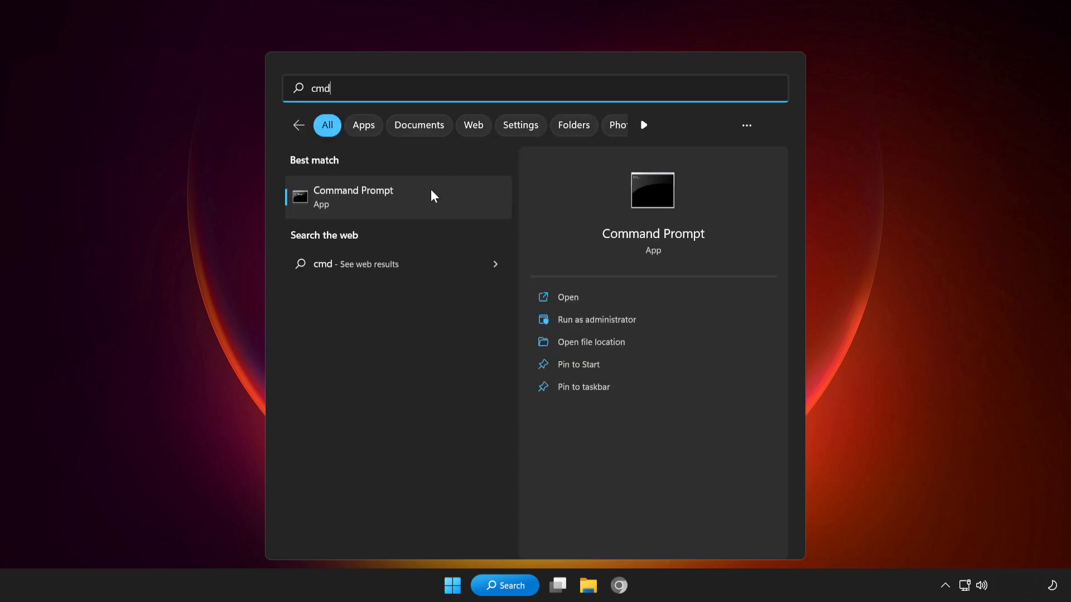
right_click(396, 196)
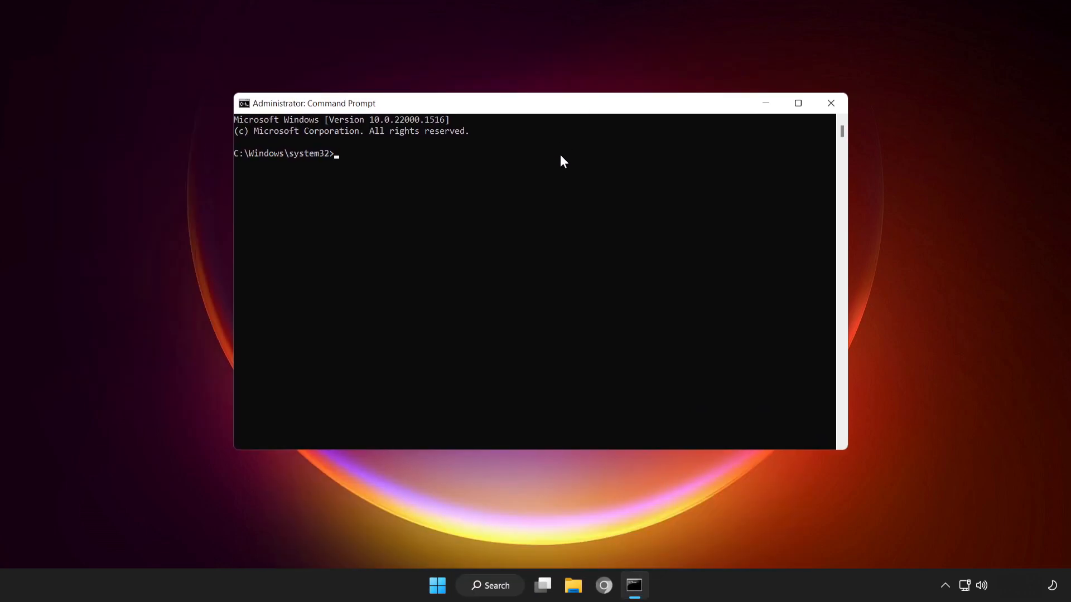
type("sfc")
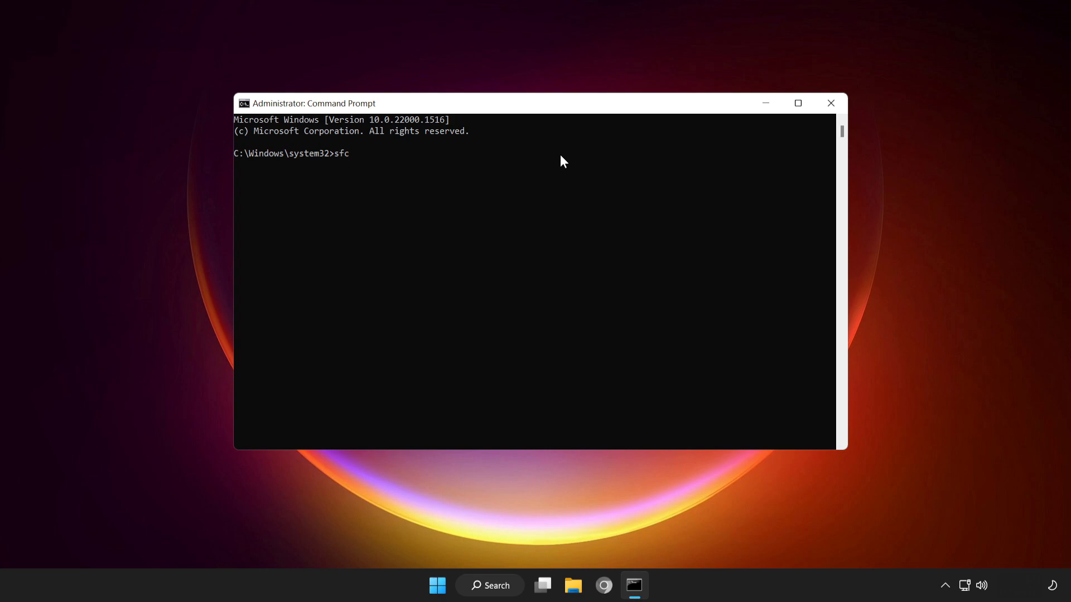
type("/scannow")
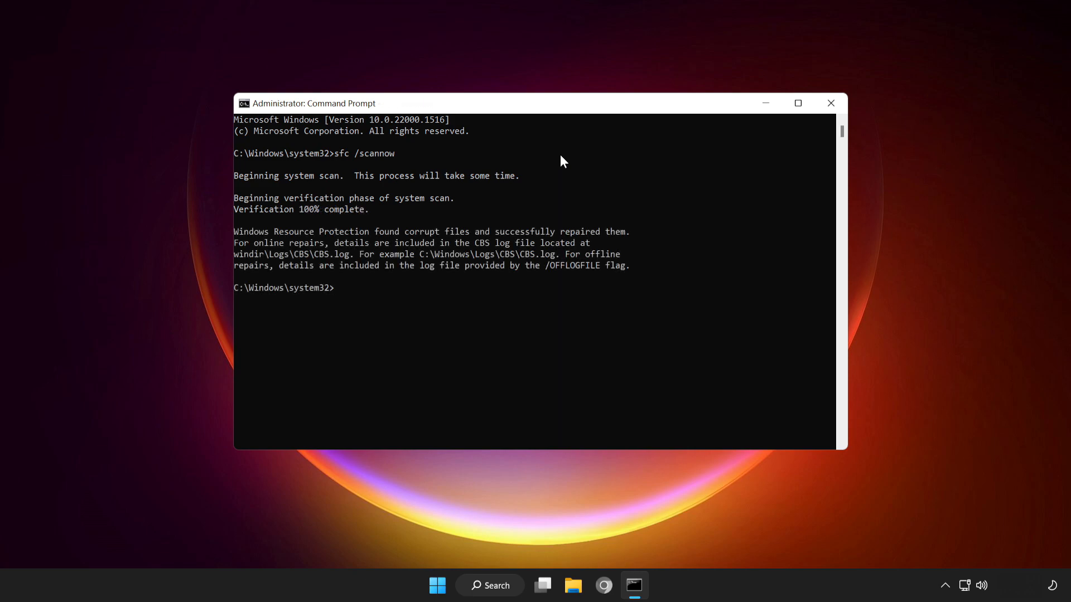
mouse_move(808, 124)
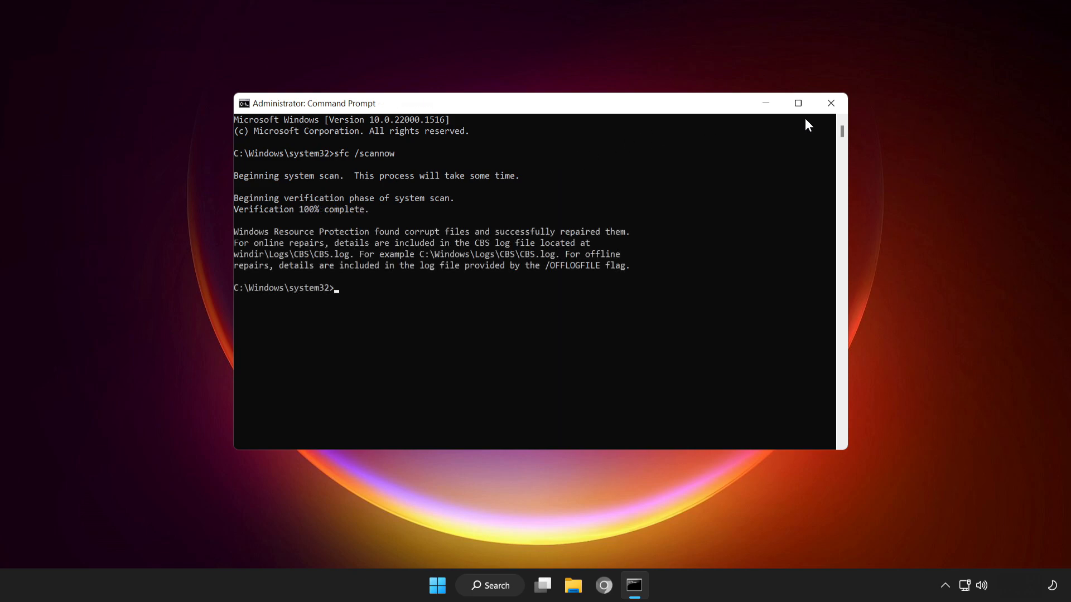
mouse_move(831, 103)
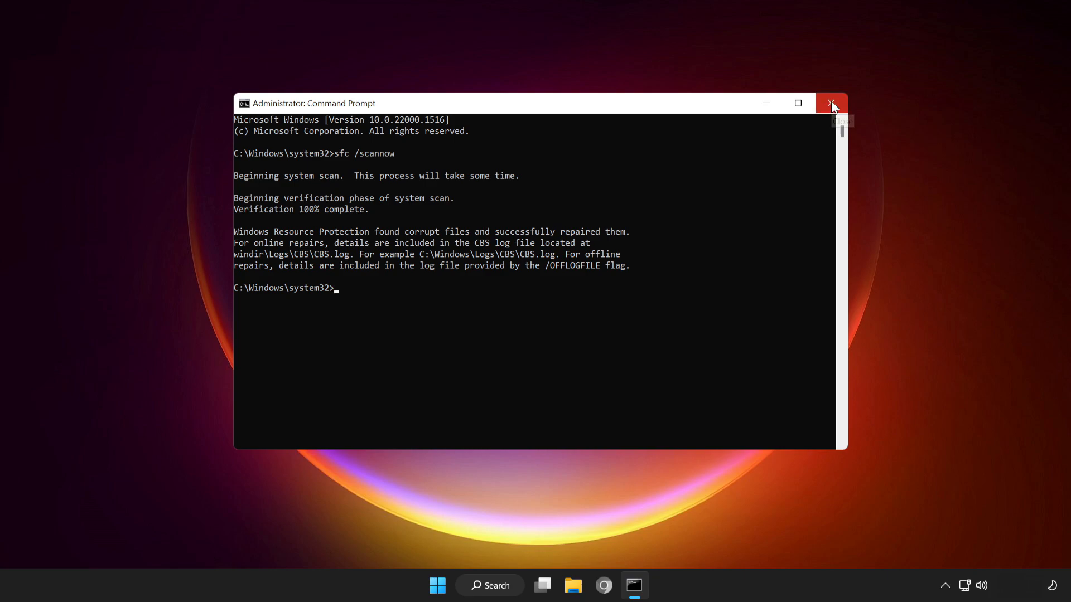
left_click(831, 103)
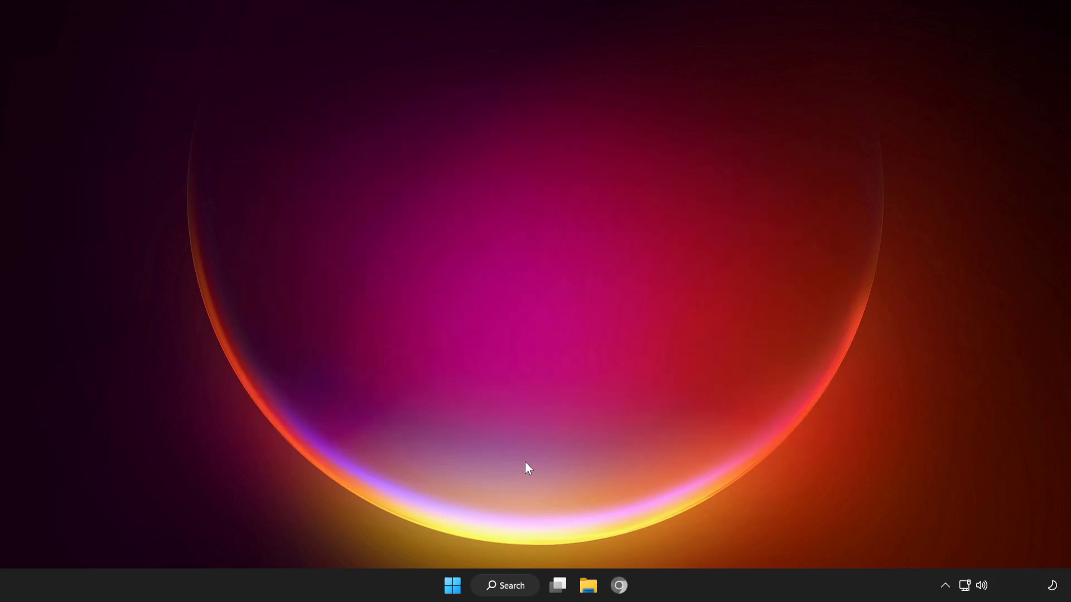
Launch Windows Security and go to Virus & threat protection
left_click(504, 586)
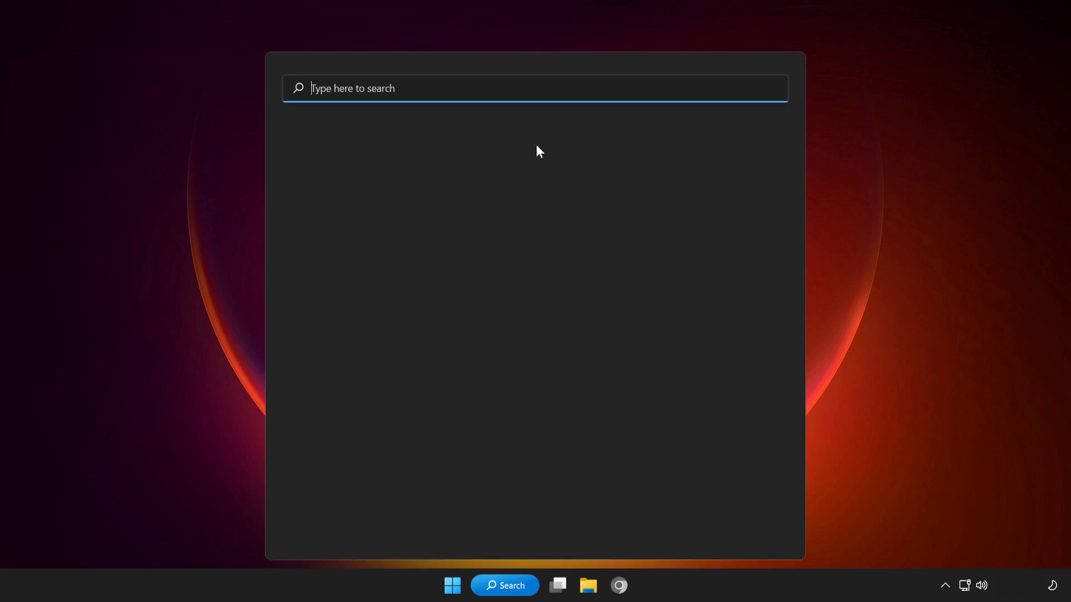
type("win")
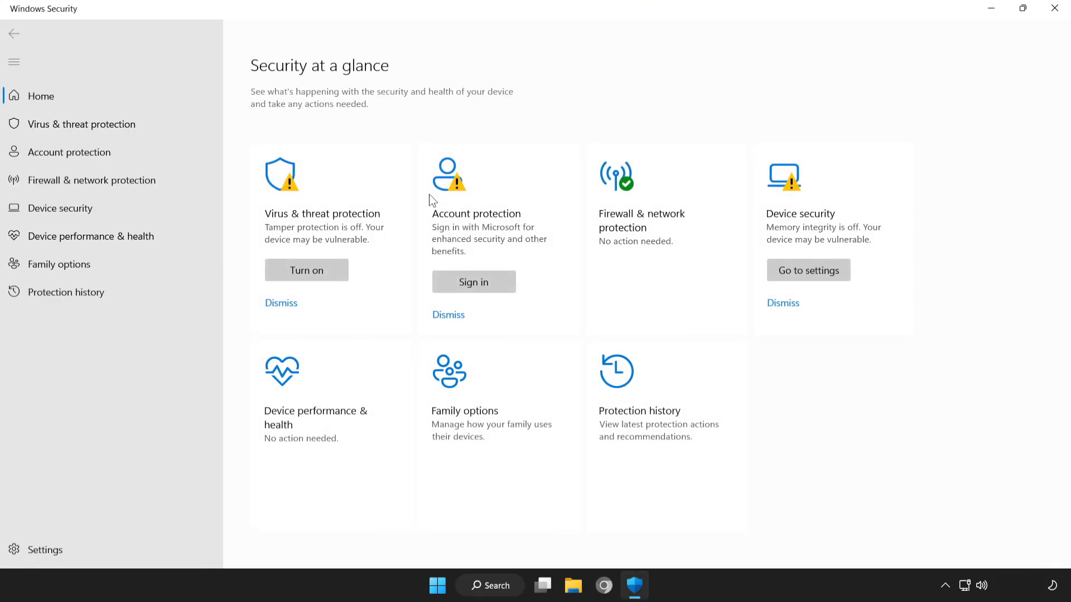
mouse_move(98, 124)
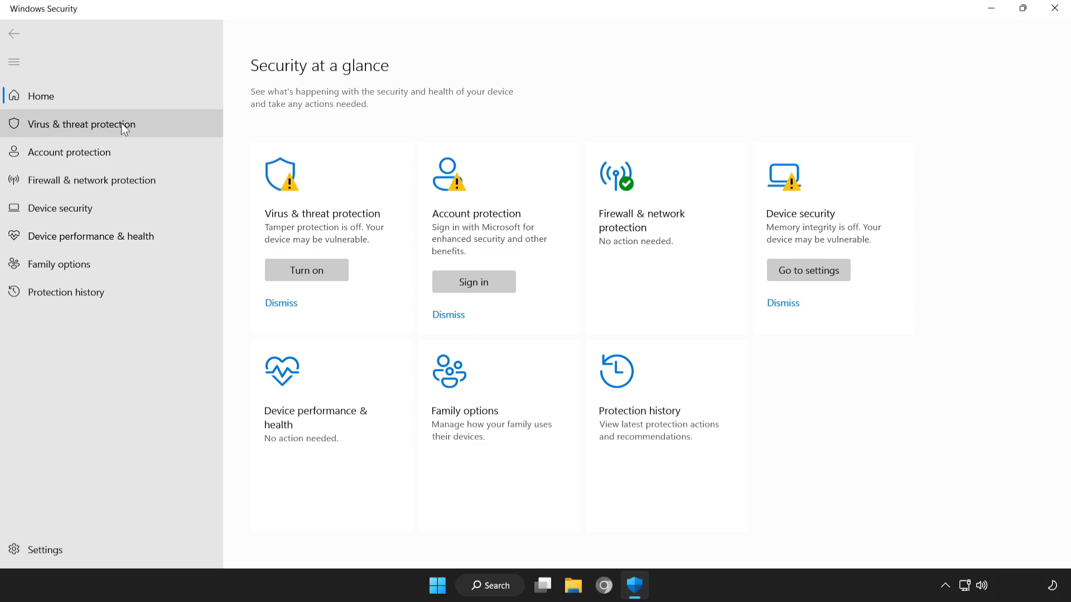
left_click(80, 123)
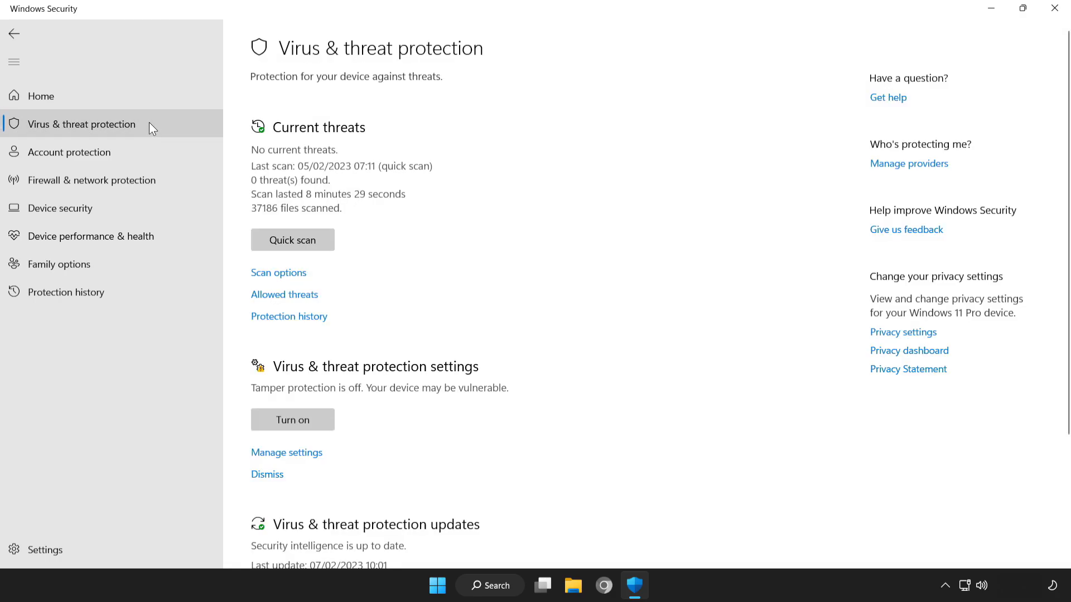
mouse_move(320, 190)
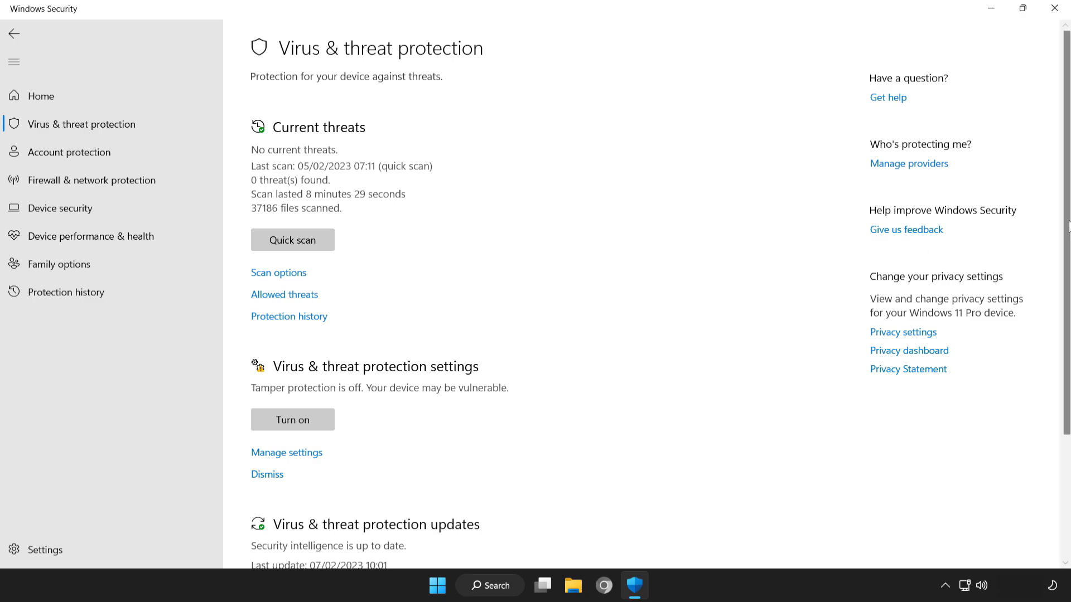
Reach the Microsoft Defender exclusions page via Manage settings
scroll("down", 3)
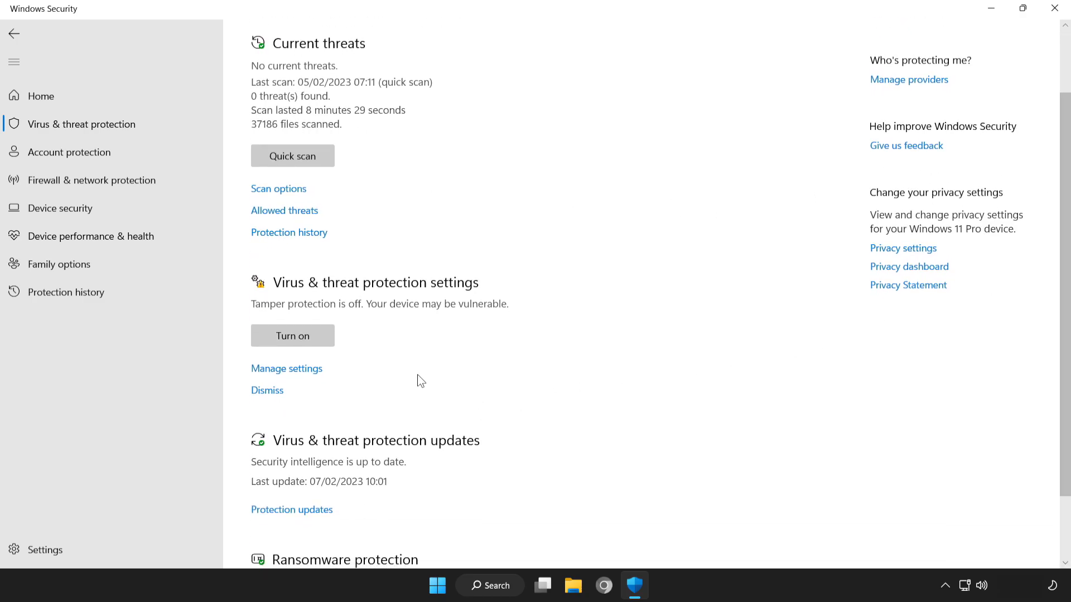
mouse_move(274, 374)
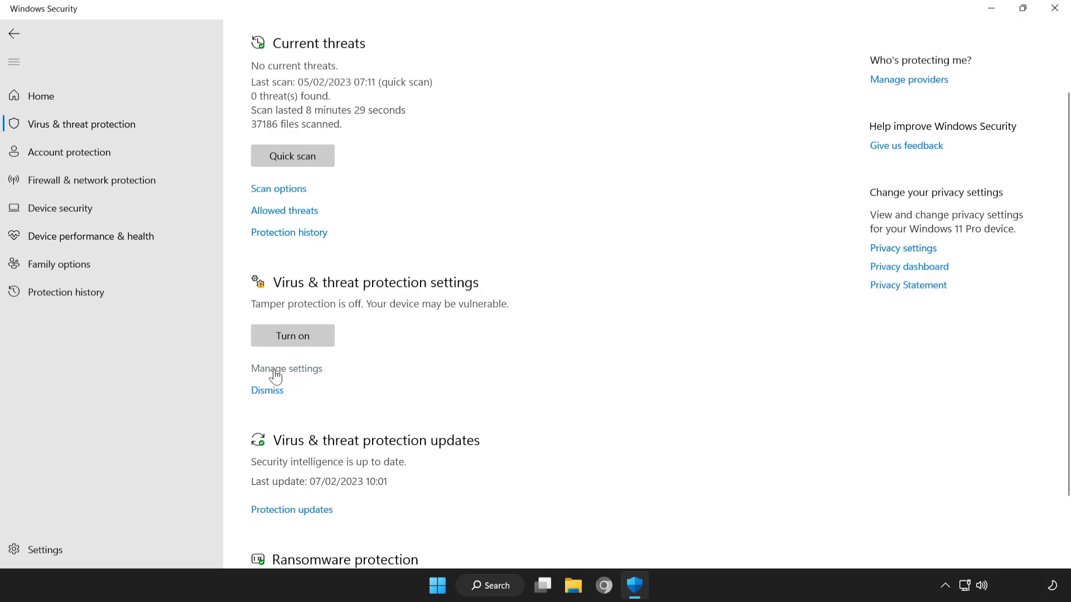
left_click(287, 368)
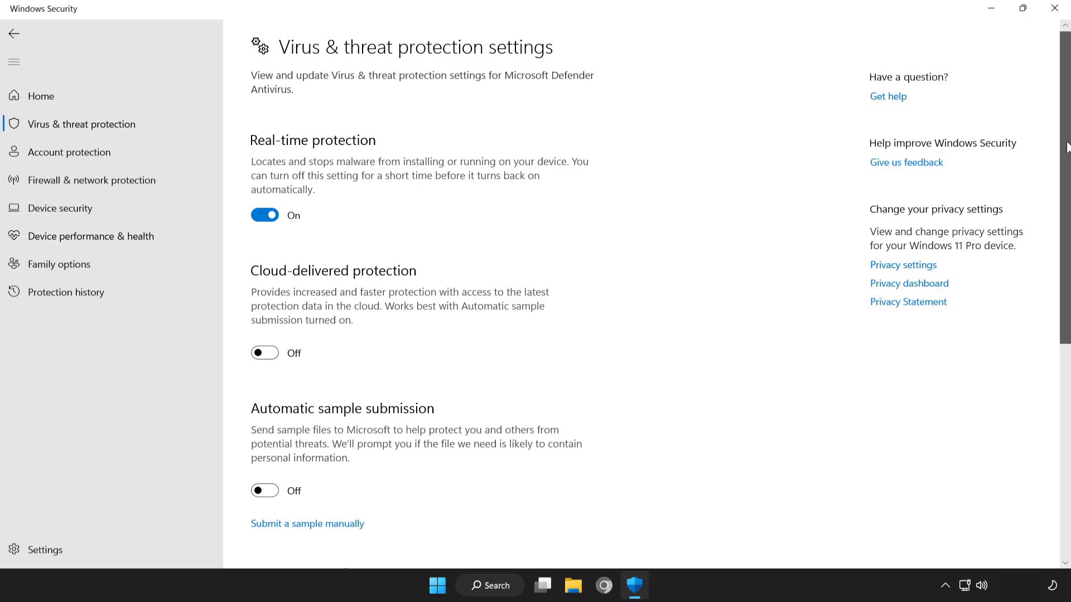
scroll("down", 3)
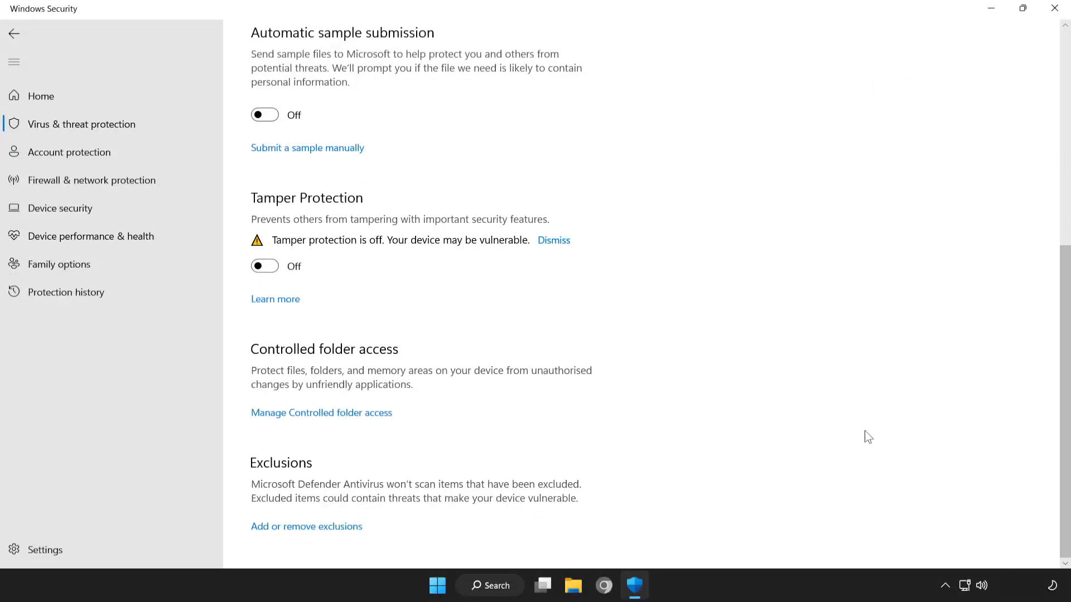
mouse_move(312, 527)
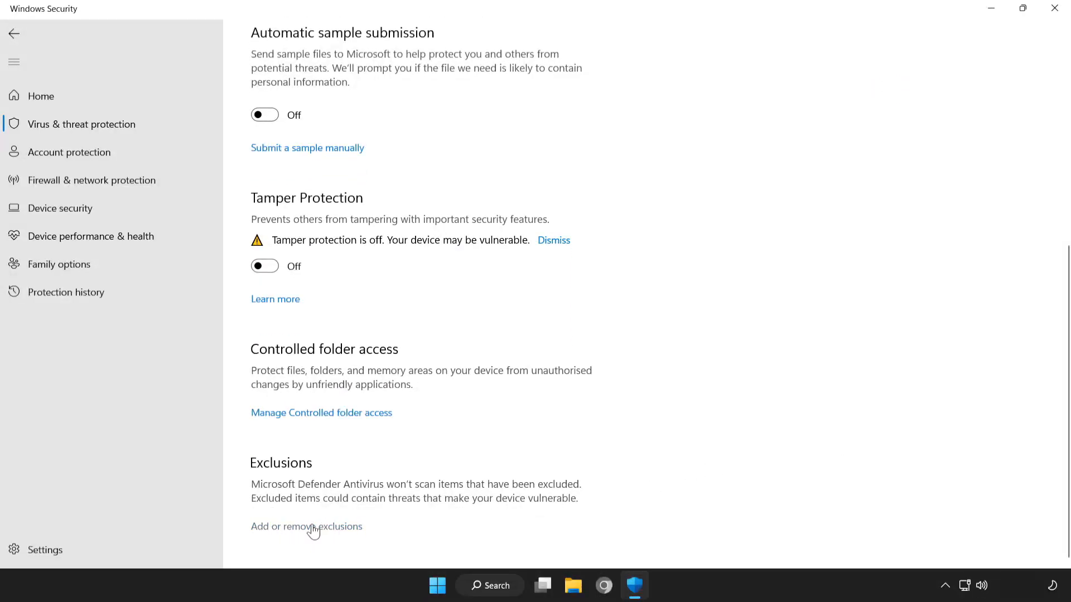
left_click(306, 526)
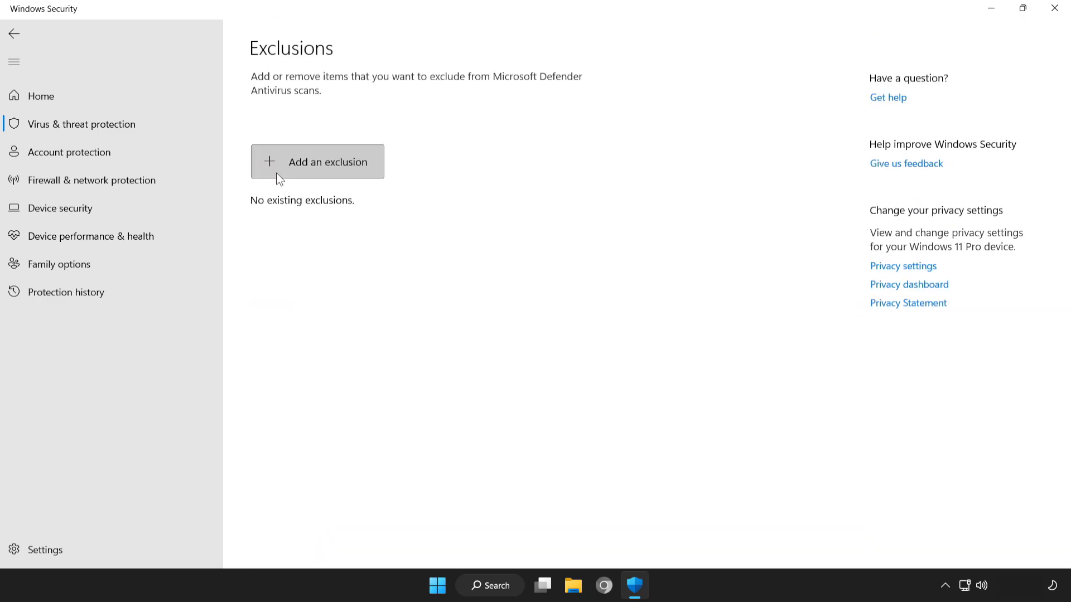
mouse_move(312, 168)
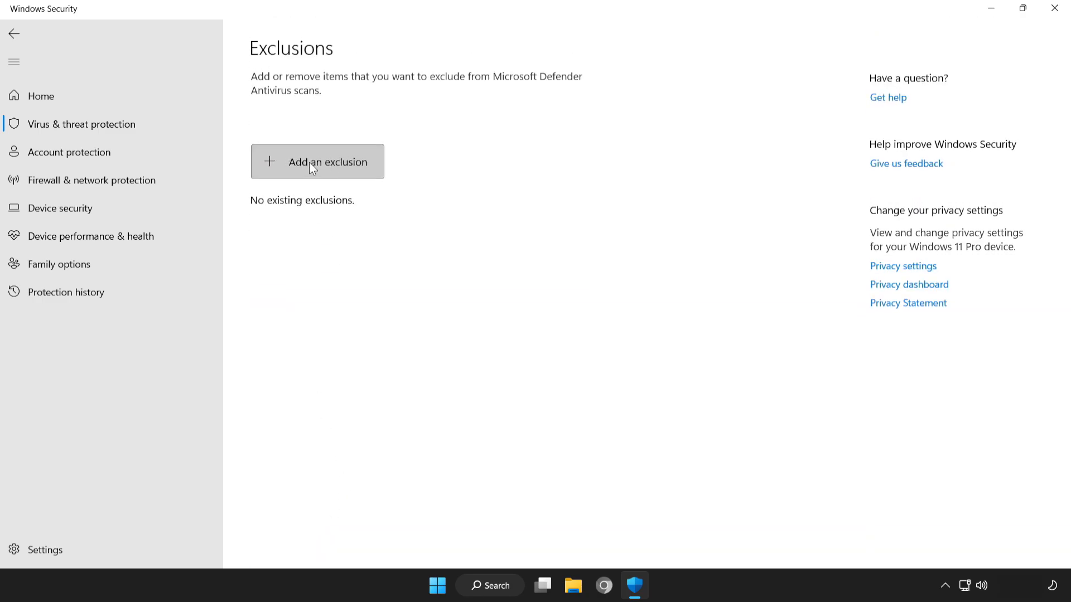
Add the NOT WORKING APP file from Program Files (x86) as a Defender exclusion and close Windows Security
left_click(318, 162)
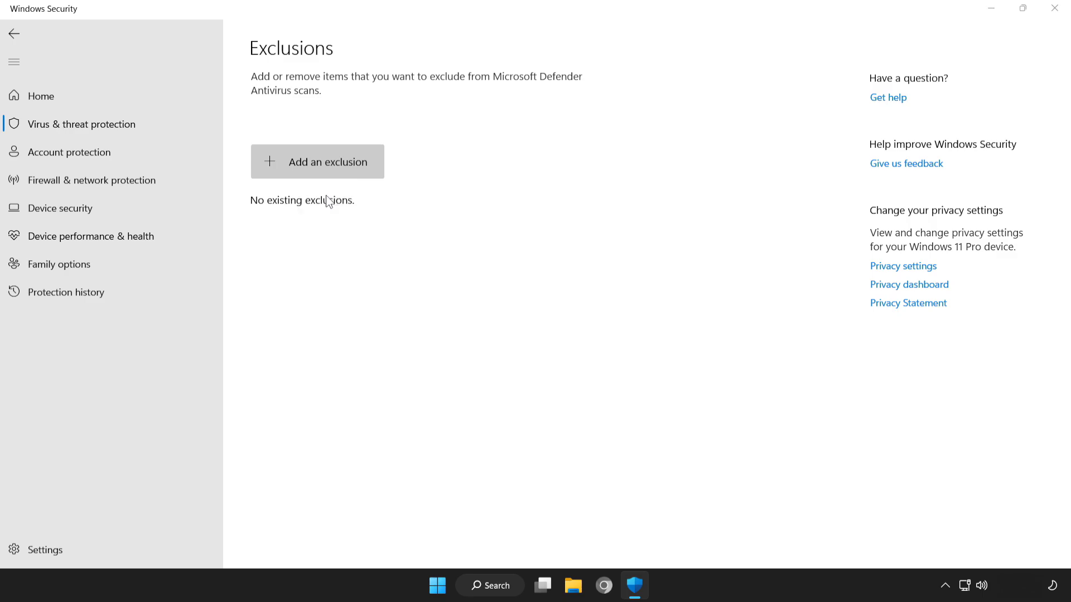
left_click(316, 161)
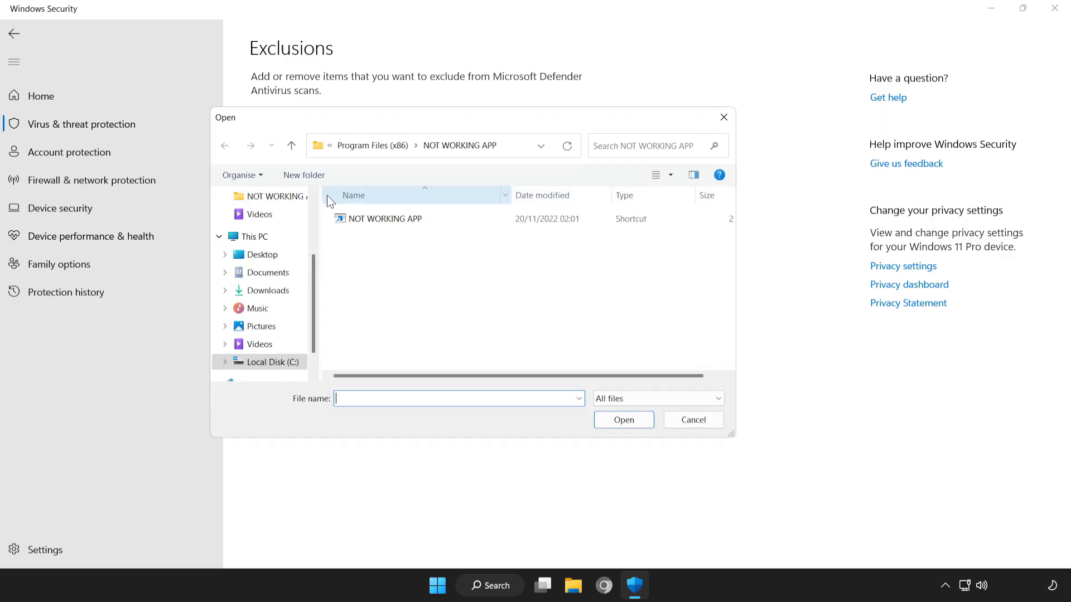
left_click(387, 219)
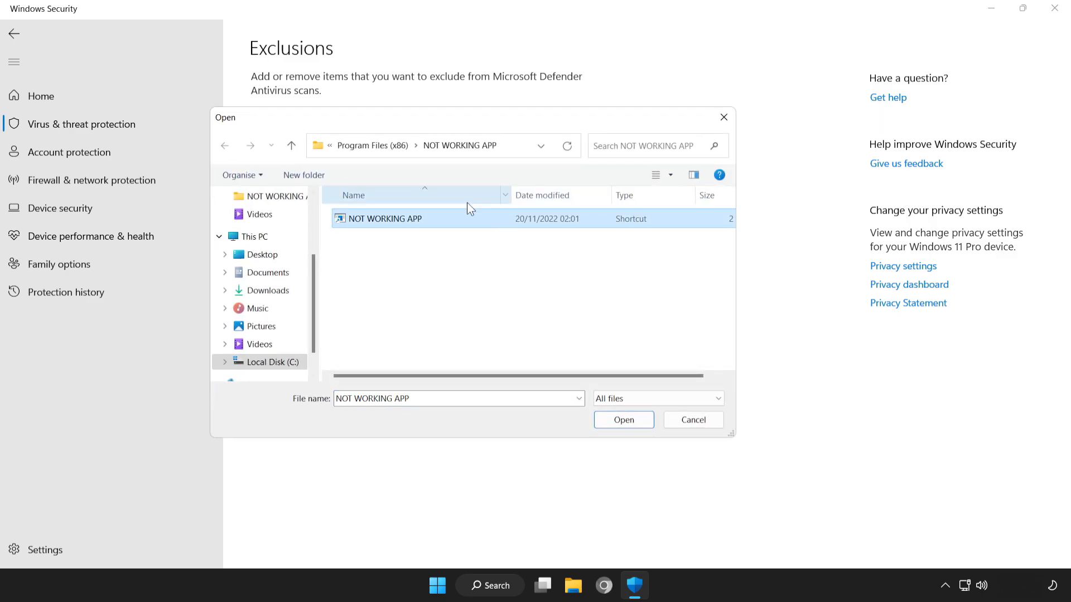
mouse_move(531, 274)
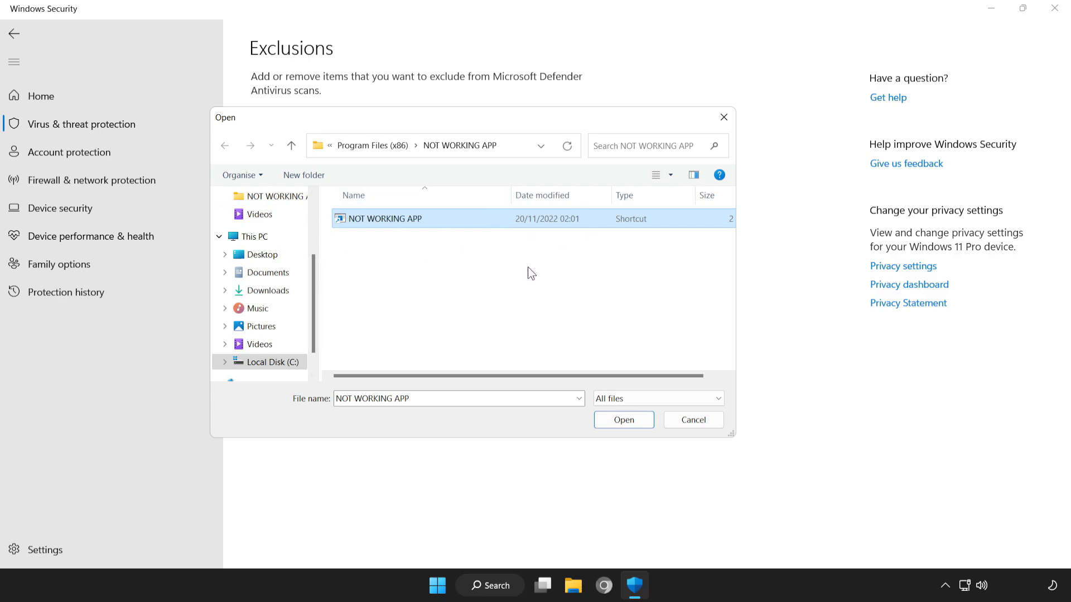
mouse_move(622, 419)
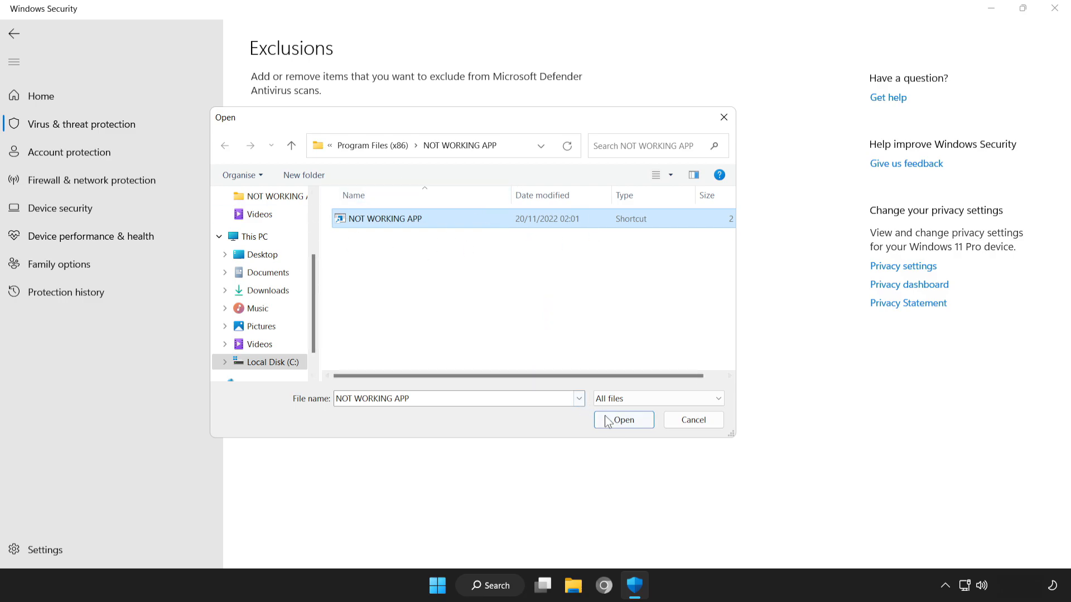
left_click(622, 420)
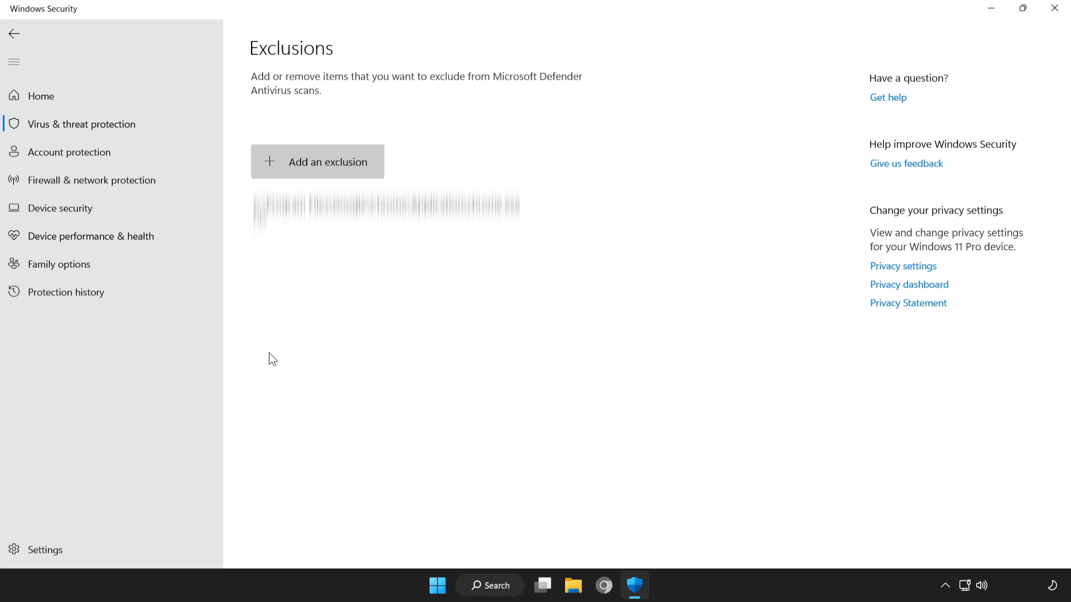
mouse_move(924, 150)
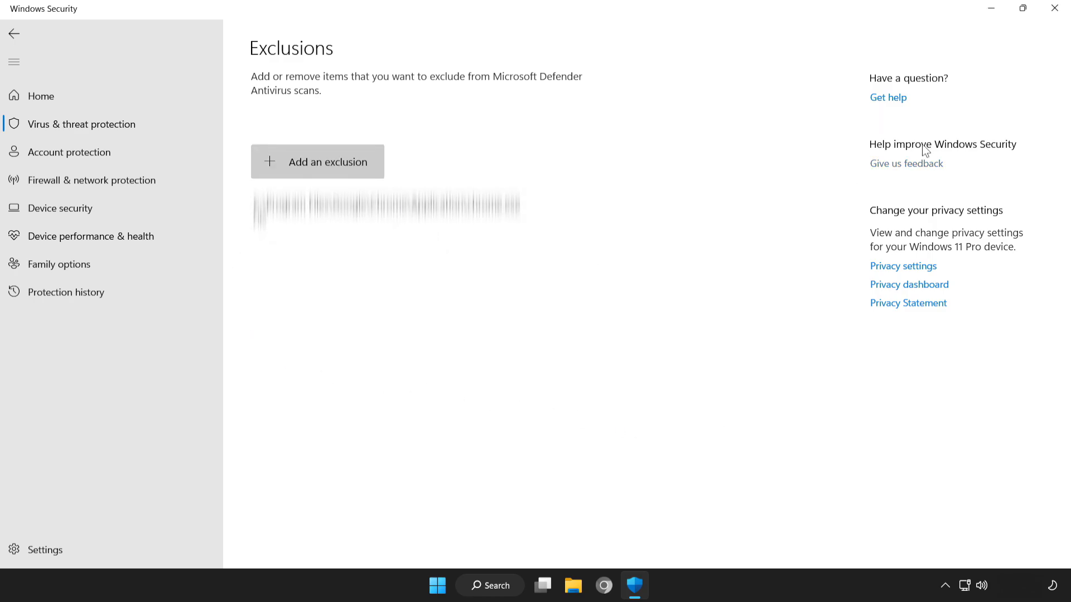
left_click(1054, 8)
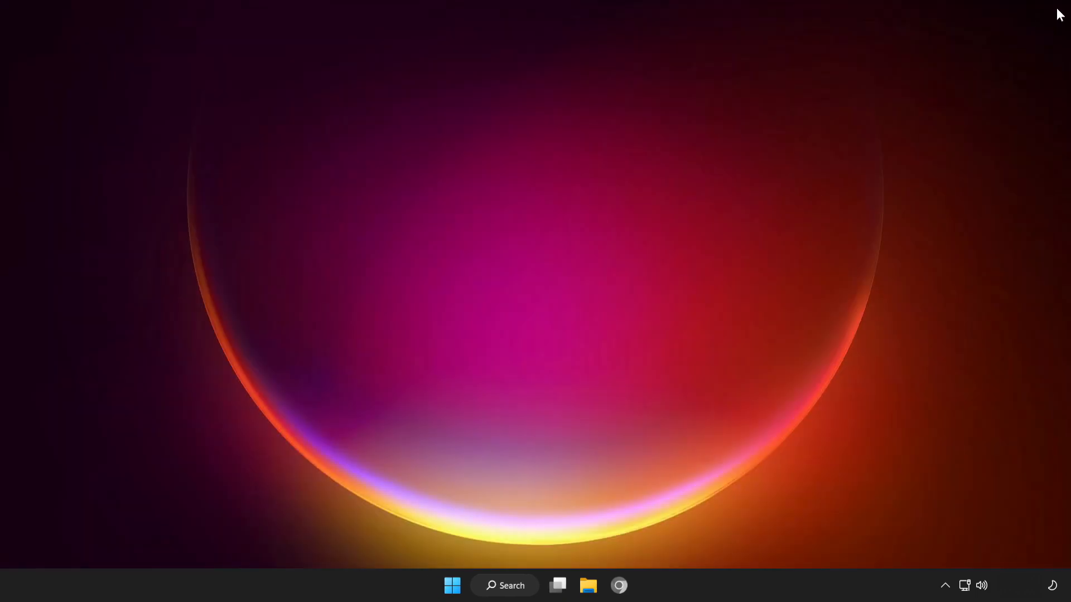
mouse_move(540, 287)
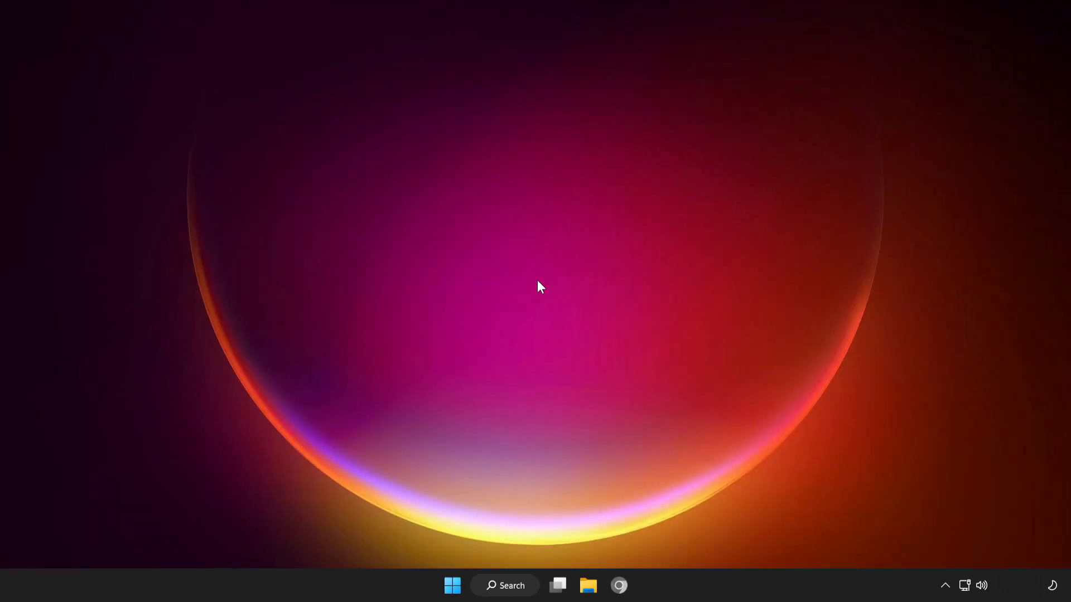
Show the Start menu's power options with Restart available
left_click(452, 585)
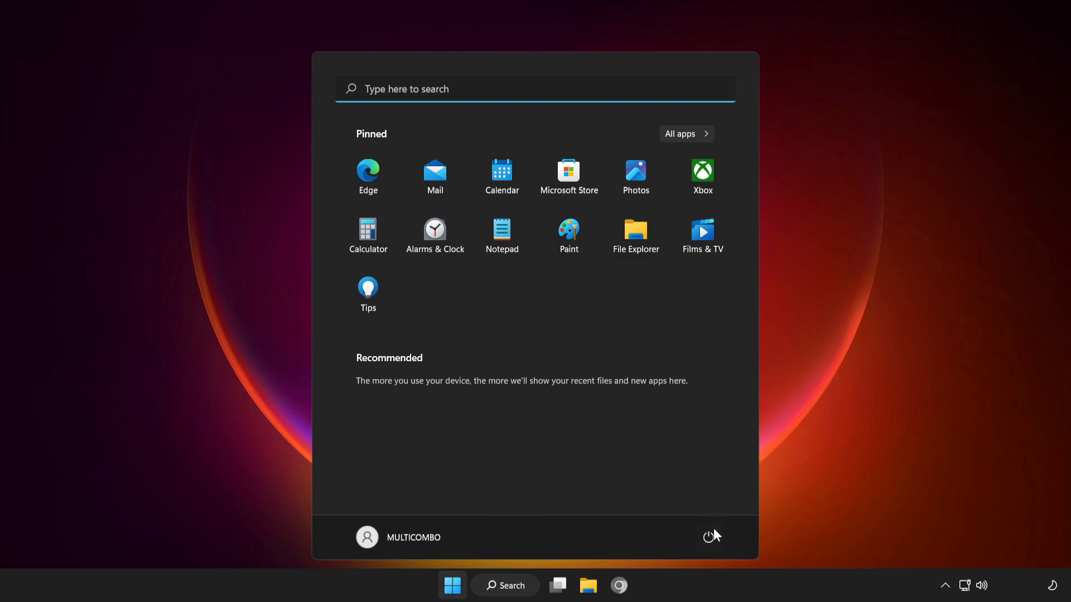
left_click(710, 536)
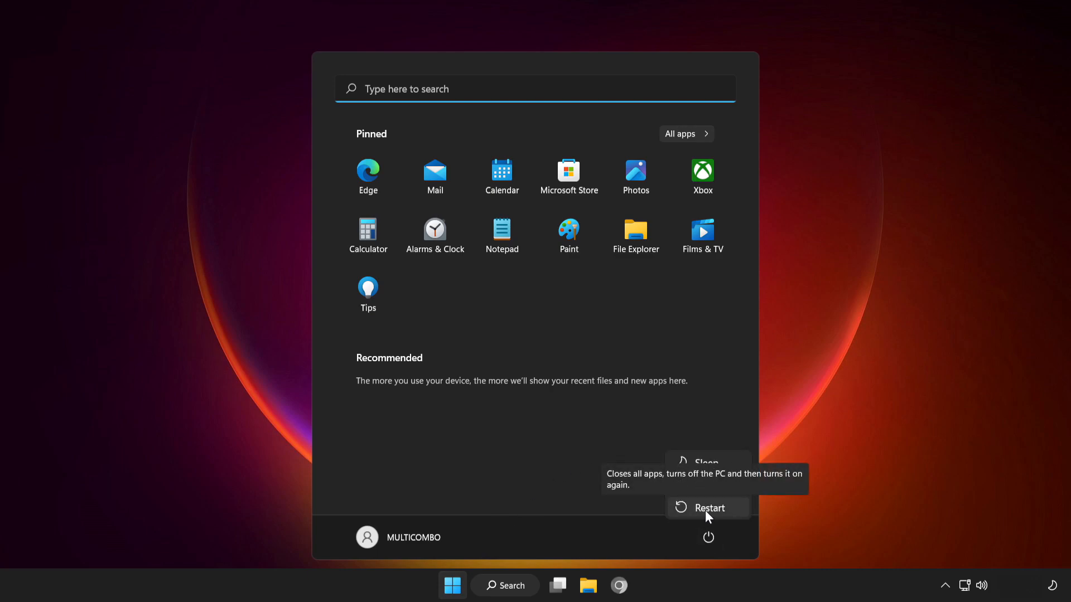